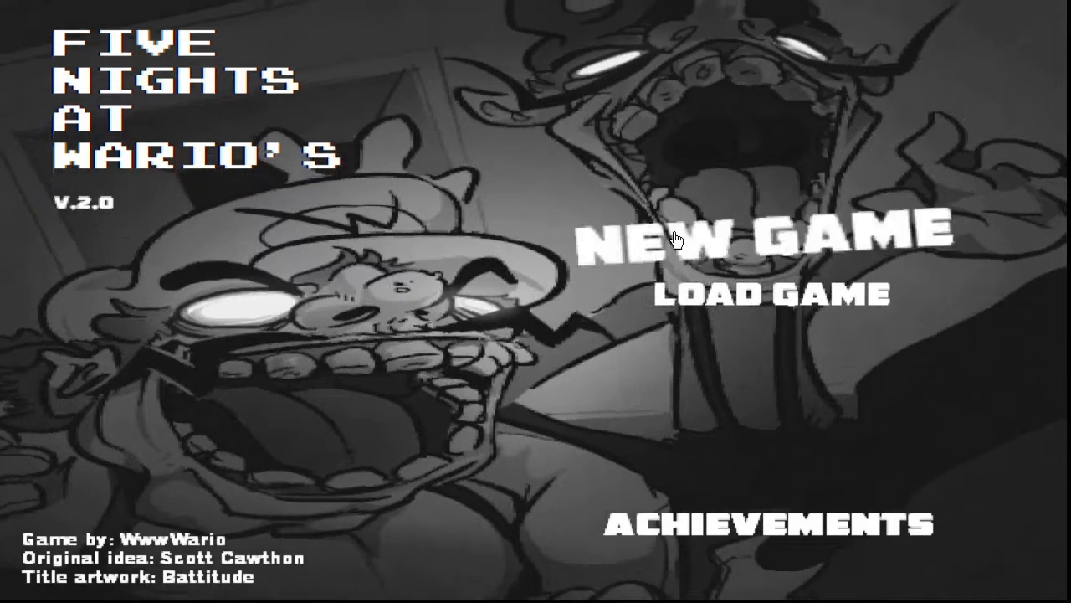
- Choose NEW GAME on the title screen to begin Night 1 at 12 AM
{"action": "left_click", "coordinate": [760, 235]}
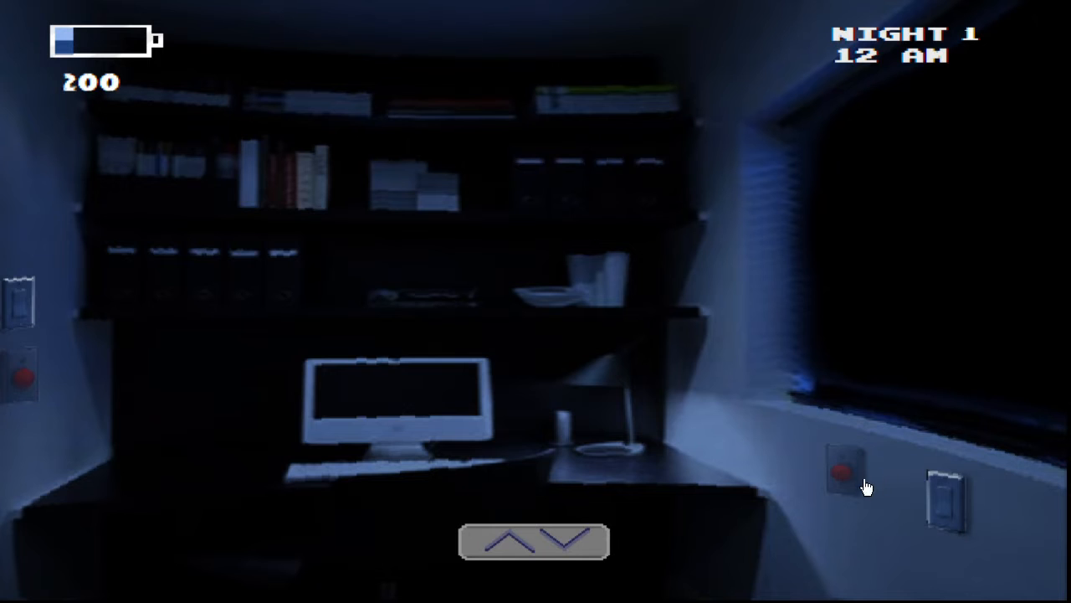
{"action": "mouse_move", "coordinate": [944, 502]}
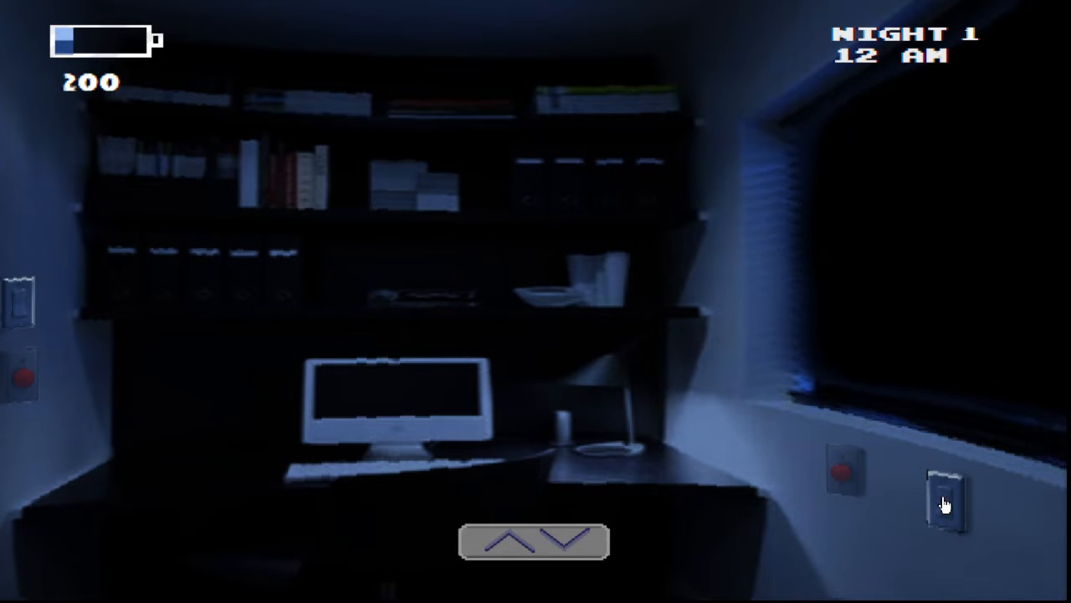
{"action": "left_click", "coordinate": [944, 493]}
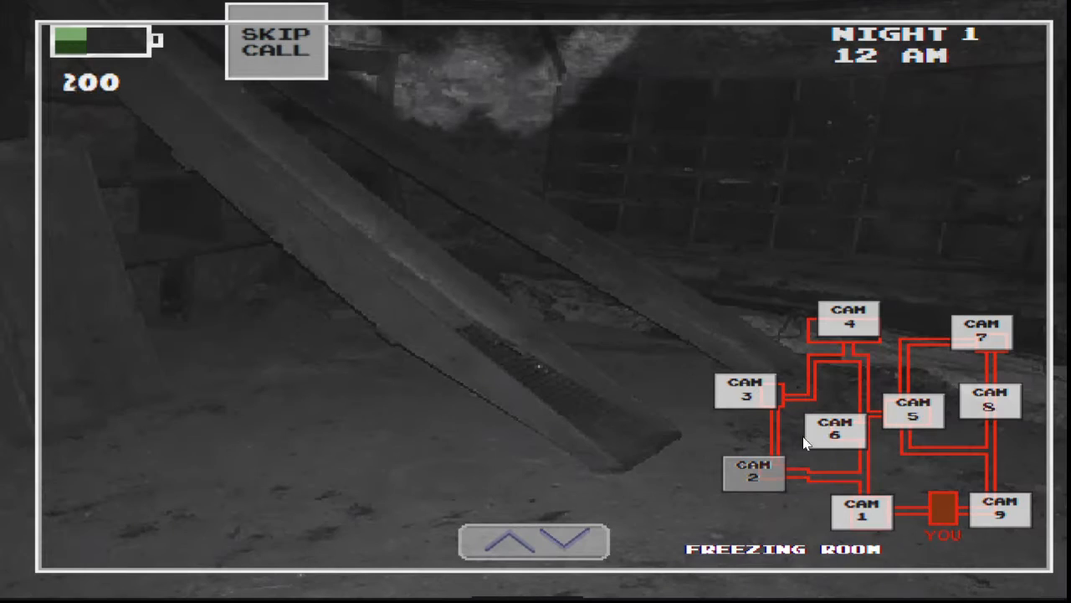
{"action": "left_click", "coordinate": [862, 510]}
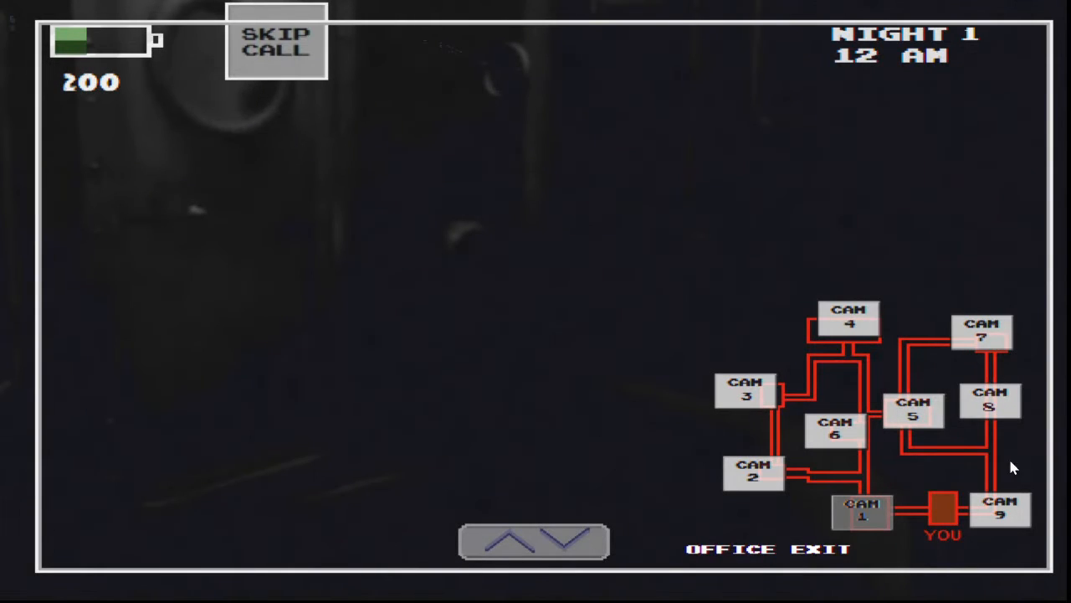
{"action": "left_click", "coordinate": [913, 410]}
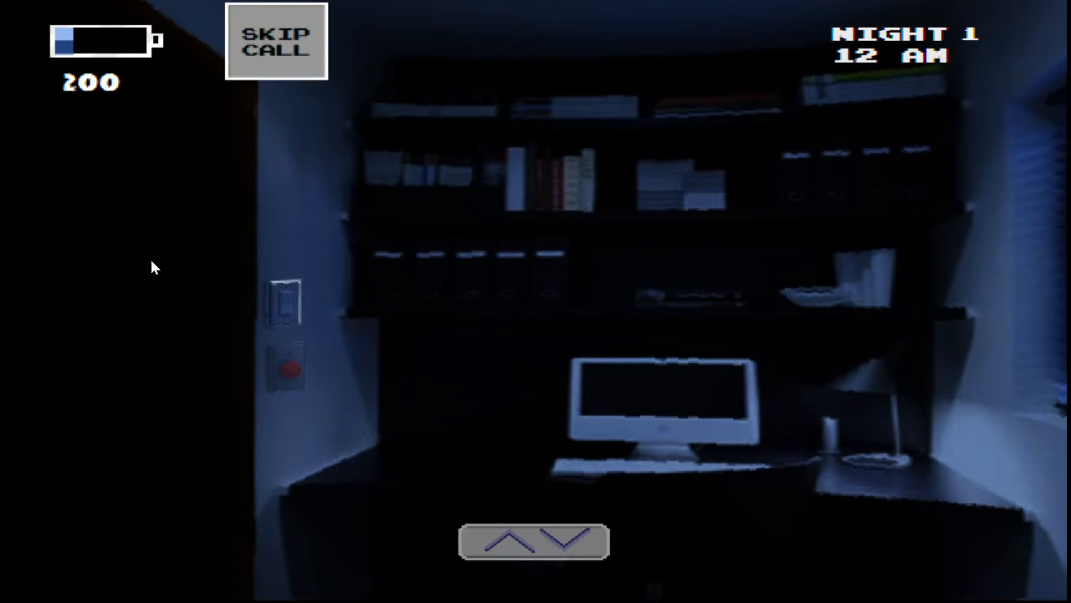
{"action": "mouse_move", "coordinate": [145, 263]}
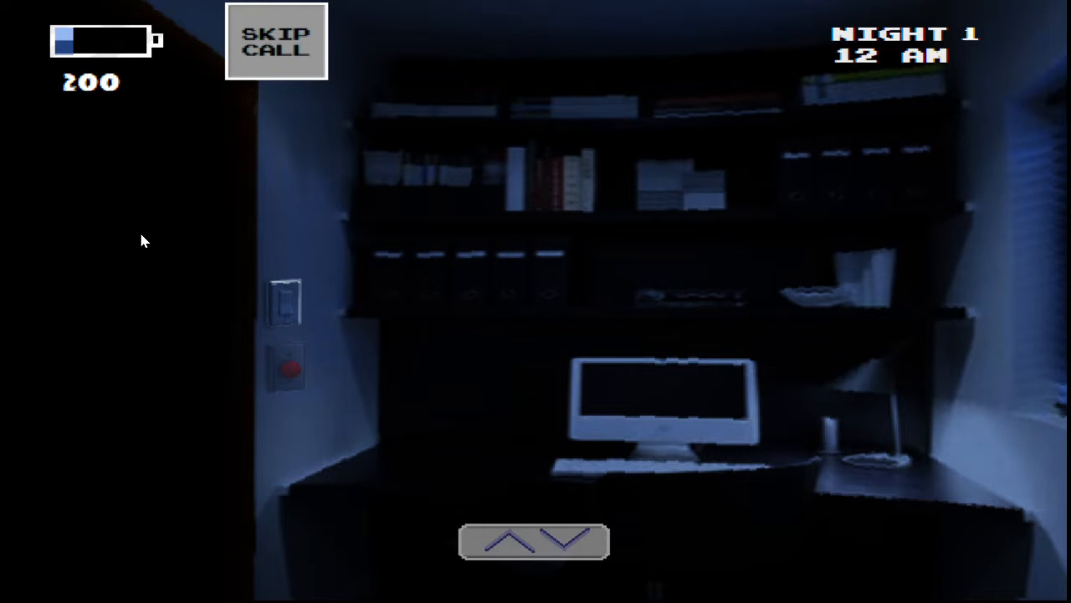
{"action": "mouse_move", "coordinate": [1014, 205]}
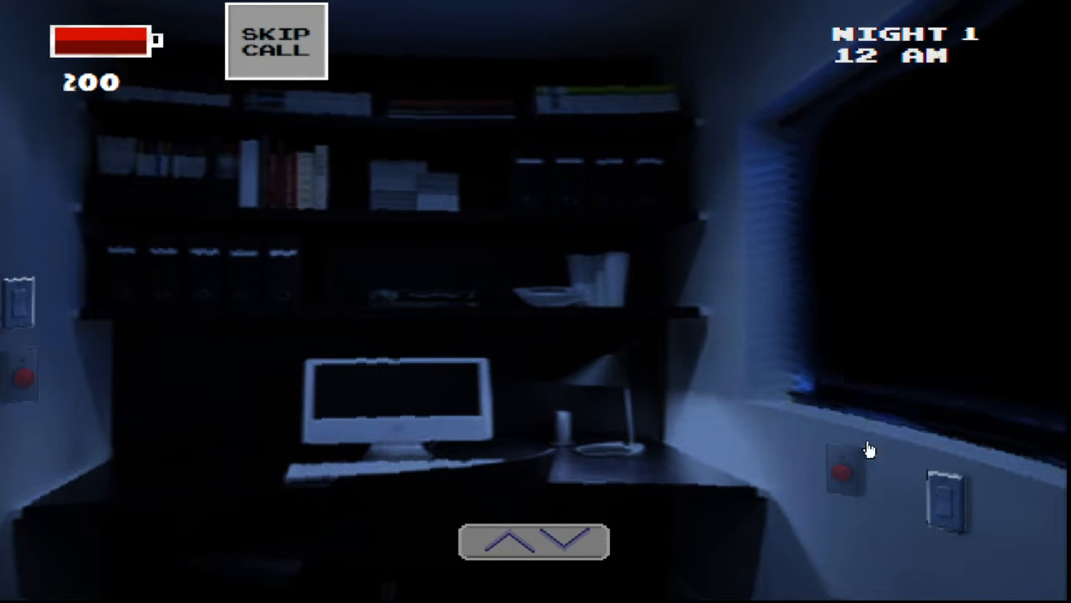
{"action": "mouse_move", "coordinate": [164, 272]}
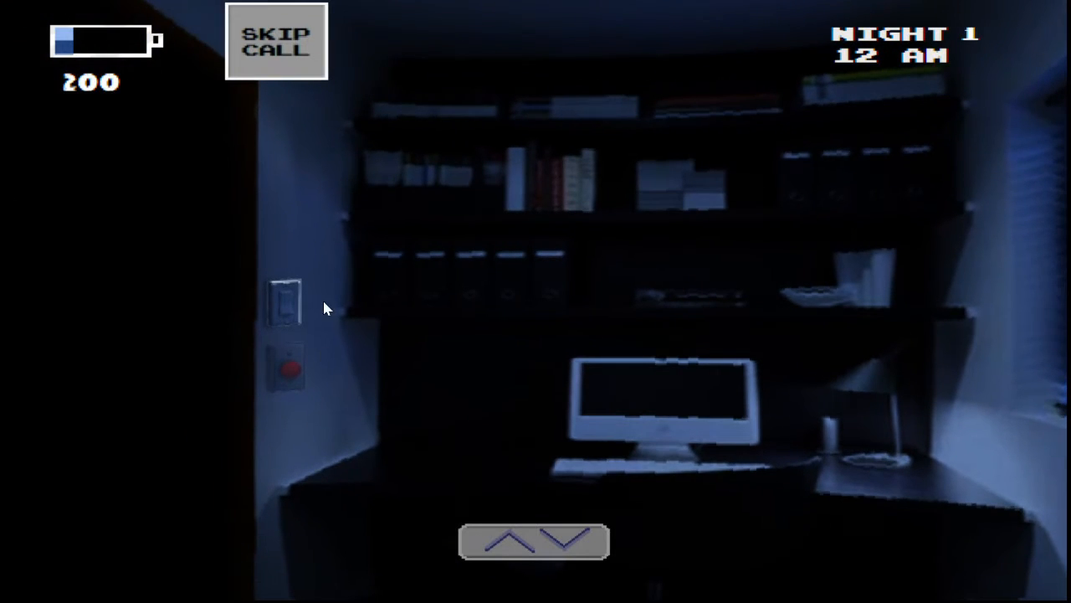
{"action": "mouse_move", "coordinate": [778, 140]}
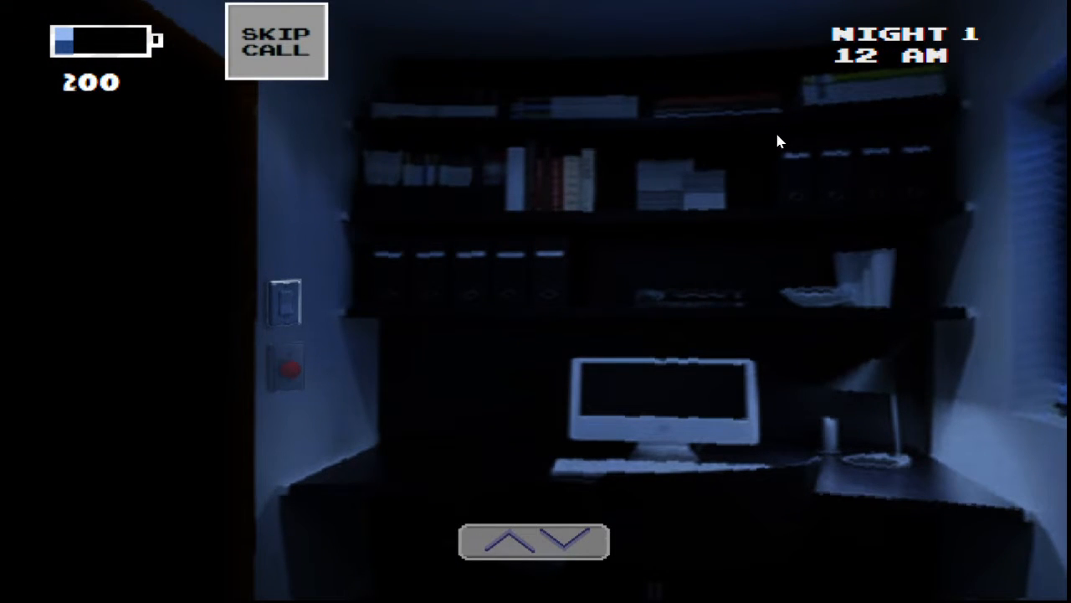
{"action": "mouse_move", "coordinate": [832, 188]}
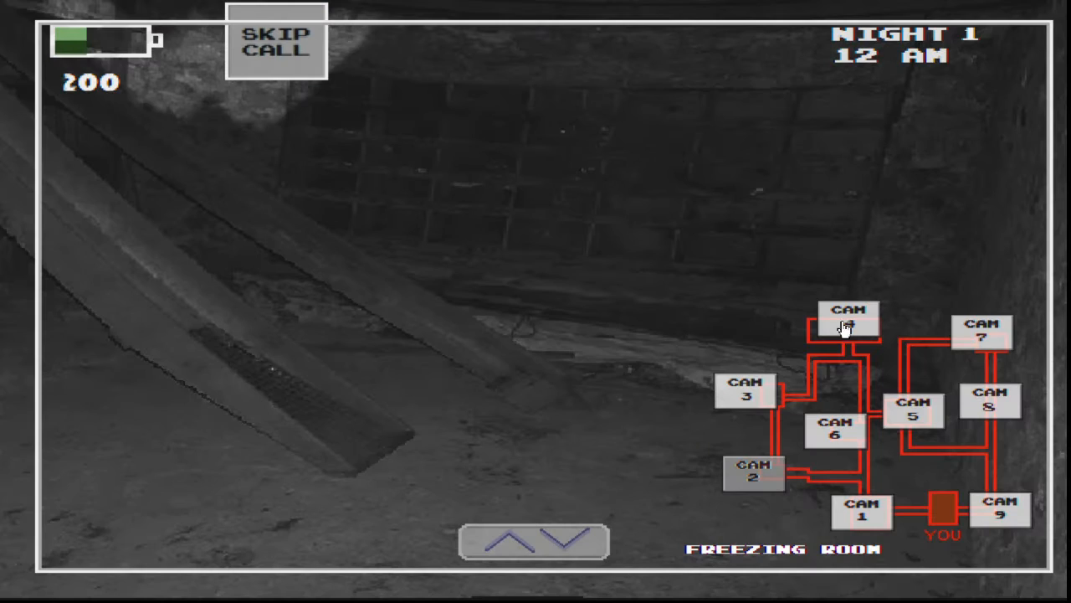
{"action": "left_click", "coordinate": [983, 333]}
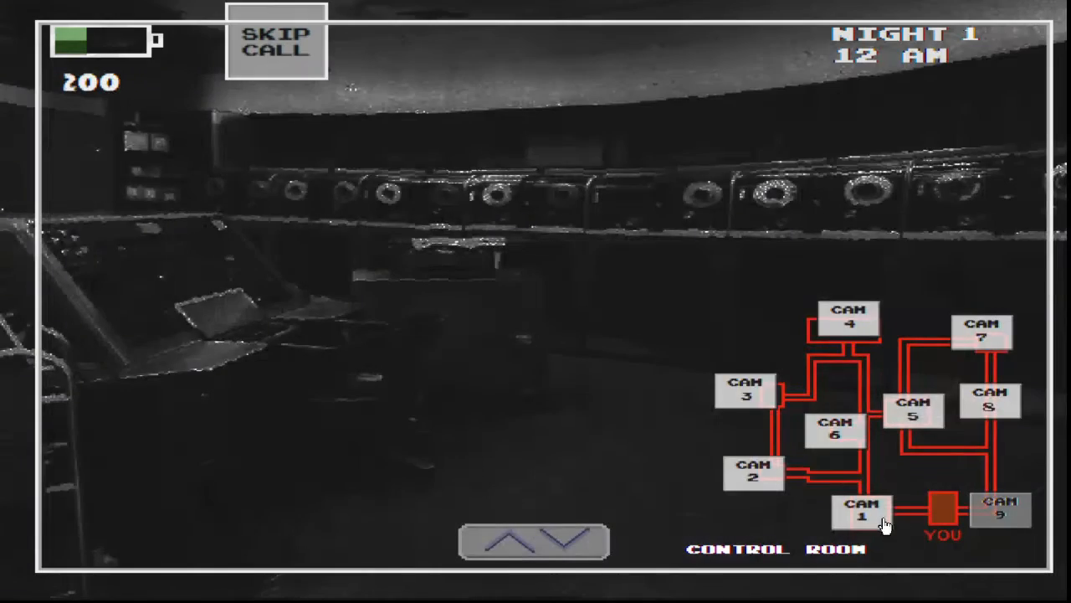
{"action": "left_click", "coordinate": [753, 471]}
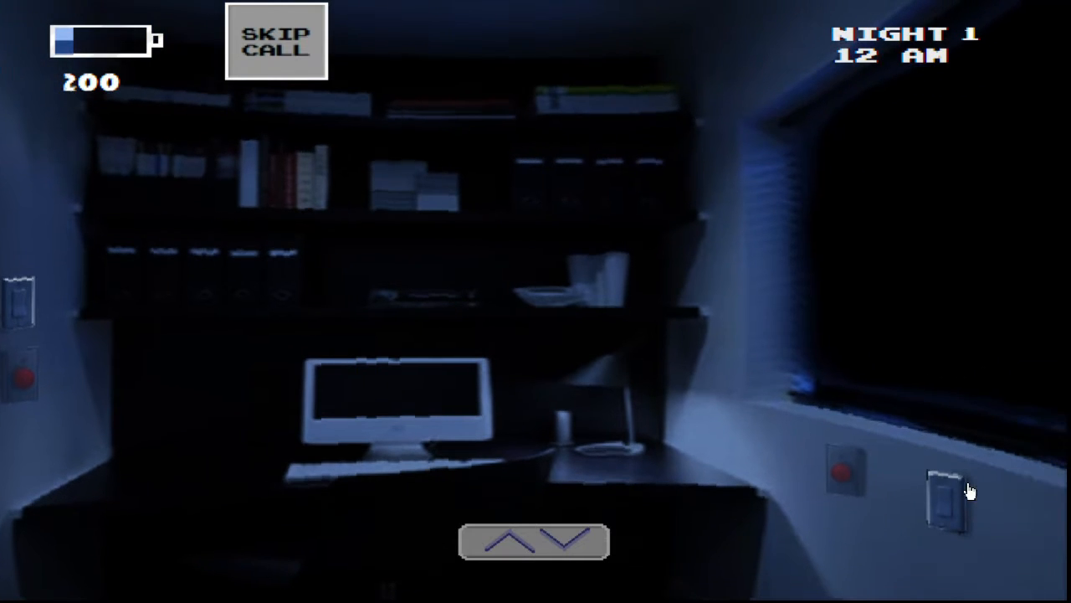
{"action": "mouse_move", "coordinate": [517, 366]}
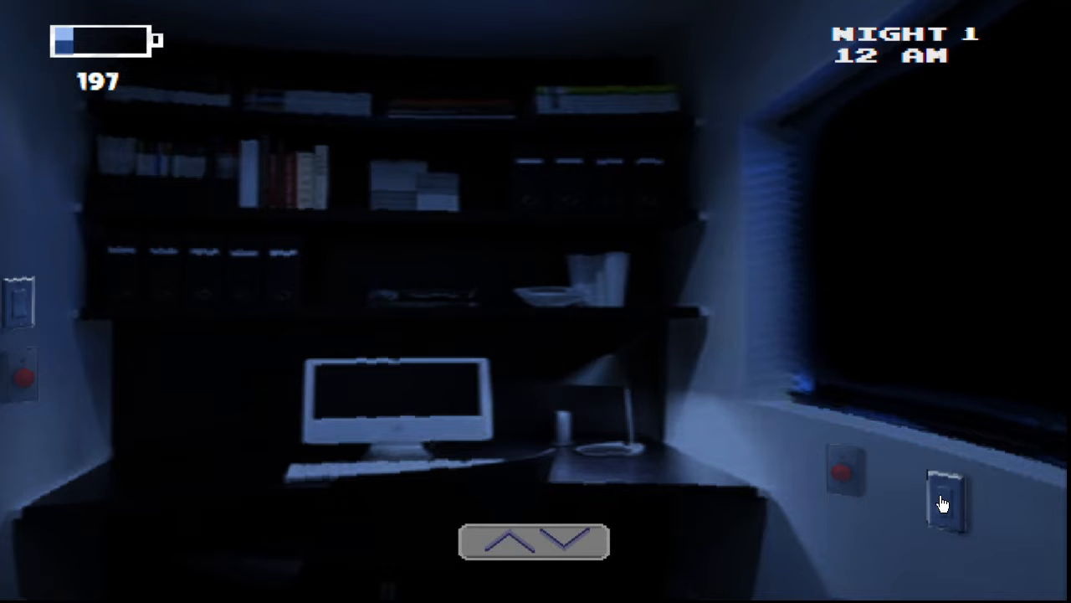
{"action": "mouse_move", "coordinate": [609, 575]}
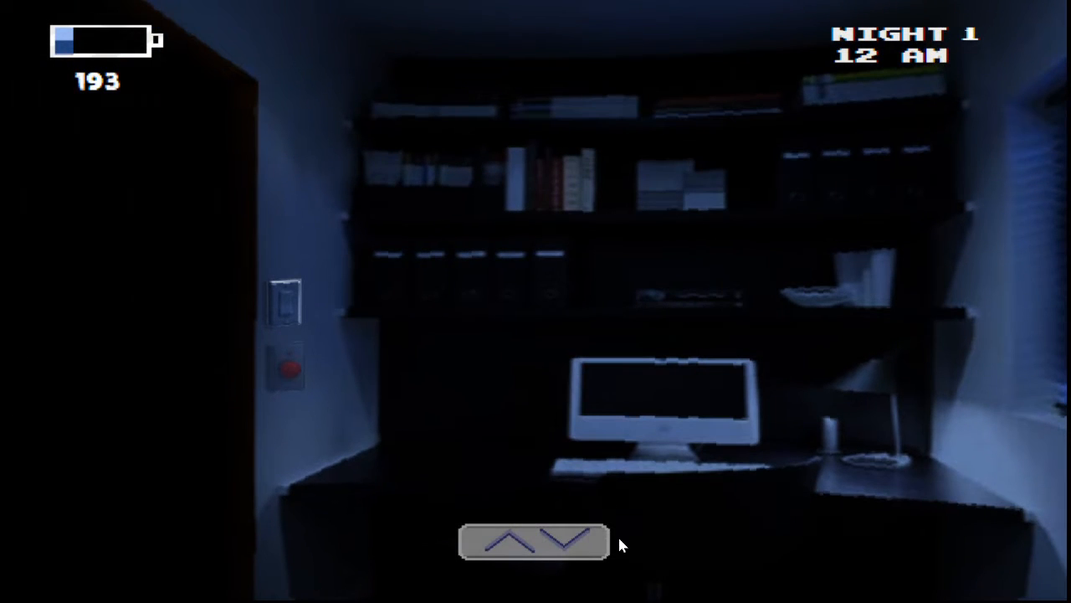
{"action": "mouse_move", "coordinate": [535, 402]}
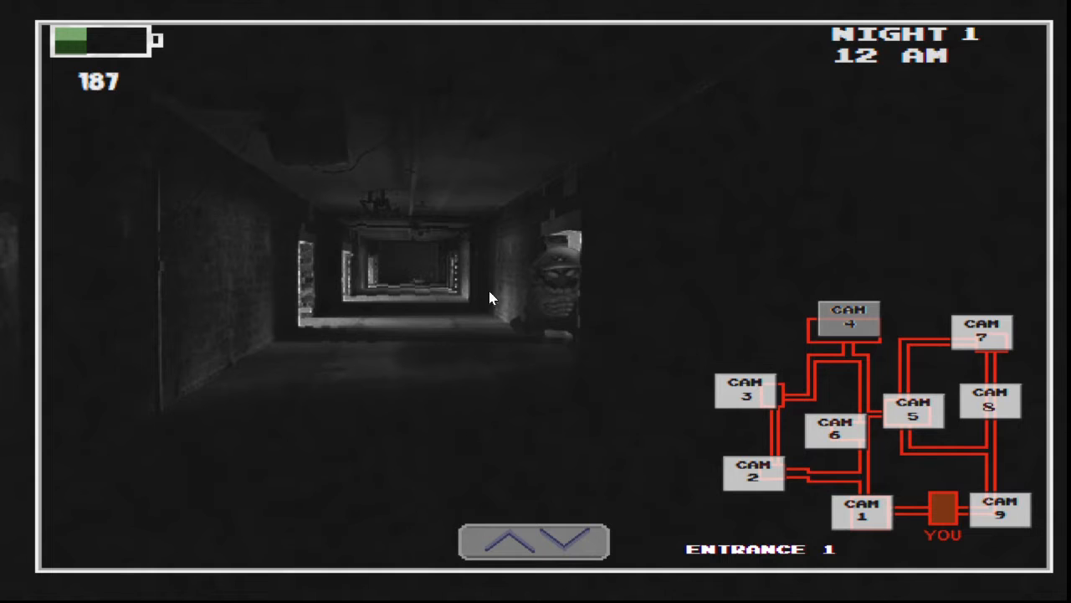
- Check the Entrance 1, Storage and Freezing Room cameras until the clock reaches 1 AM
{"action": "left_click", "coordinate": [848, 318]}
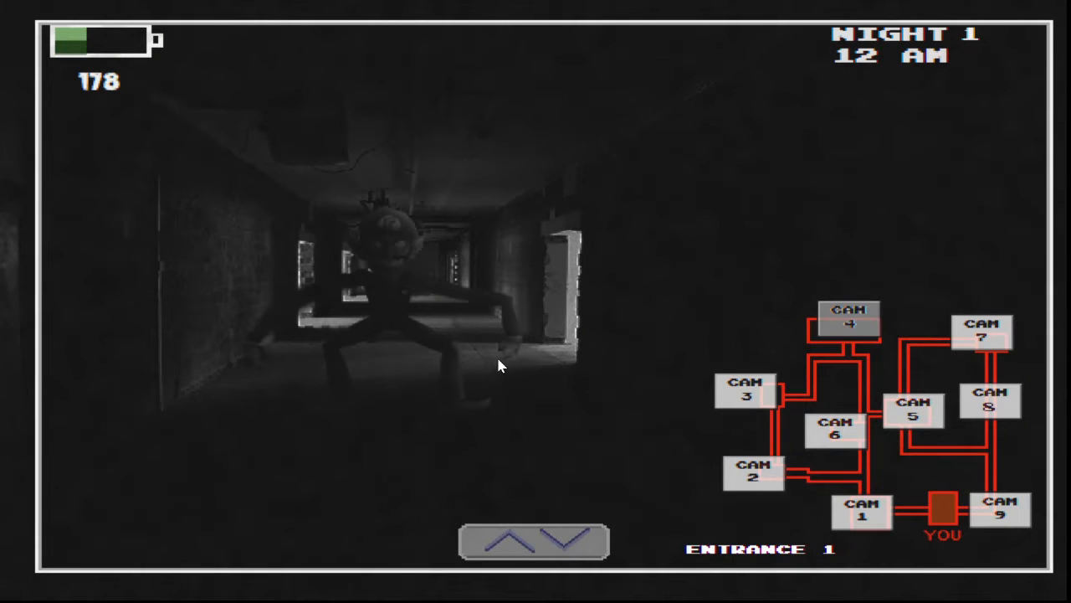
{"action": "left_click", "coordinate": [746, 391]}
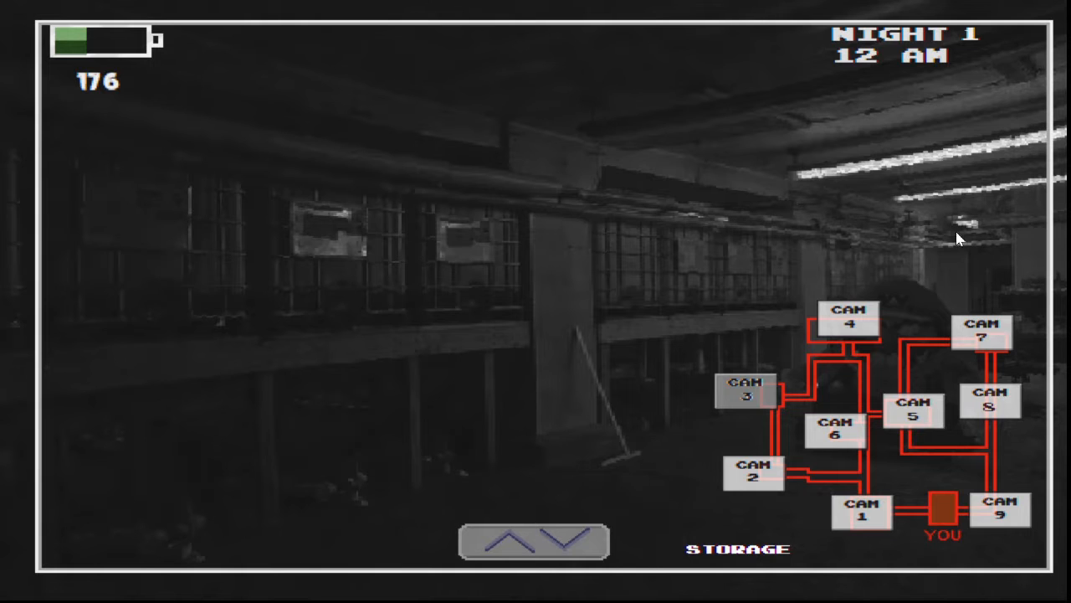
{"action": "mouse_move", "coordinate": [825, 316]}
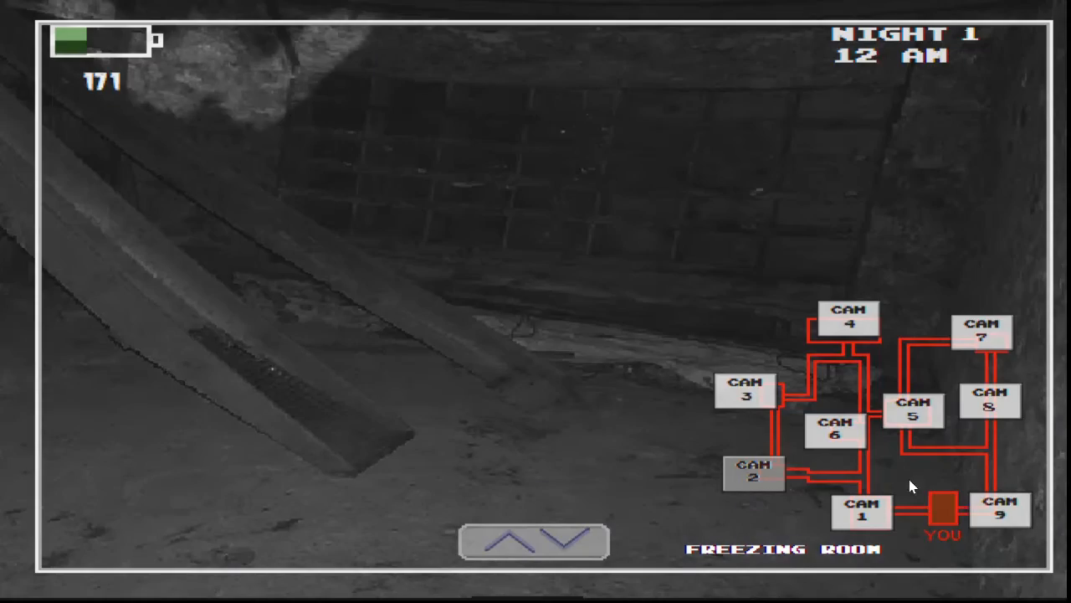
{"action": "left_click", "coordinate": [981, 333]}
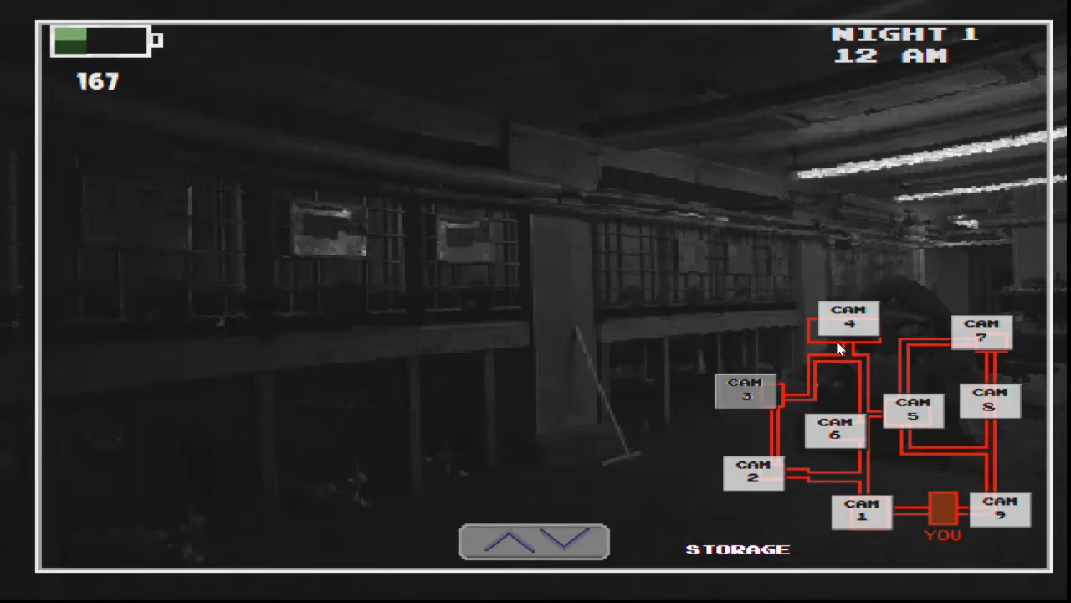
{"action": "left_click", "coordinate": [913, 411]}
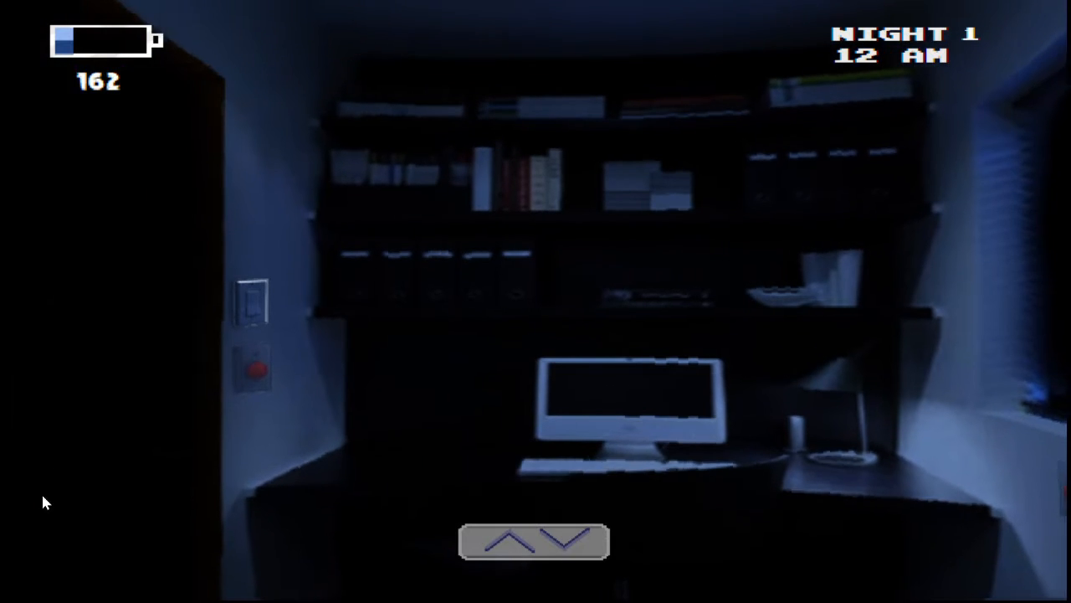
{"action": "left_click", "coordinate": [533, 540]}
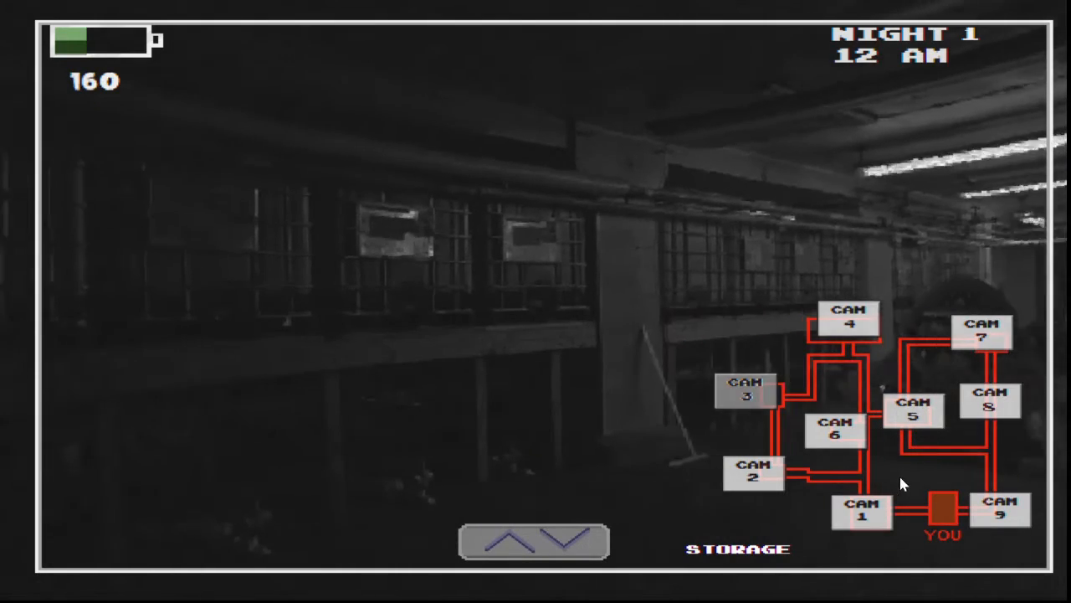
{"action": "left_click", "coordinate": [914, 411]}
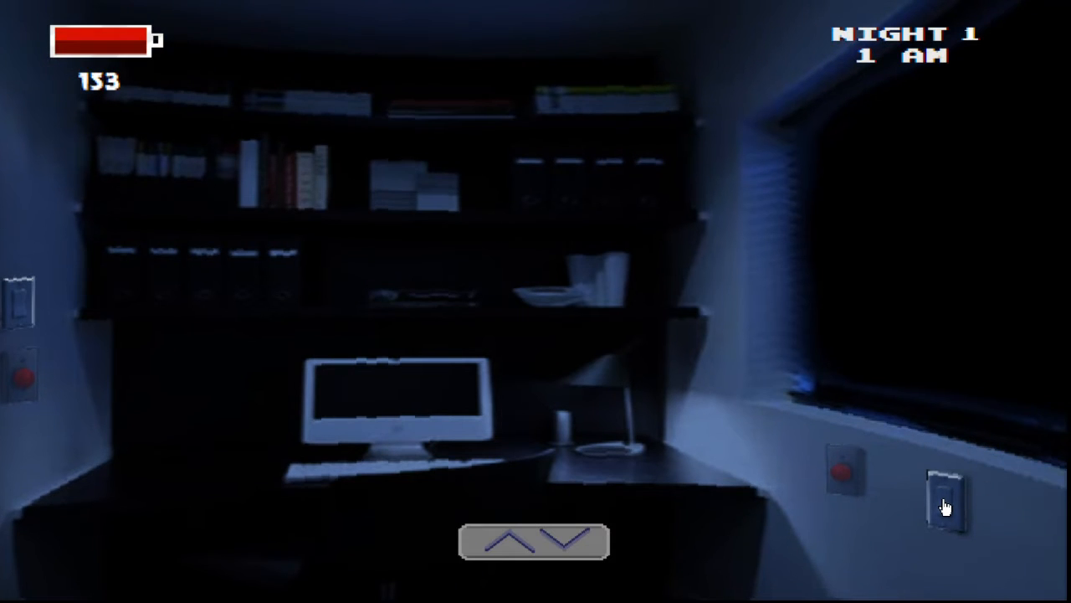
- Cycle the Machinery, Freezing Room and Office Exit feeds, ending on the Control Room camera
{"action": "left_click", "coordinate": [945, 498]}
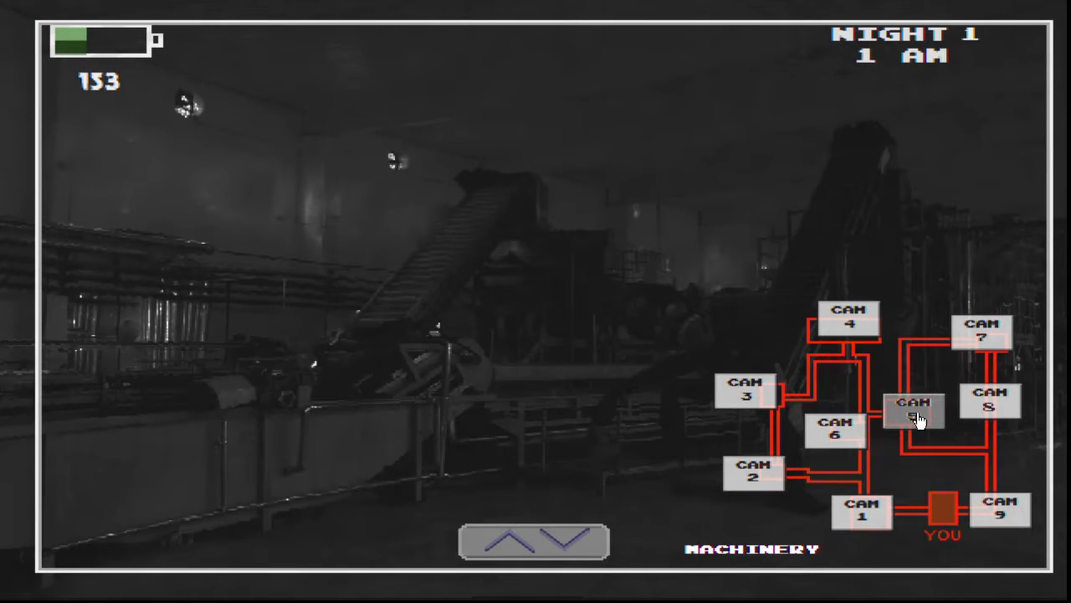
{"action": "left_click", "coordinate": [752, 471]}
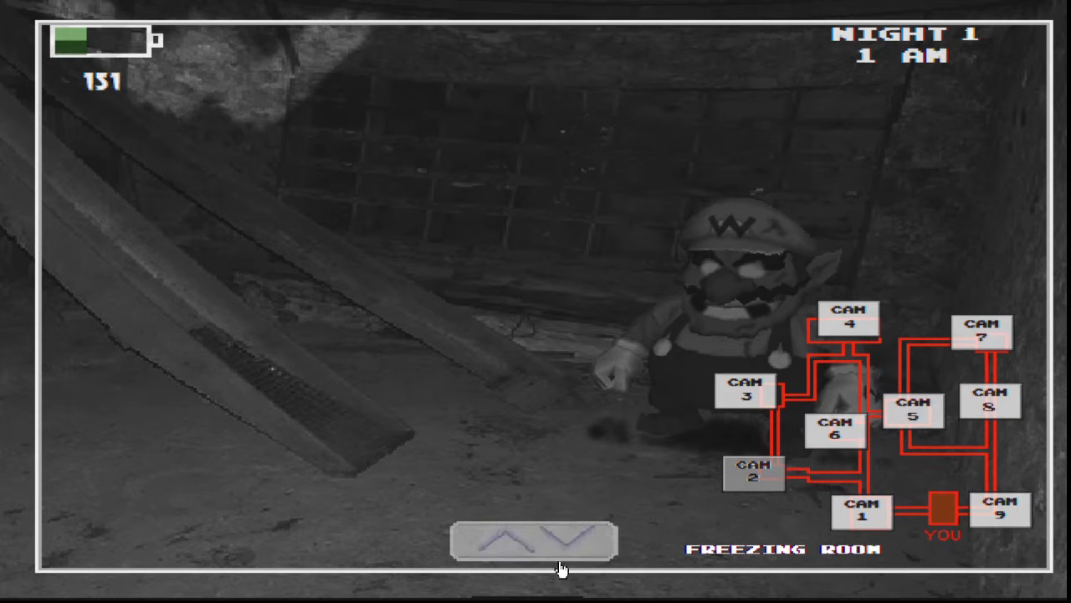
{"action": "left_click", "coordinate": [836, 428]}
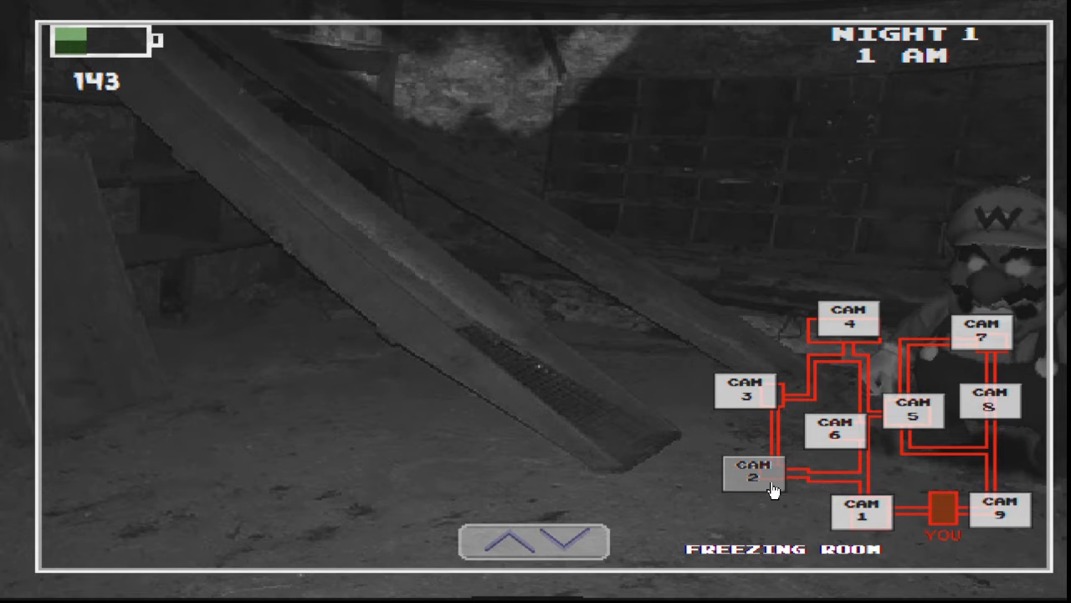
{"action": "left_click", "coordinate": [914, 410]}
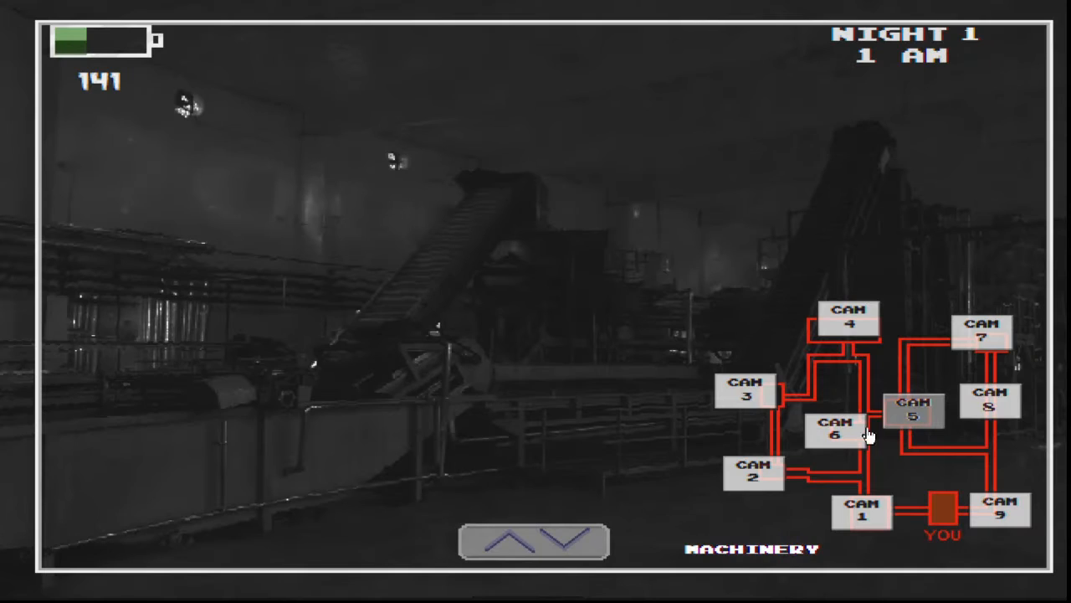
{"action": "left_click", "coordinate": [835, 428]}
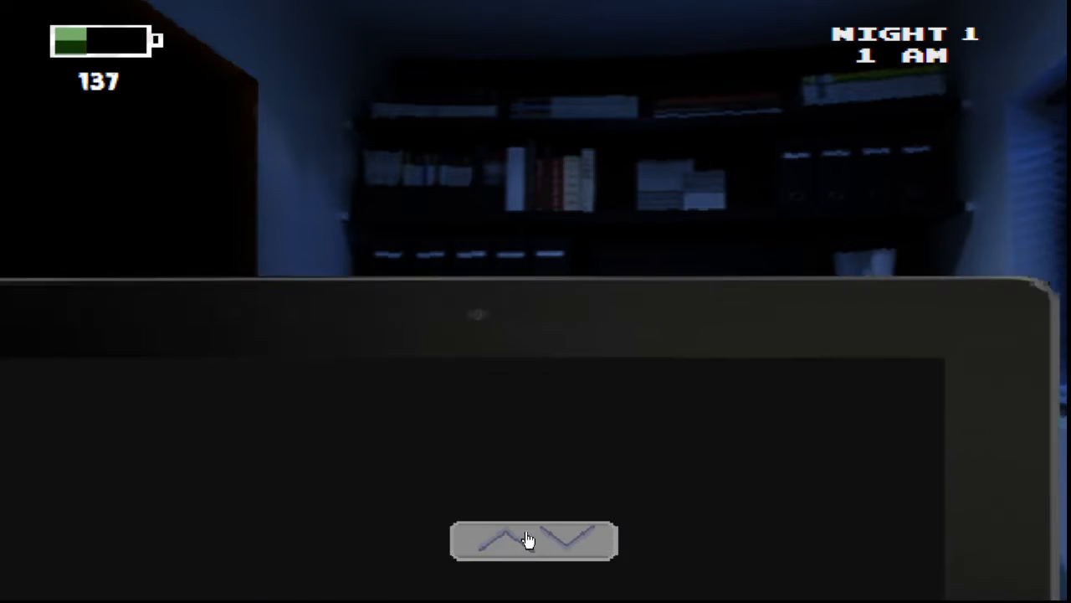
{"action": "left_click", "coordinate": [534, 540]}
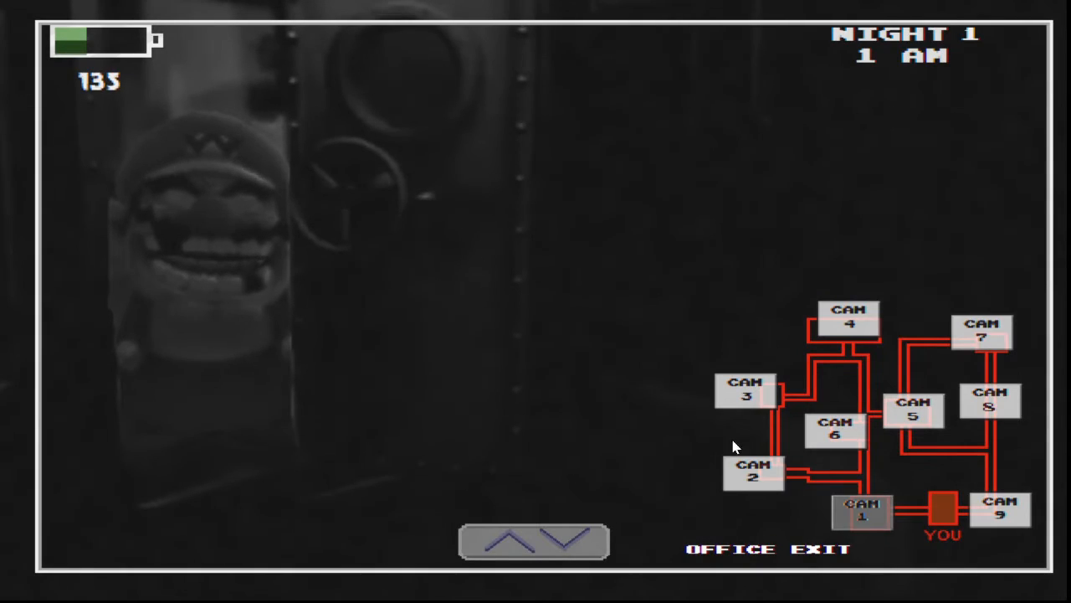
{"action": "left_click", "coordinate": [913, 410]}
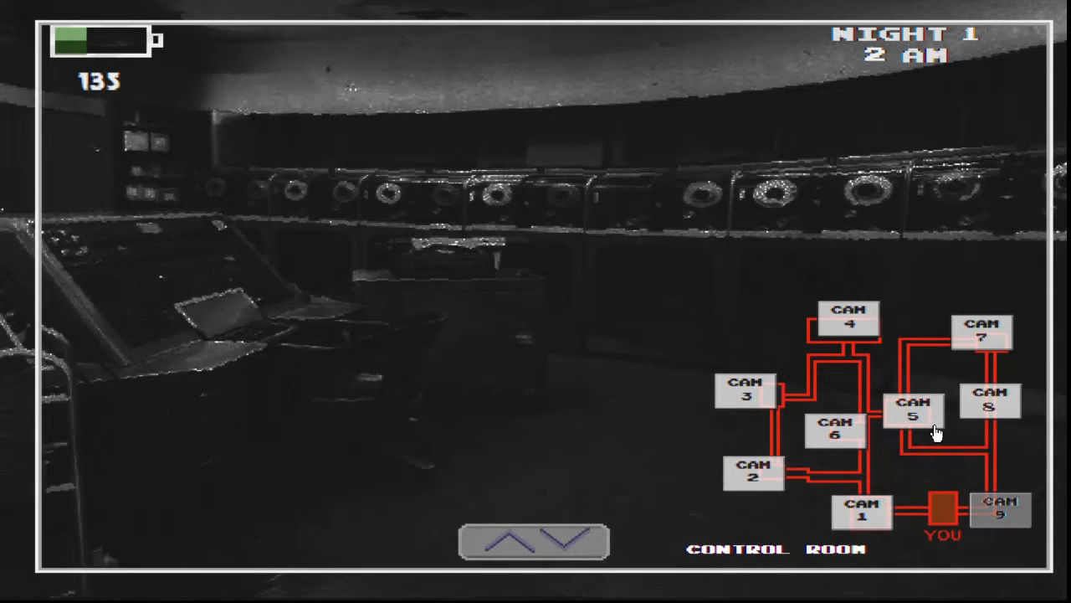
- Lower the monitor and light up the left doorway
{"action": "left_click", "coordinate": [835, 429]}
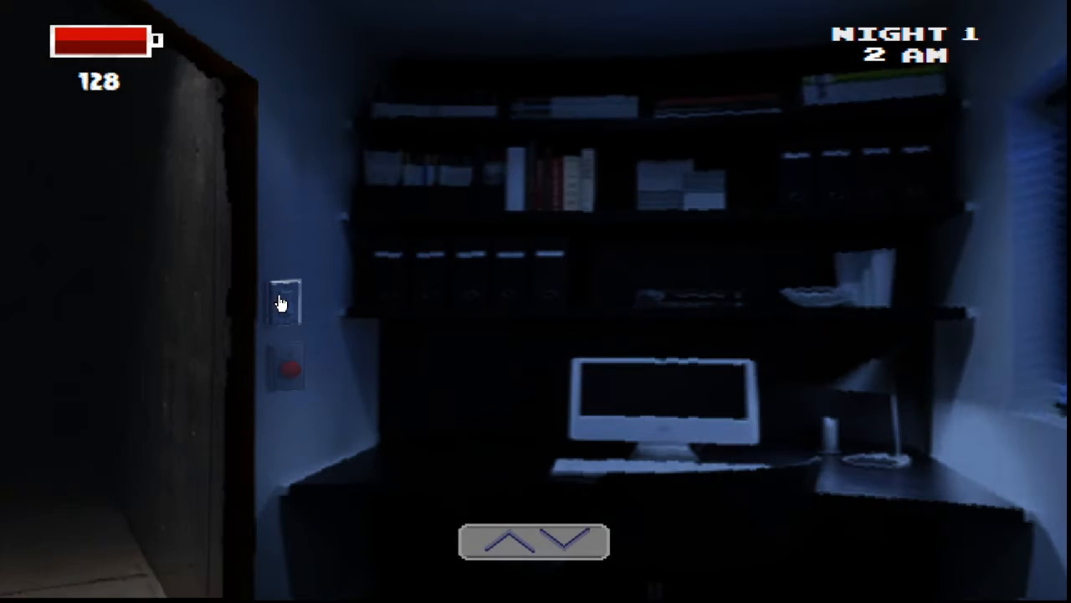
{"action": "left_click", "coordinate": [288, 371]}
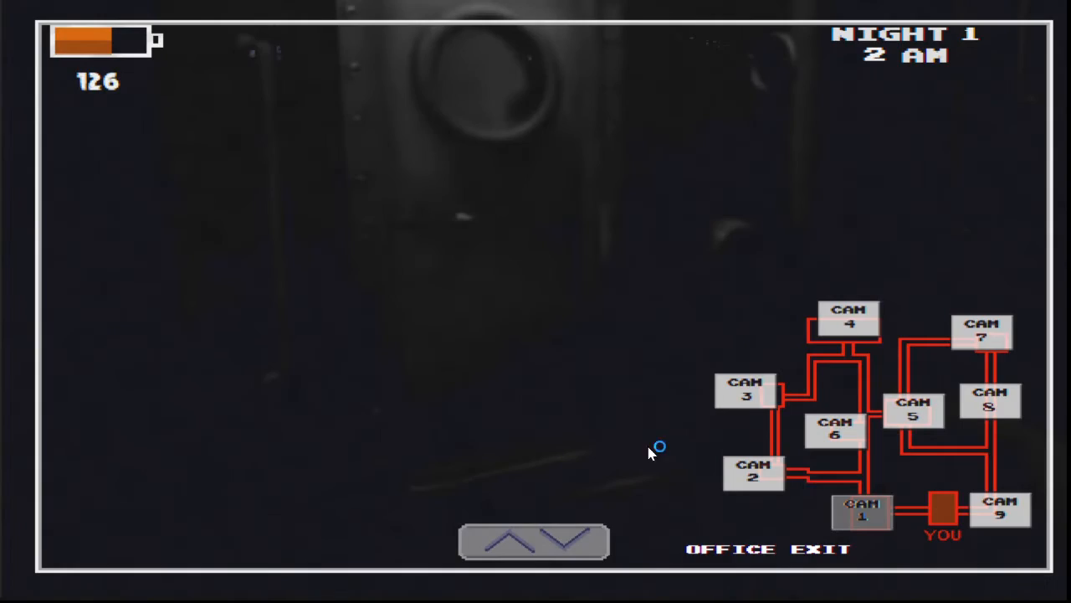
{"action": "left_click", "coordinate": [991, 400]}
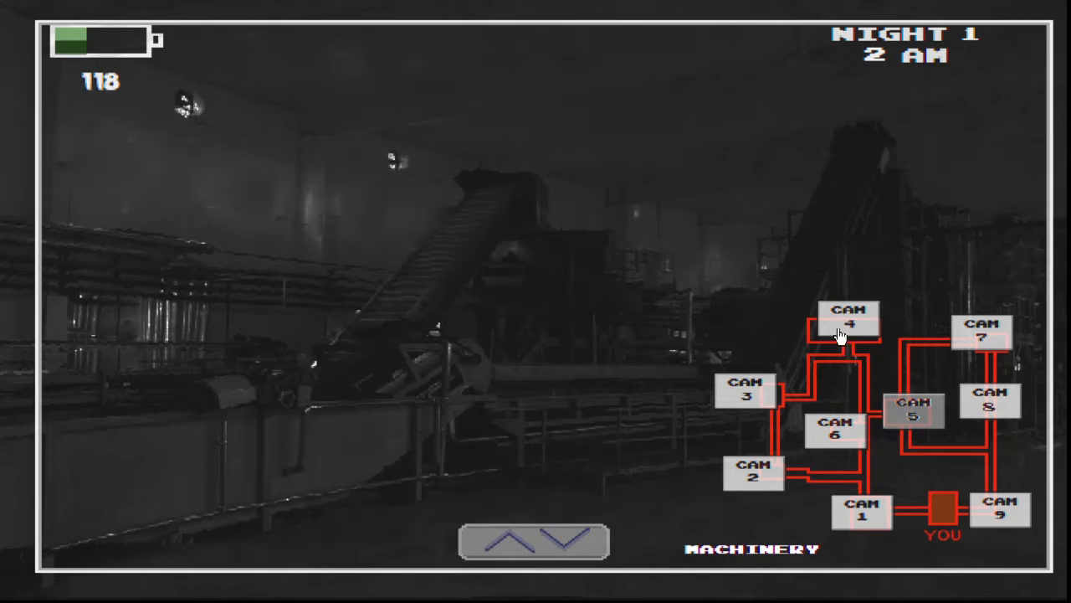
- Cycle the Bathrooms, Entrance 1 and Machinery cameras, then raise the feeds onto Office Exit
{"action": "left_click", "coordinate": [835, 432]}
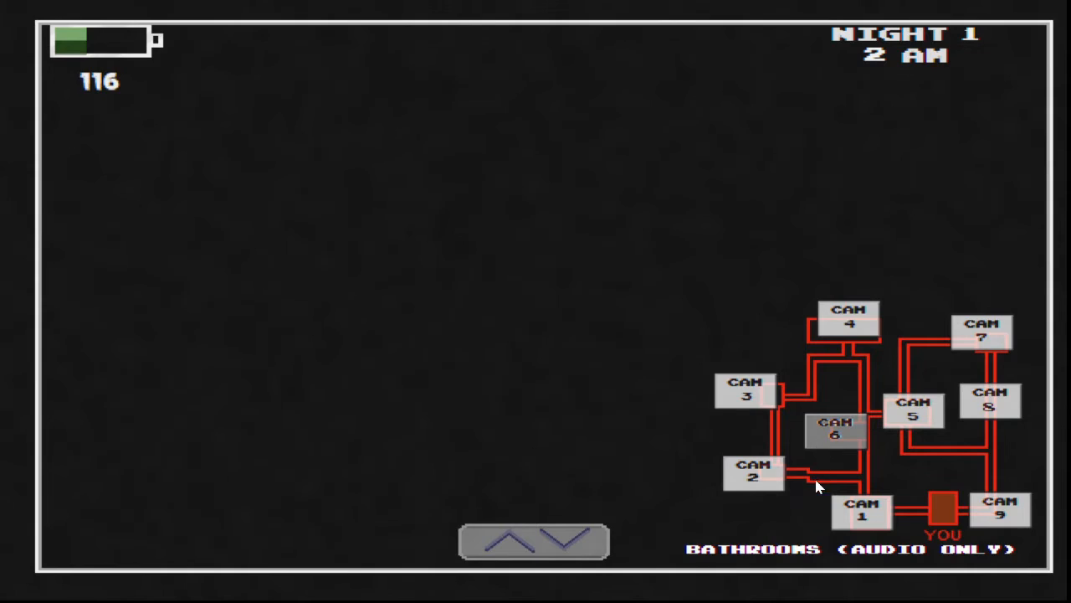
{"action": "left_click", "coordinate": [533, 539]}
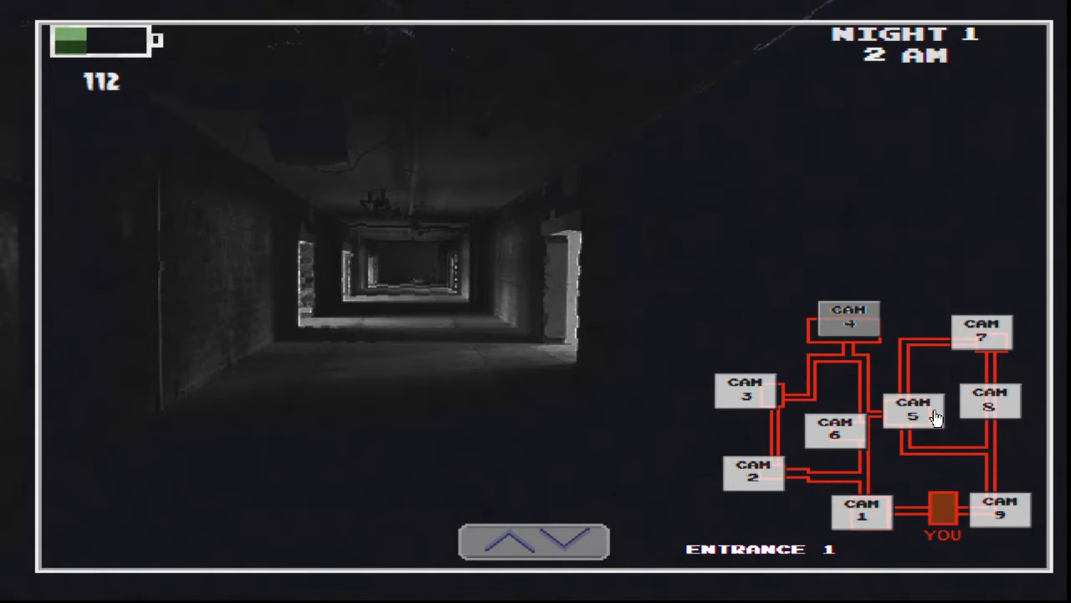
{"action": "left_click", "coordinate": [913, 411]}
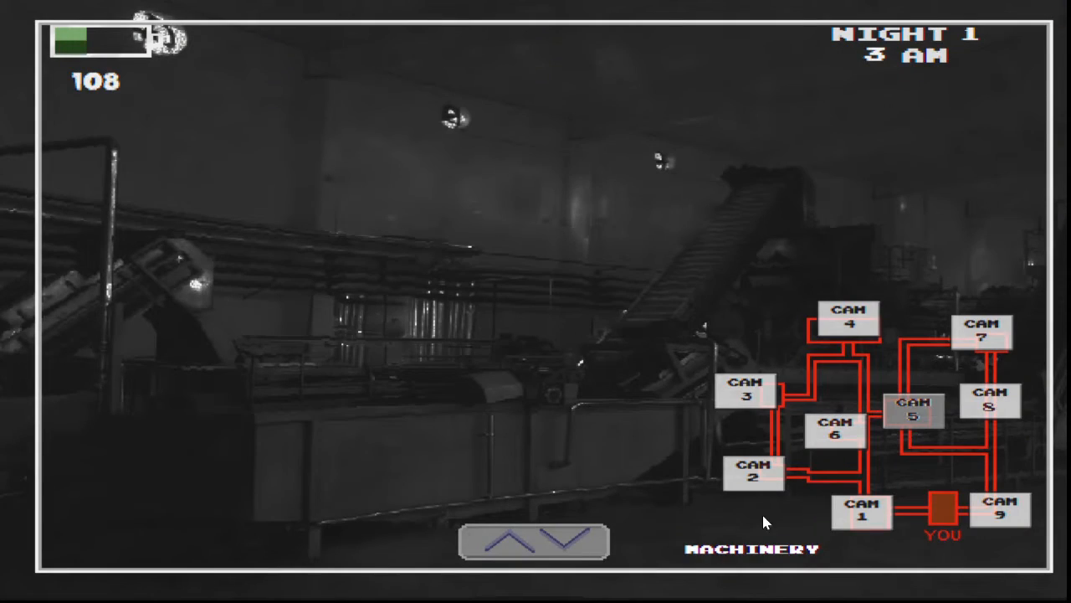
{"action": "left_click", "coordinate": [1003, 511]}
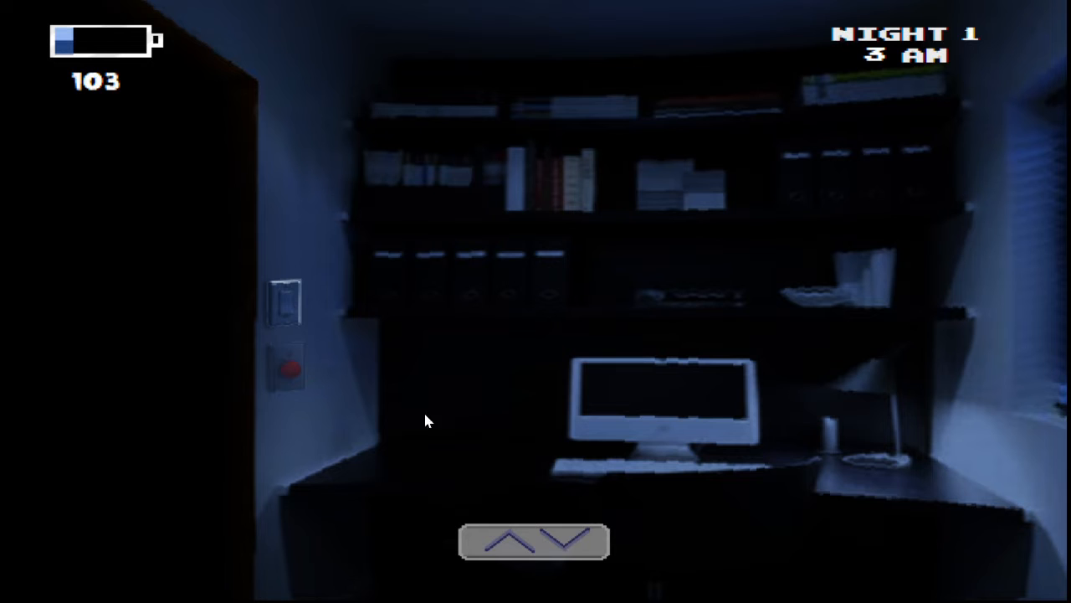
{"action": "left_click", "coordinate": [533, 542]}
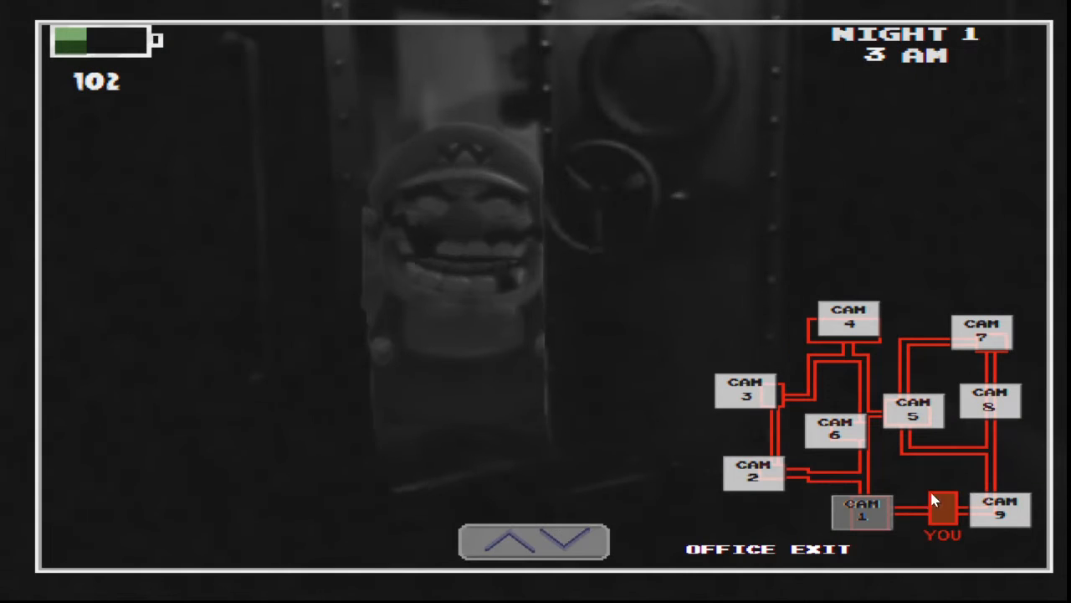
- Light the left doorway, check the Freezing Room camera, then return to the office
{"action": "left_click", "coordinate": [745, 391]}
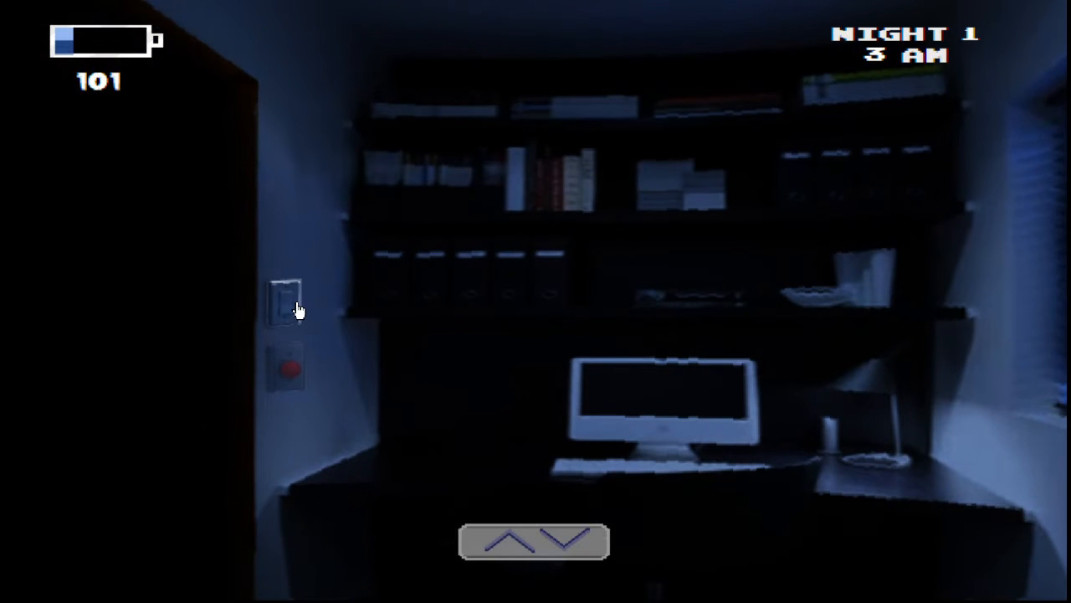
{"action": "left_click", "coordinate": [287, 369]}
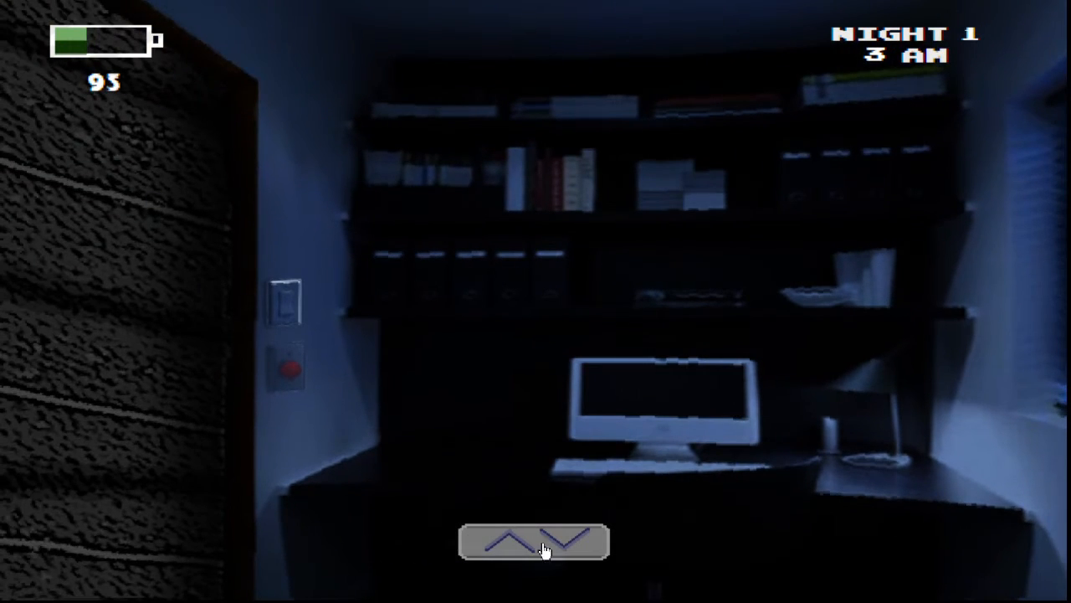
{"action": "left_click", "coordinate": [533, 542]}
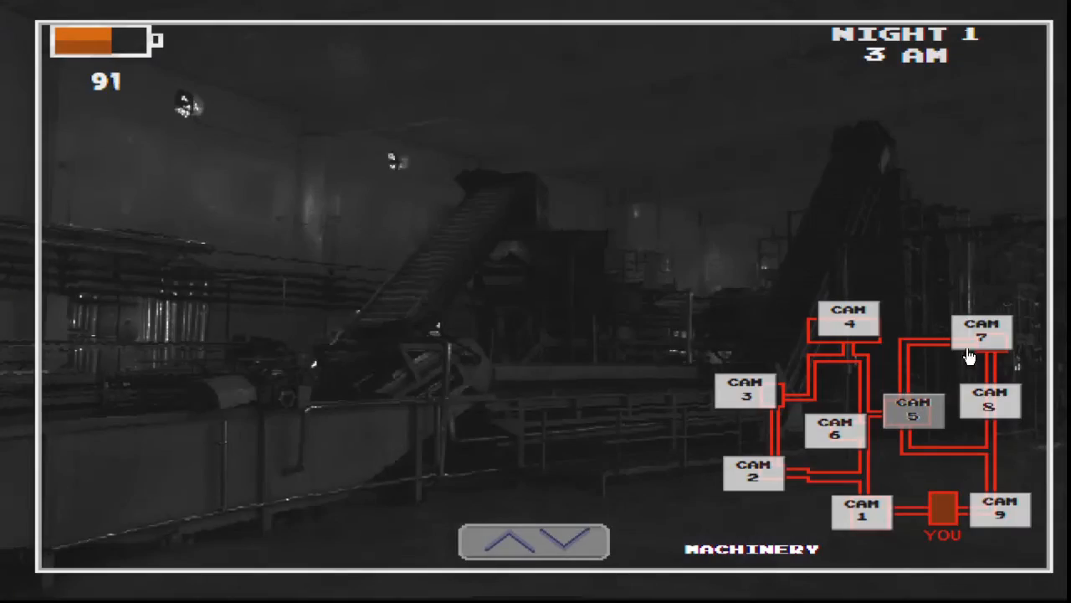
{"action": "left_click", "coordinate": [753, 470]}
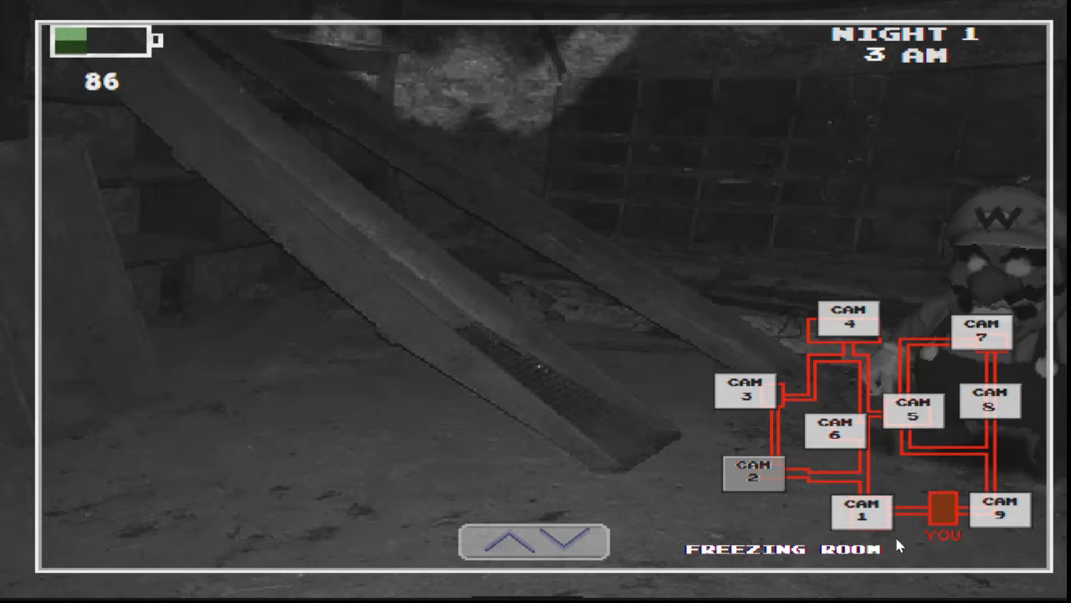
{"action": "left_click", "coordinate": [981, 333]}
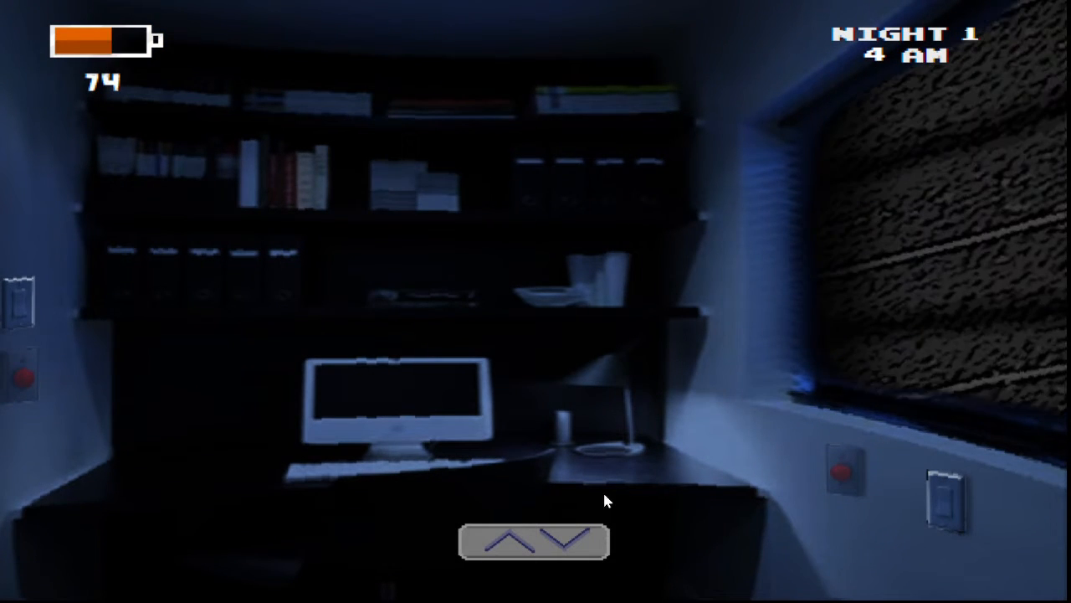
- Check the Control Room and Entrance 1 feeds, then listen on the Bathrooms camera
{"action": "left_click", "coordinate": [534, 539]}
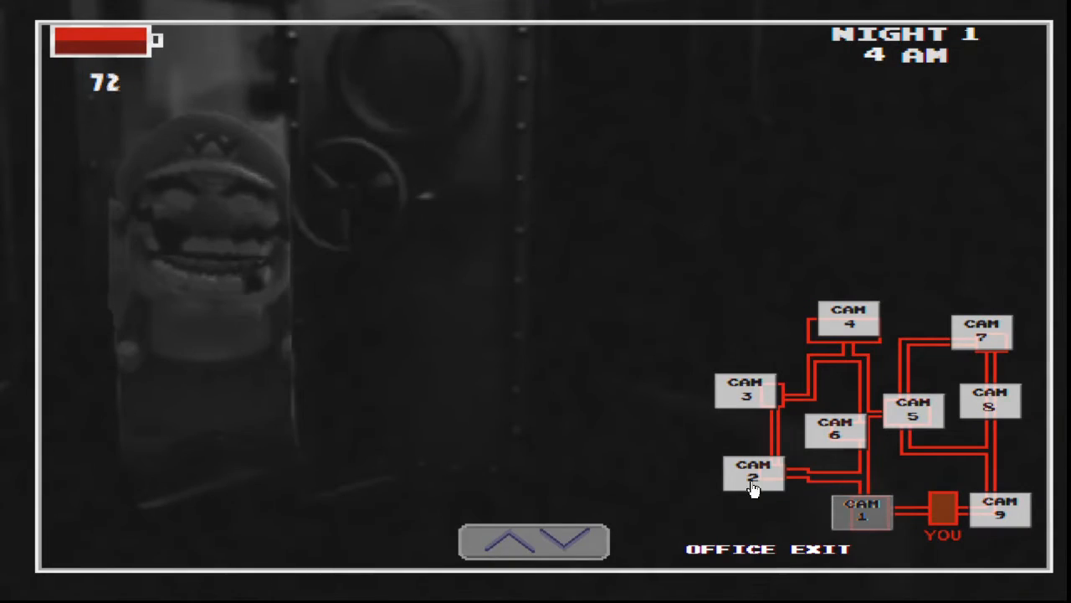
{"action": "left_click", "coordinate": [914, 410]}
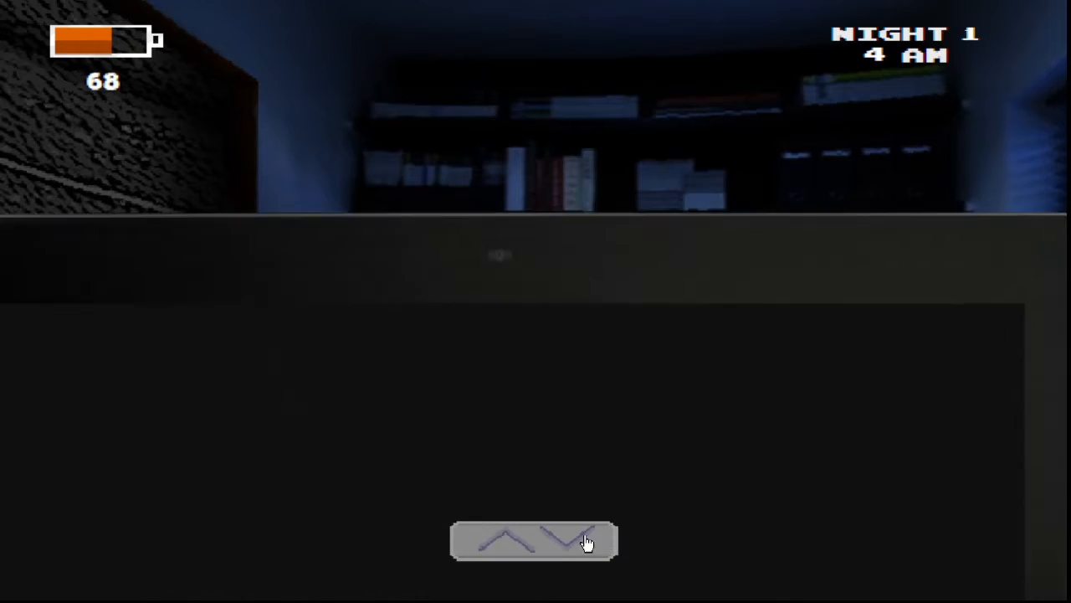
{"action": "left_click", "coordinate": [534, 540]}
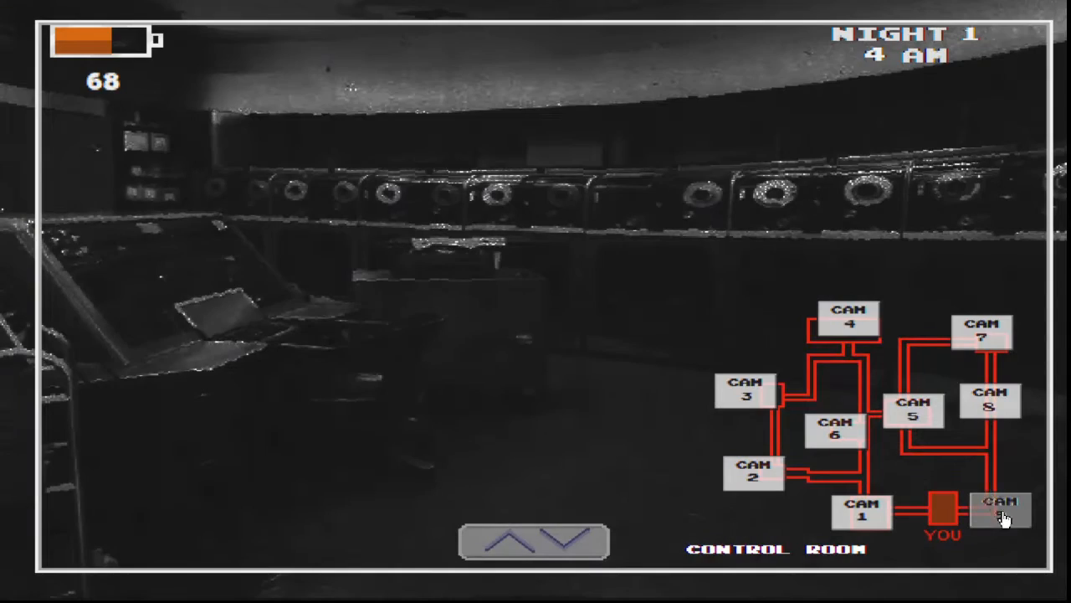
{"action": "left_click", "coordinate": [848, 318]}
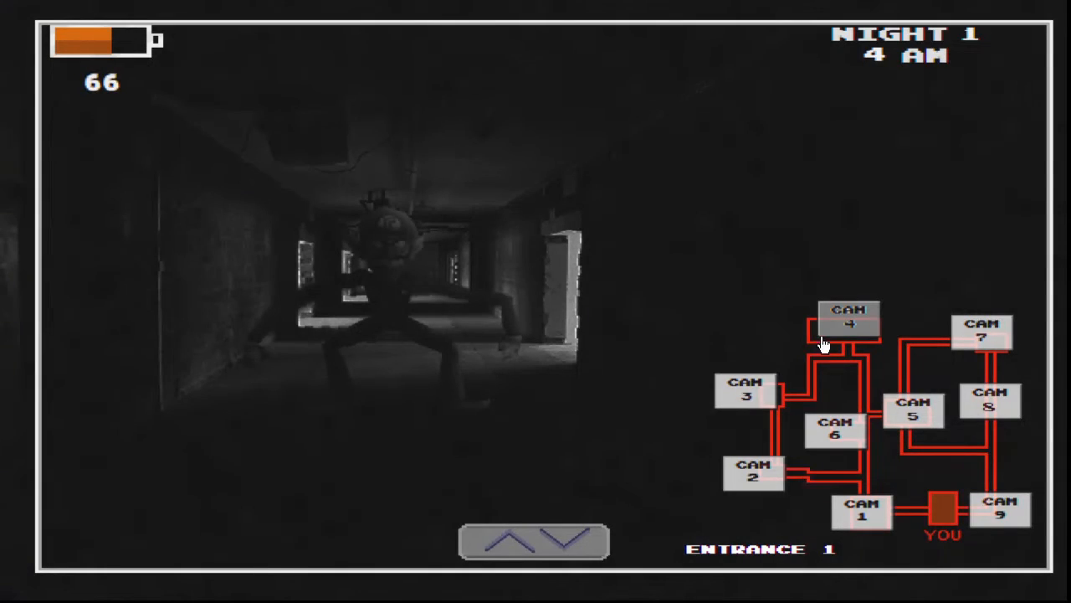
{"action": "mouse_move", "coordinate": [897, 527]}
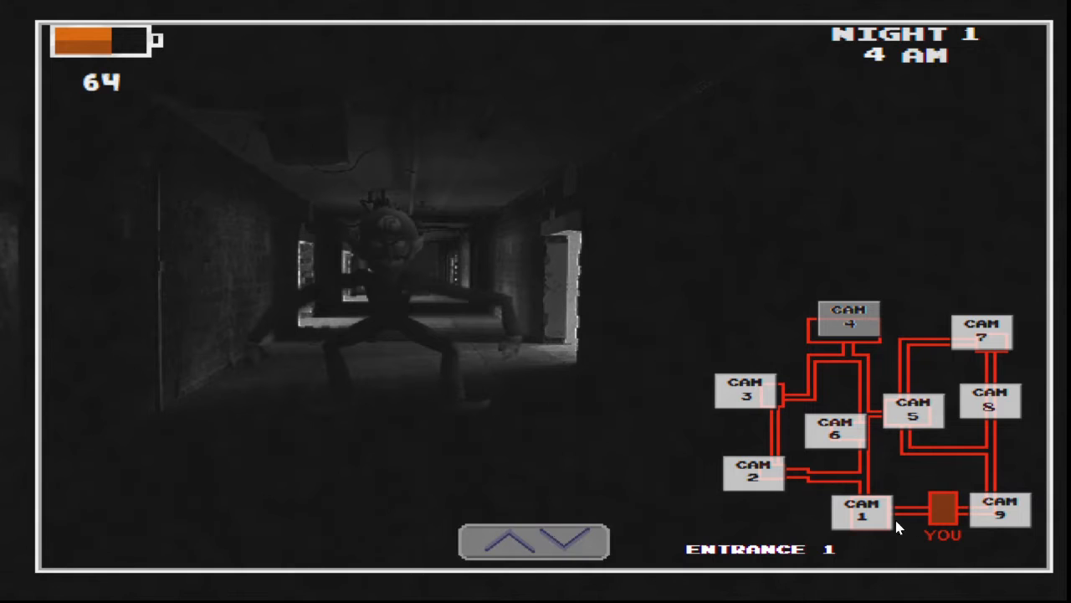
{"action": "mouse_move", "coordinate": [917, 400]}
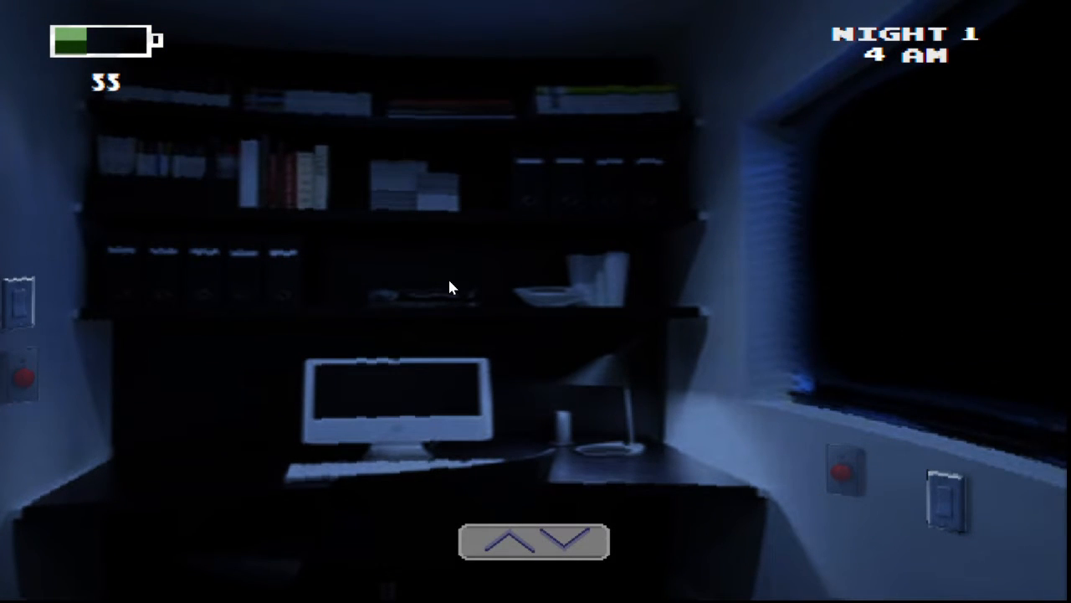
{"action": "left_click", "coordinate": [913, 410]}
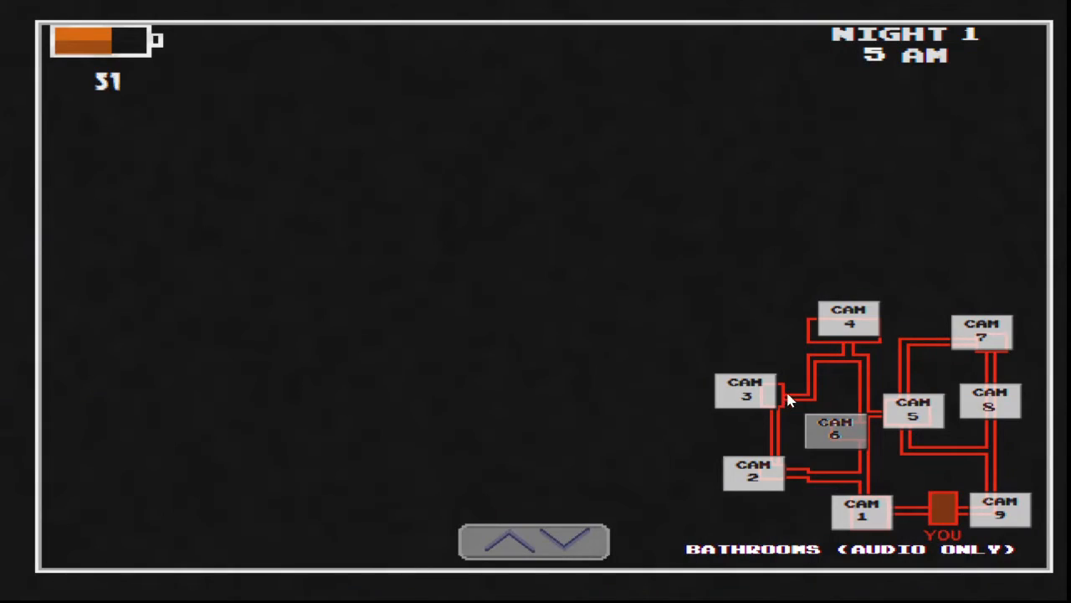
- Recheck the Entrance 1, Storage and Bathrooms cameras
{"action": "left_click", "coordinate": [850, 318]}
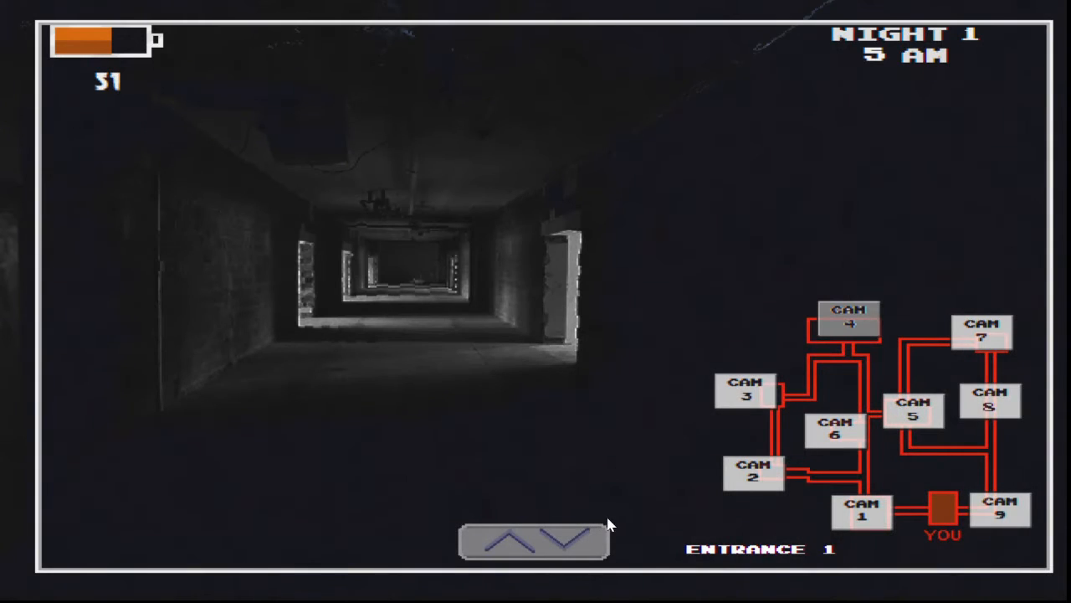
{"action": "left_click", "coordinate": [533, 540]}
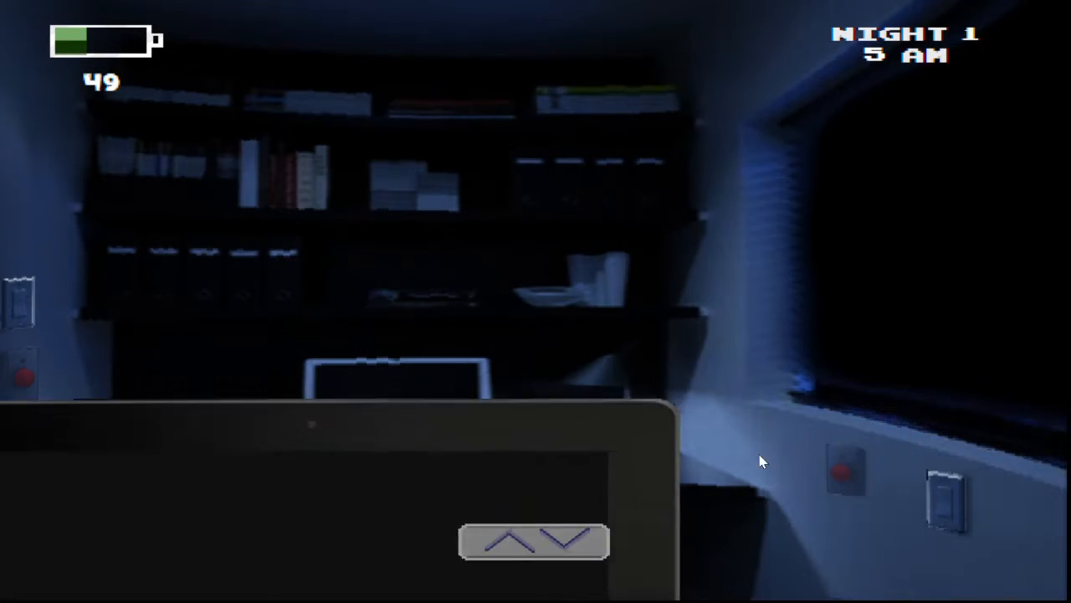
{"action": "left_click", "coordinate": [559, 540]}
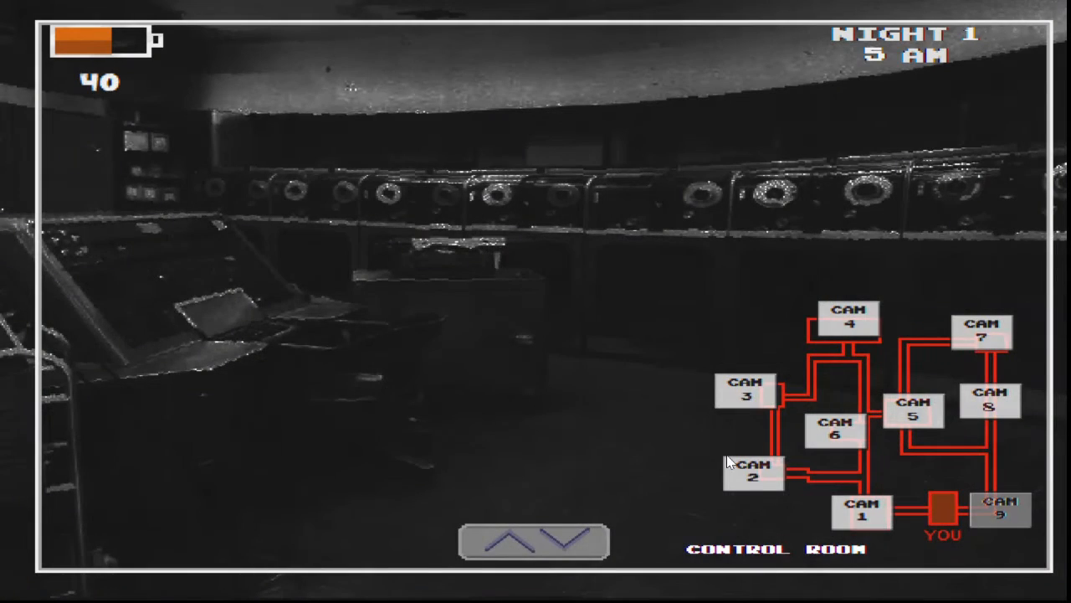
{"action": "left_click", "coordinate": [745, 391]}
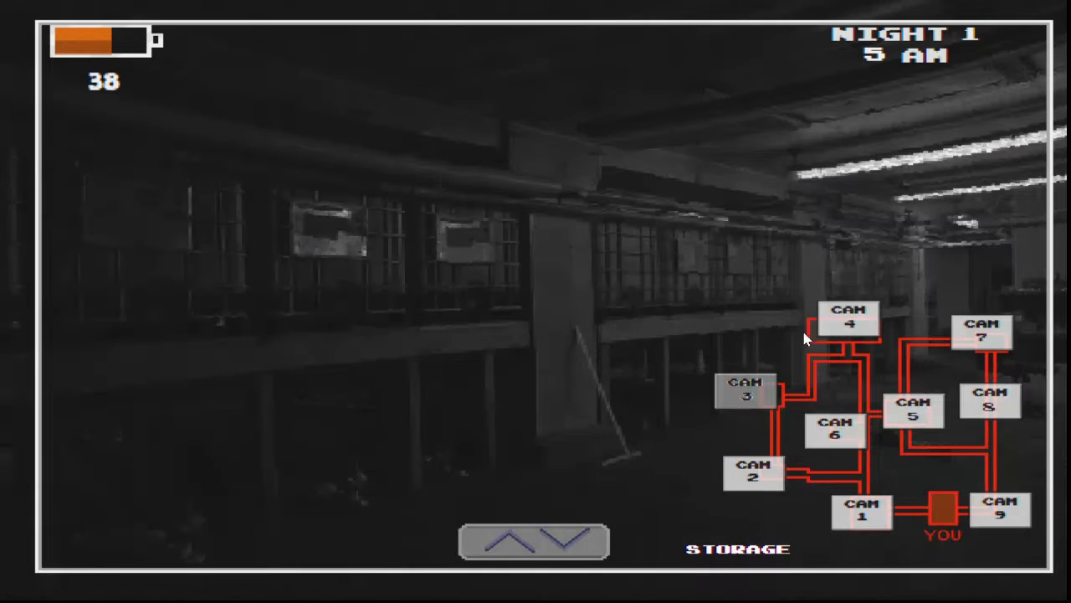
{"action": "left_click", "coordinate": [835, 430]}
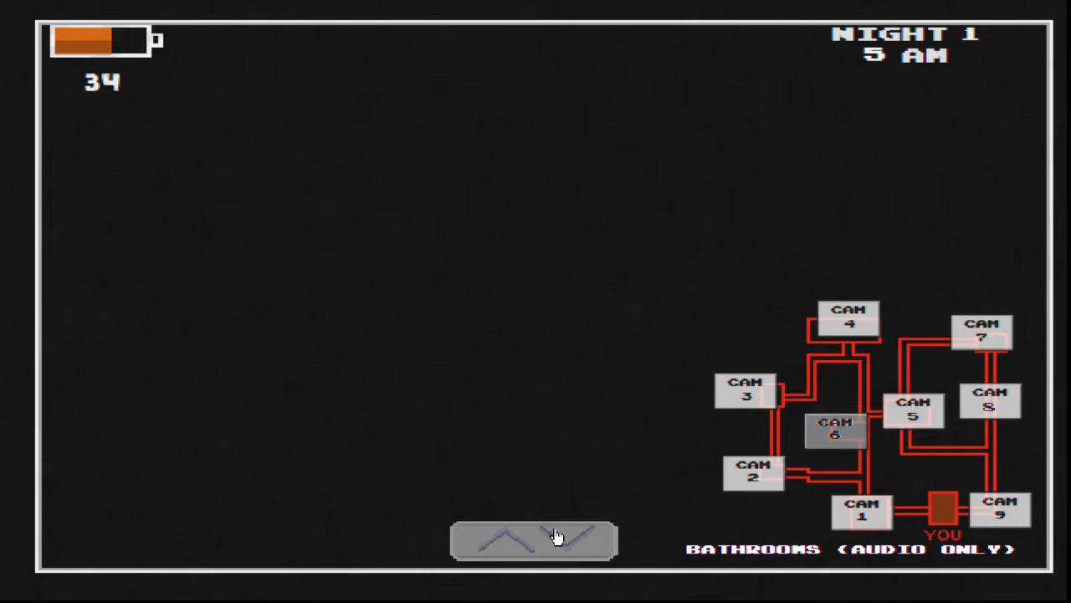
- Put away the camera feeds and light up the left doorway
{"action": "left_click", "coordinate": [535, 539]}
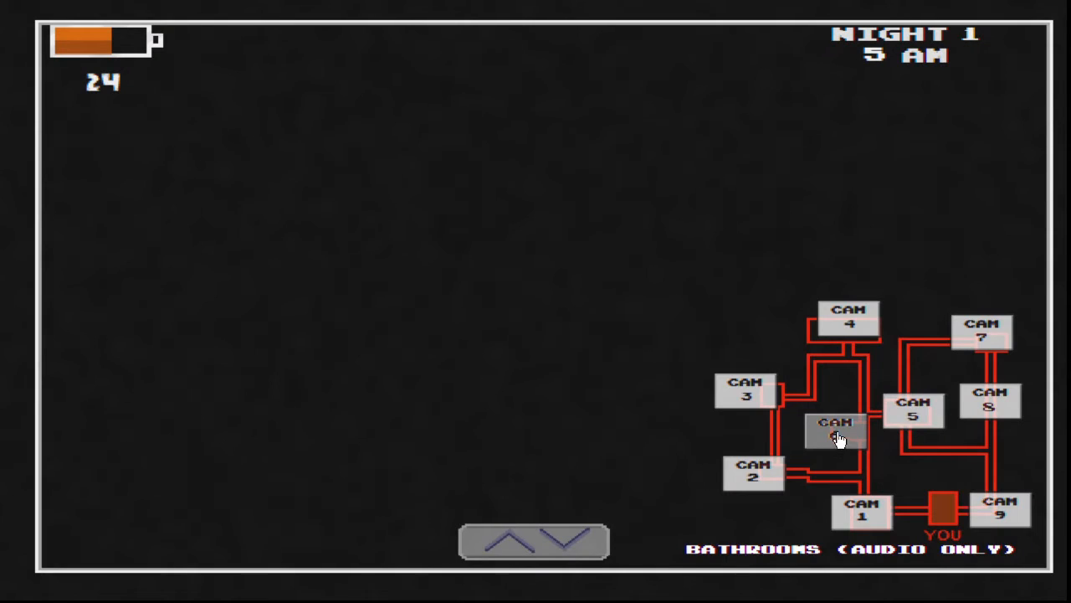
{"action": "left_click", "coordinate": [836, 429]}
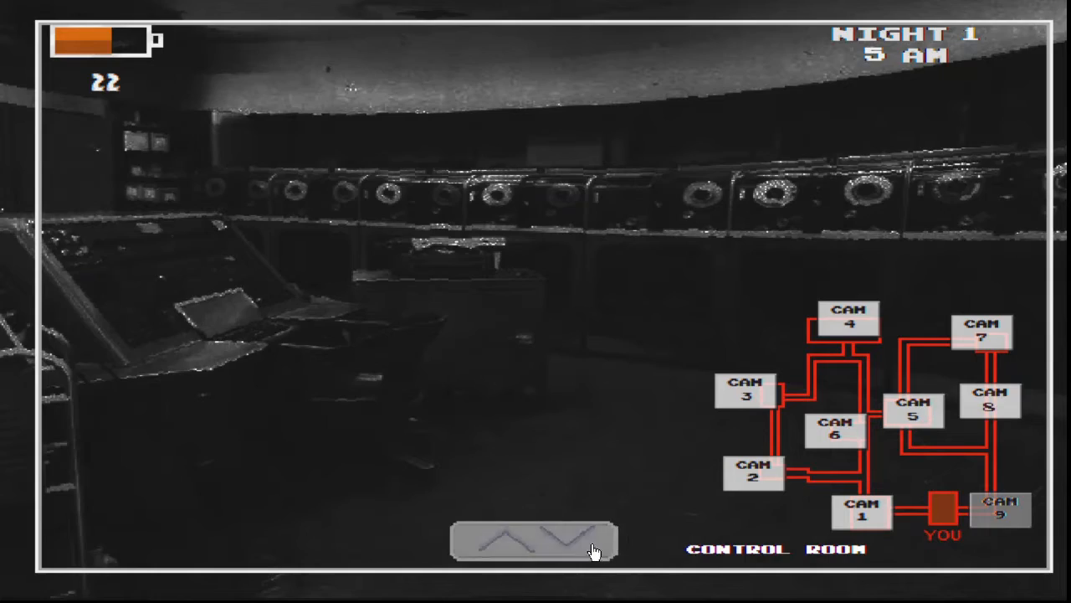
{"action": "left_click", "coordinate": [533, 542]}
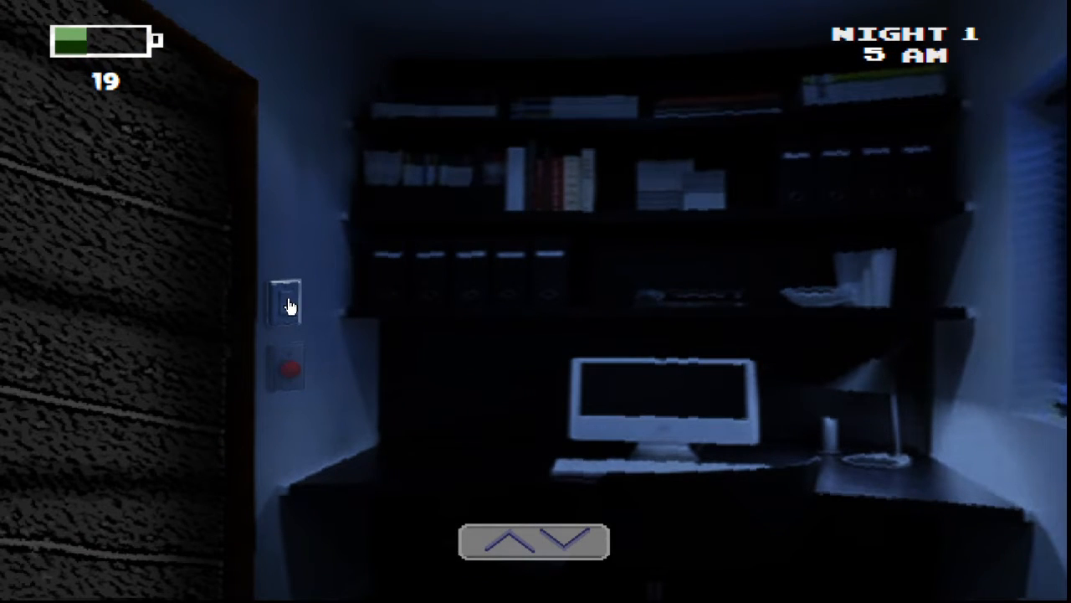
{"action": "left_click", "coordinate": [285, 301]}
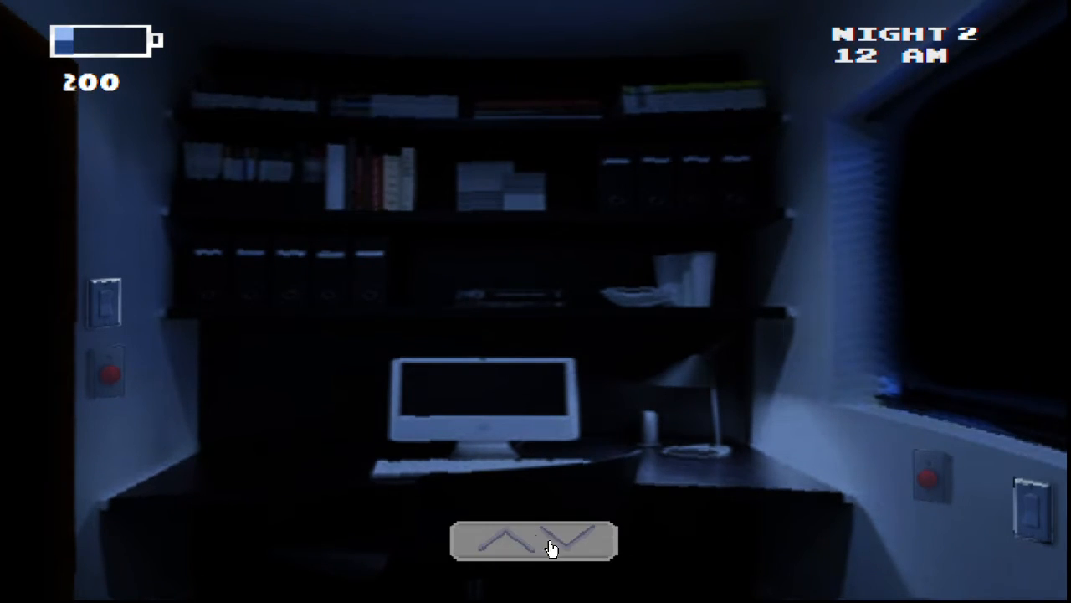
- Raise the camera feeds onto the empty Entrance 1 hallway as Night 2 starts
{"action": "left_click", "coordinate": [533, 539]}
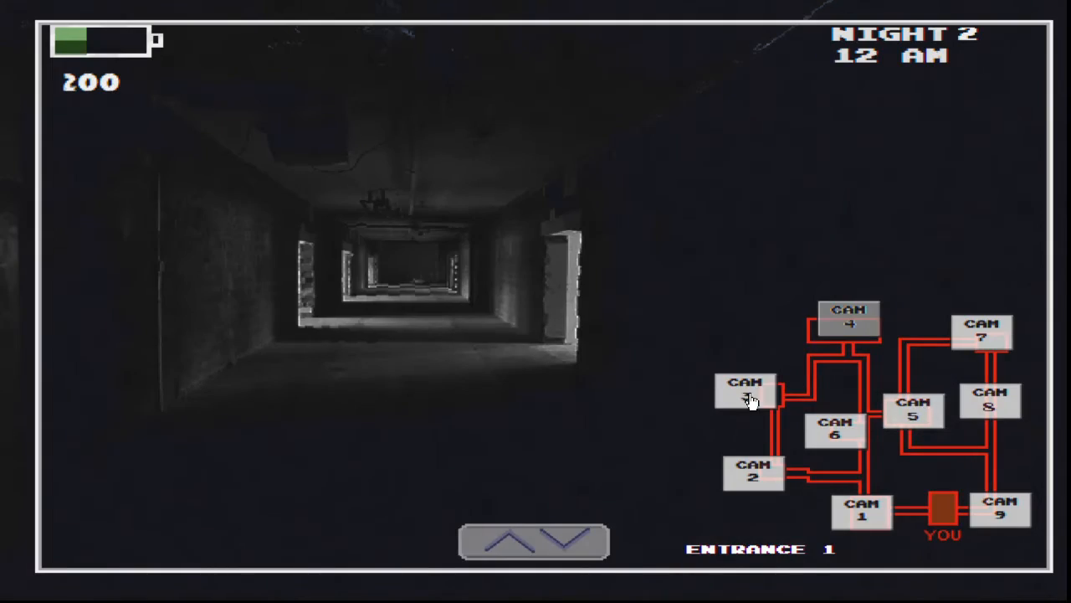
- Check Office Exit, Entrance 1, the Bathrooms audio and Control Room, then lower the monitor
{"action": "left_click", "coordinate": [864, 513]}
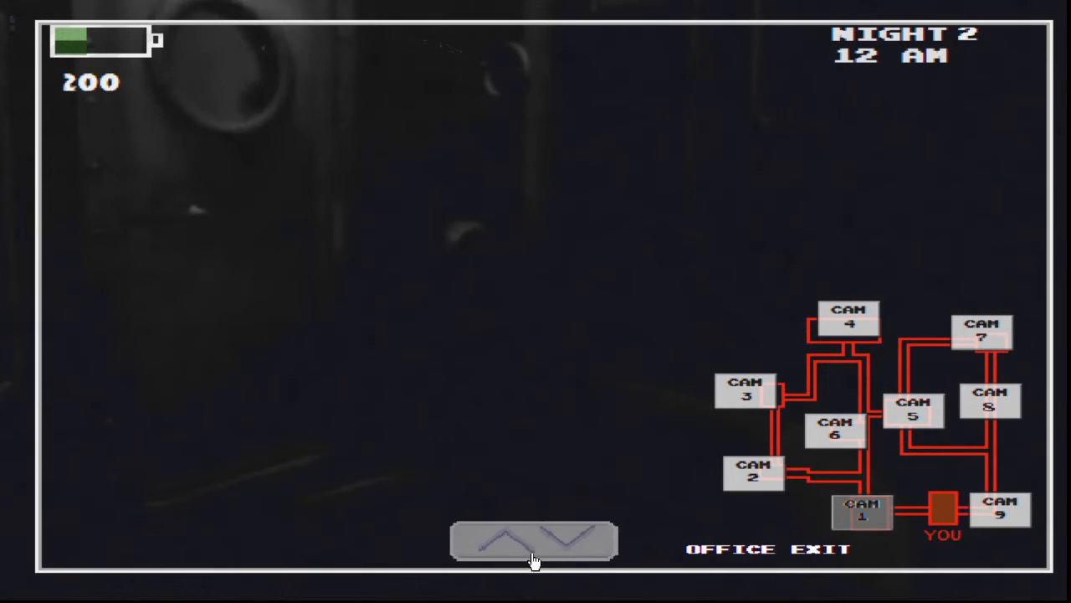
{"action": "left_click", "coordinate": [534, 540]}
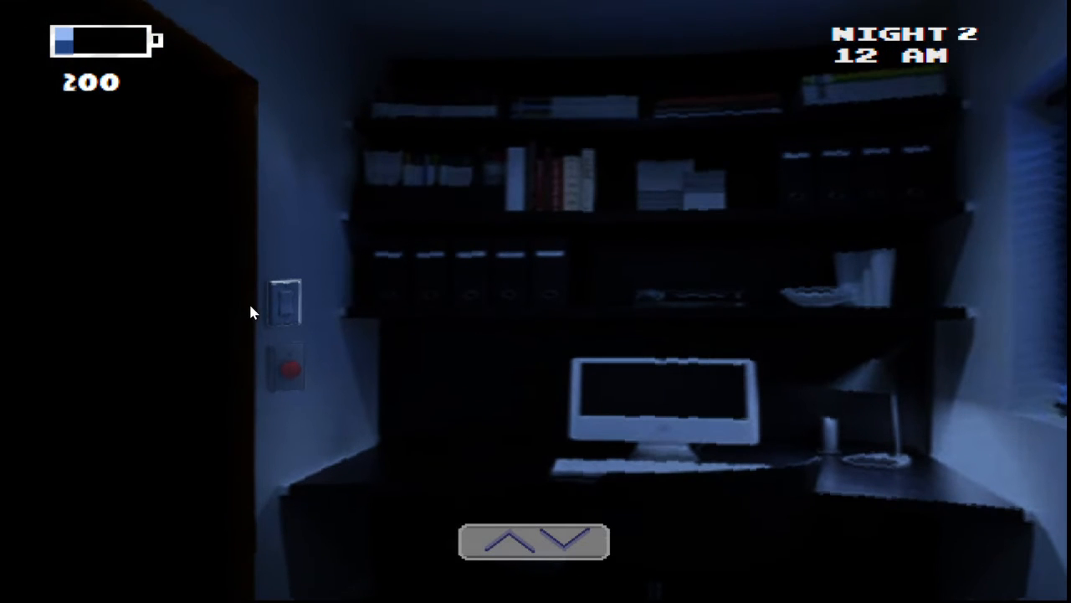
{"action": "mouse_move", "coordinate": [458, 384]}
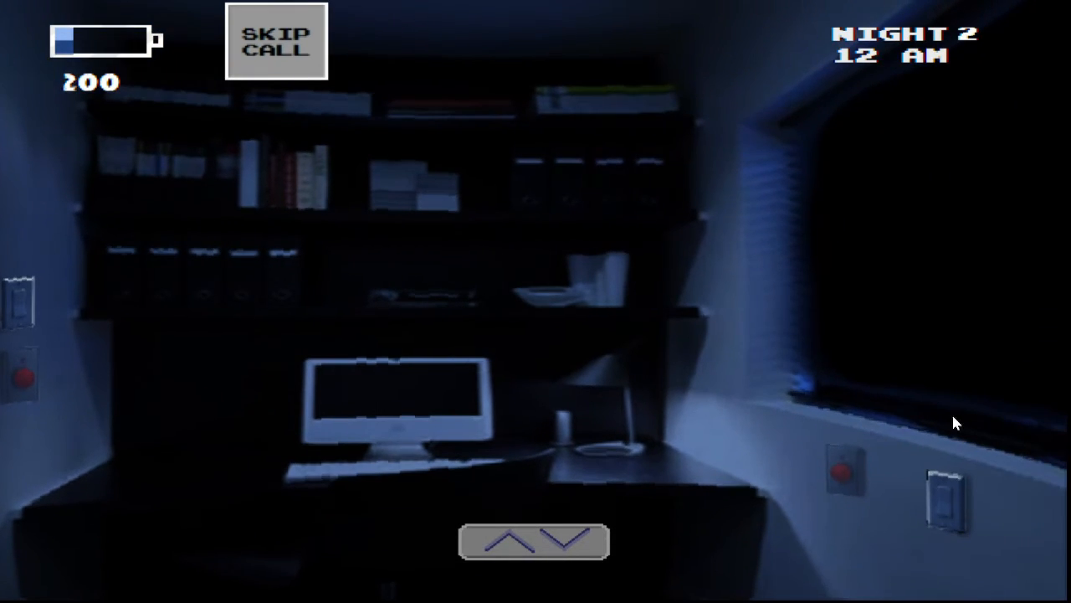
{"action": "mouse_move", "coordinate": [561, 515]}
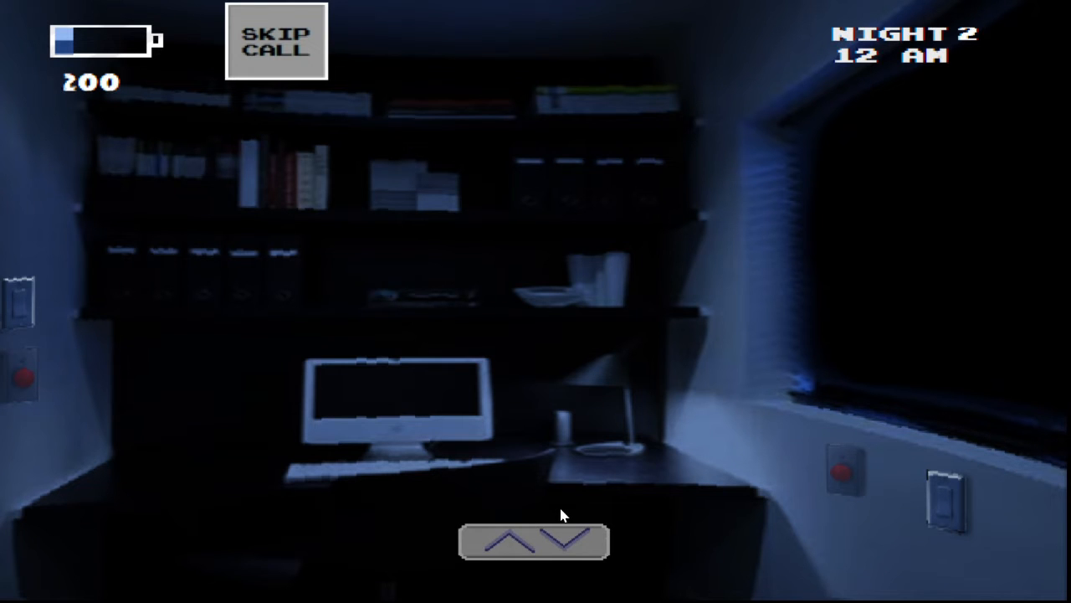
{"action": "left_click", "coordinate": [533, 540]}
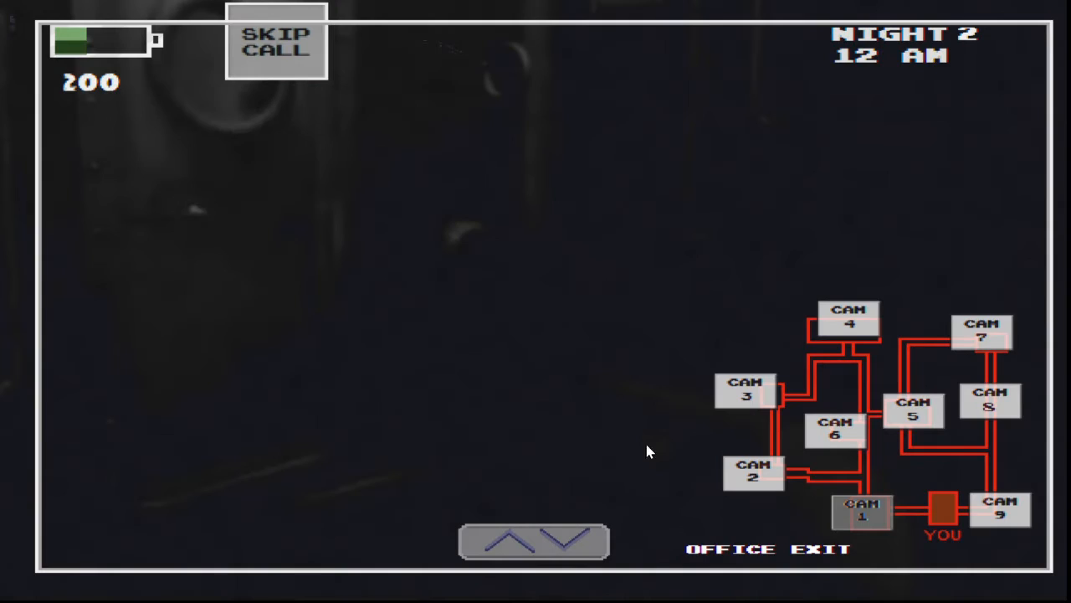
{"action": "left_click", "coordinate": [848, 317]}
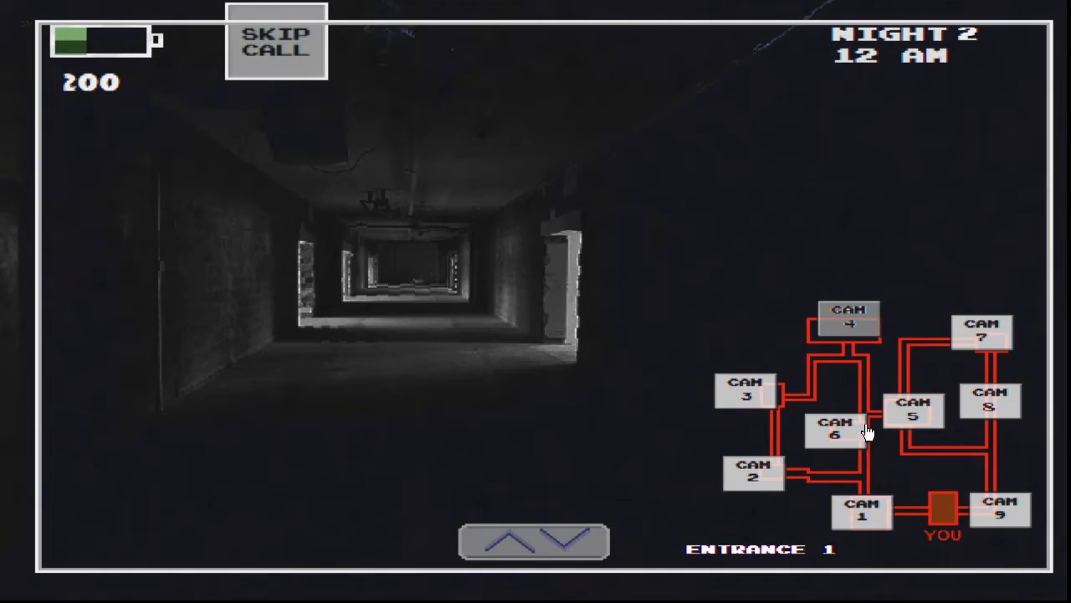
{"action": "left_click", "coordinate": [751, 472]}
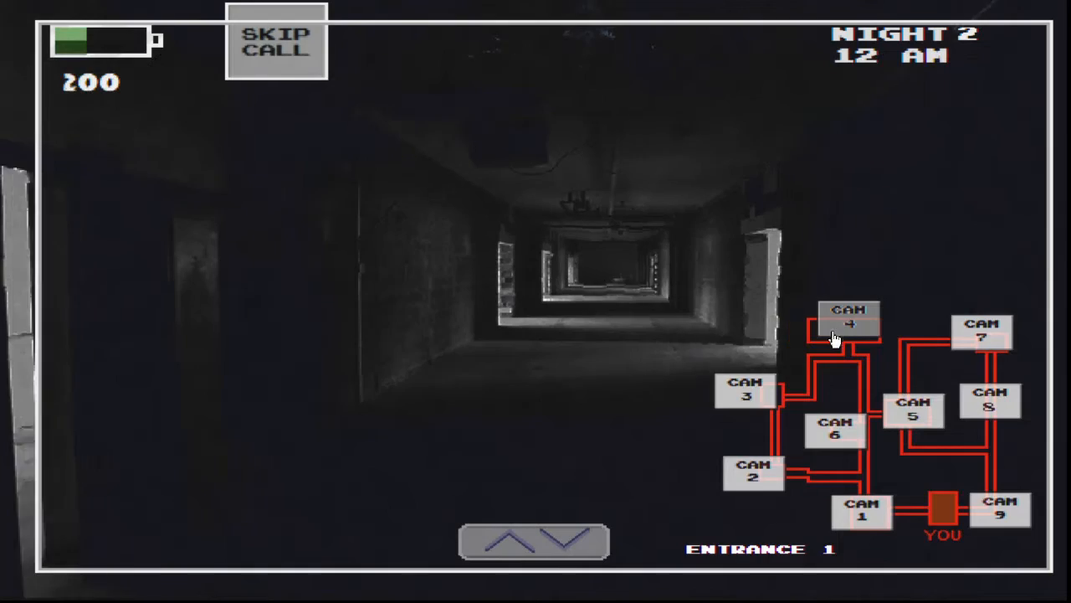
{"action": "left_click", "coordinate": [834, 428]}
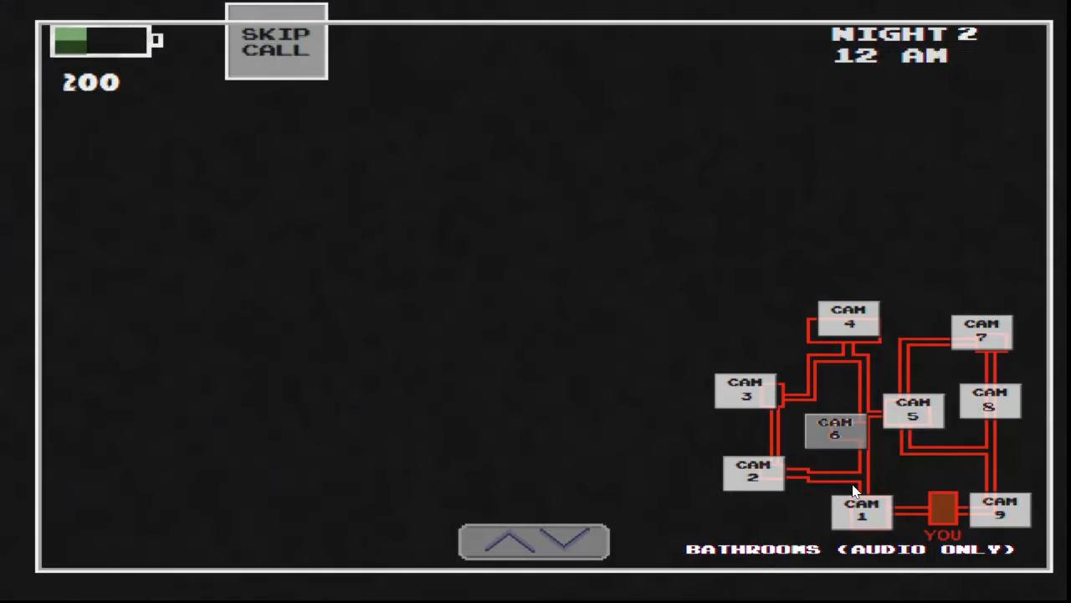
{"action": "left_click", "coordinate": [914, 410]}
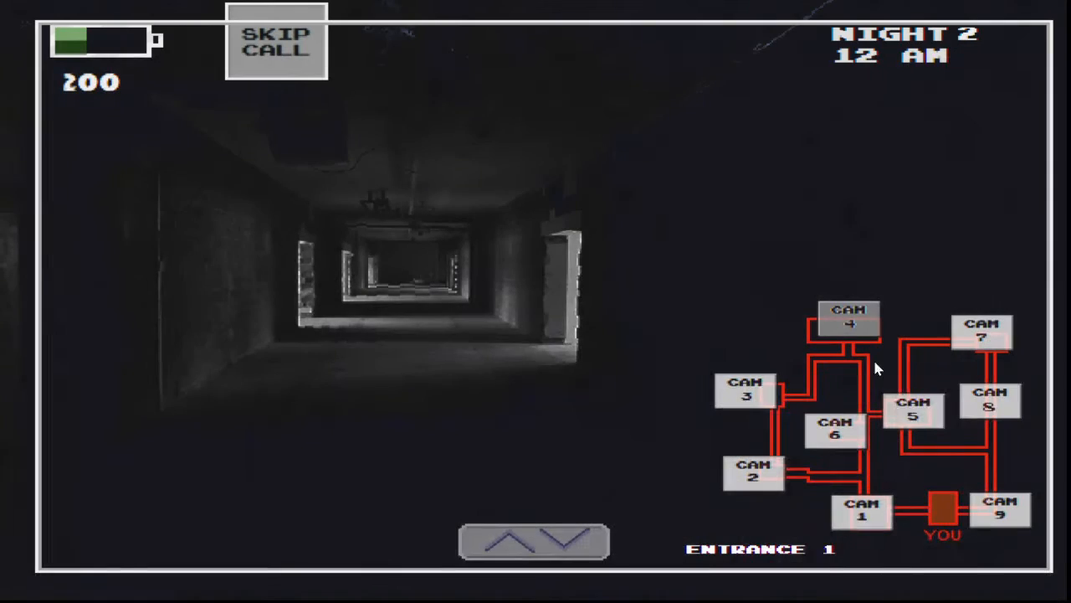
{"action": "left_click", "coordinate": [750, 472]}
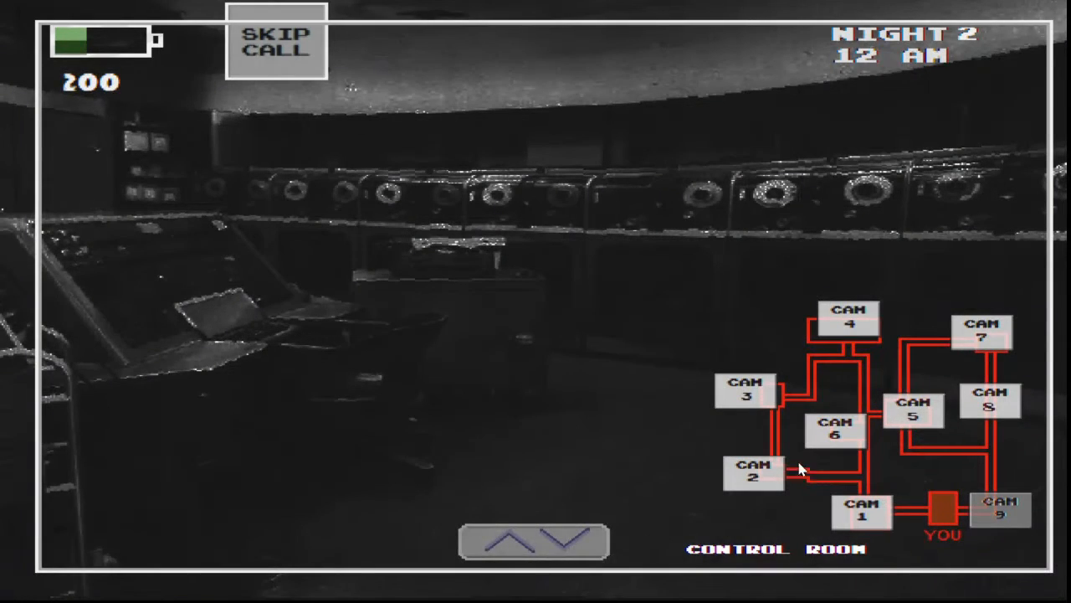
{"action": "left_click", "coordinate": [863, 510]}
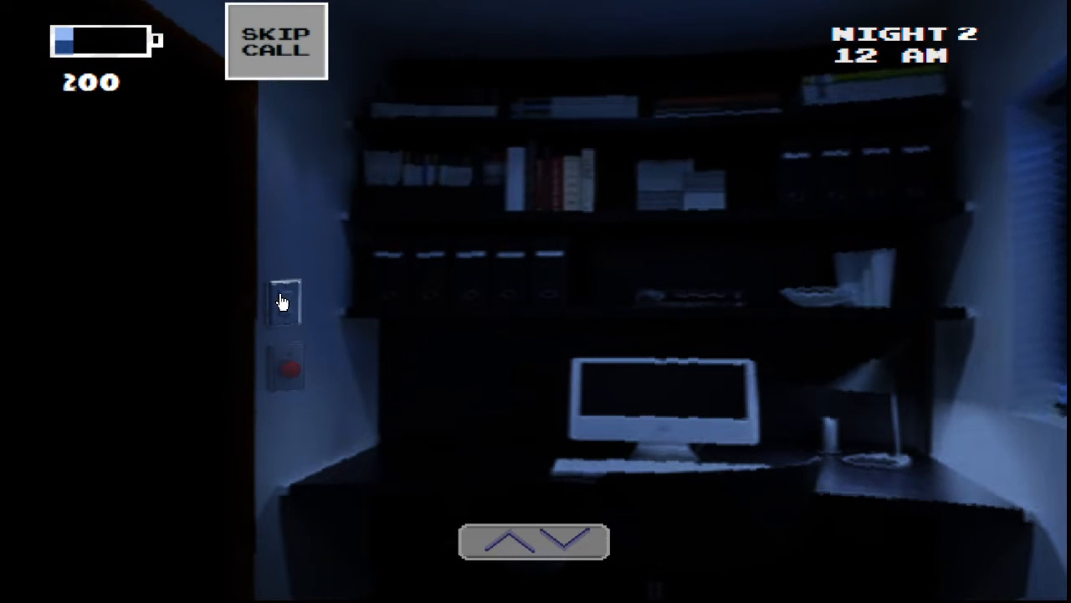
{"action": "mouse_move", "coordinate": [480, 489]}
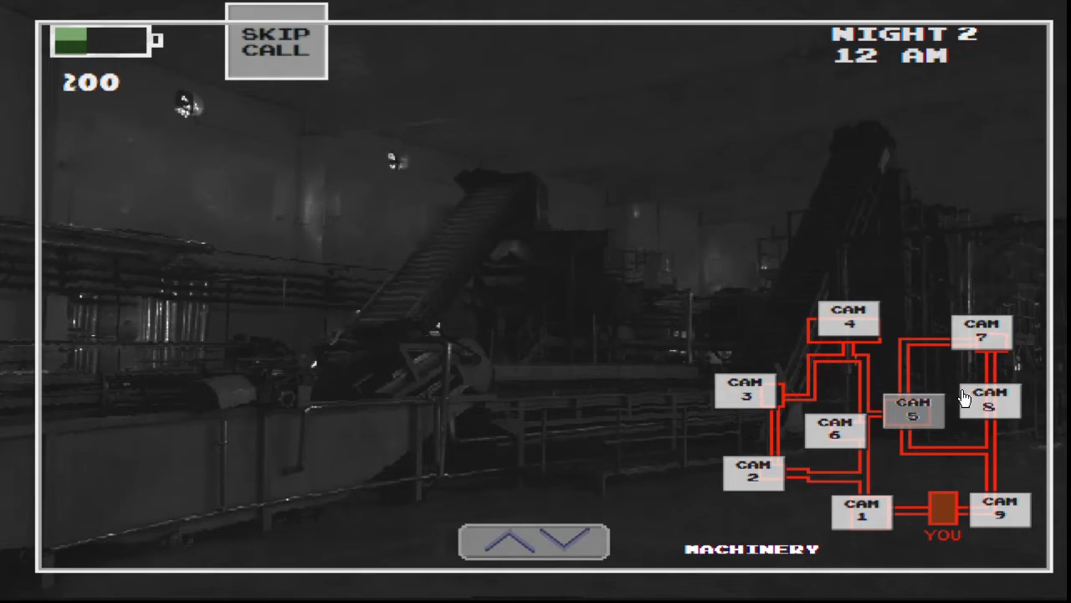
- Recheck Entrance 1 and the Bathrooms, then put away and raise the feeds again
{"action": "left_click", "coordinate": [744, 391]}
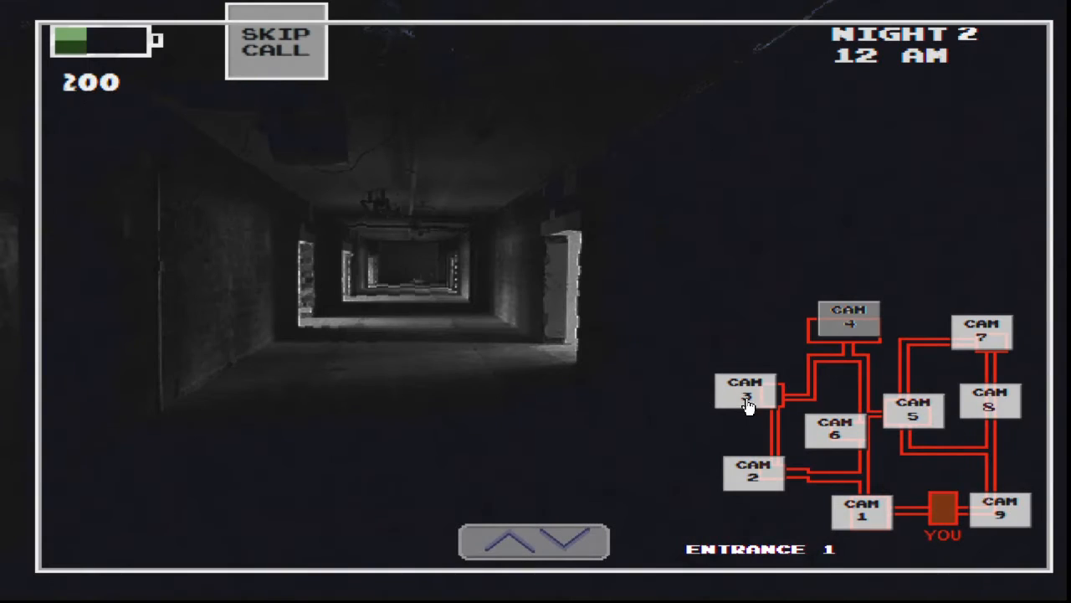
{"action": "left_click", "coordinate": [835, 429]}
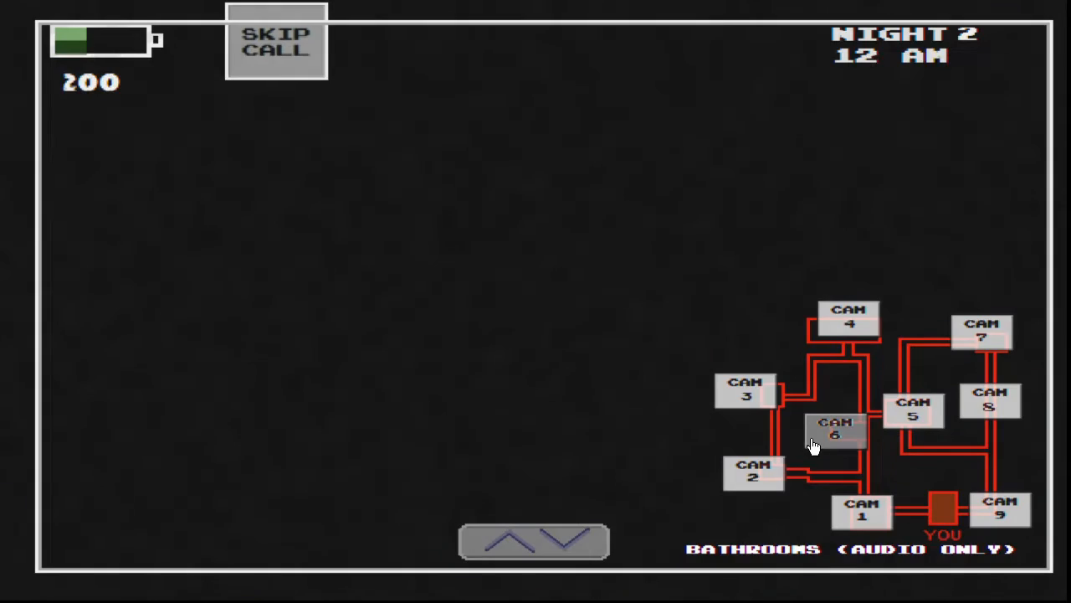
{"action": "left_click", "coordinate": [753, 473]}
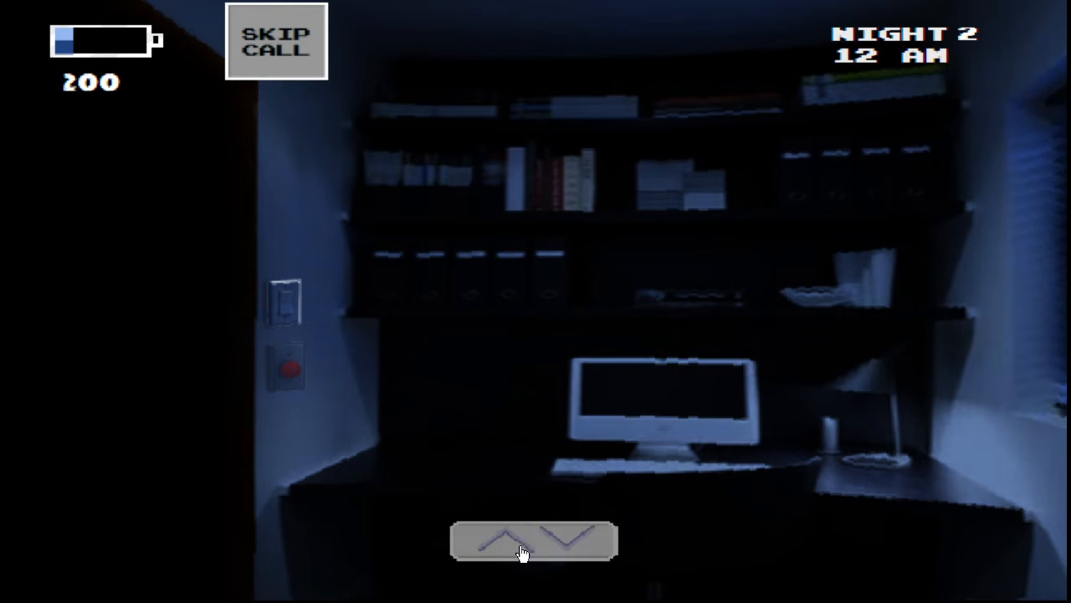
{"action": "left_click", "coordinate": [533, 540]}
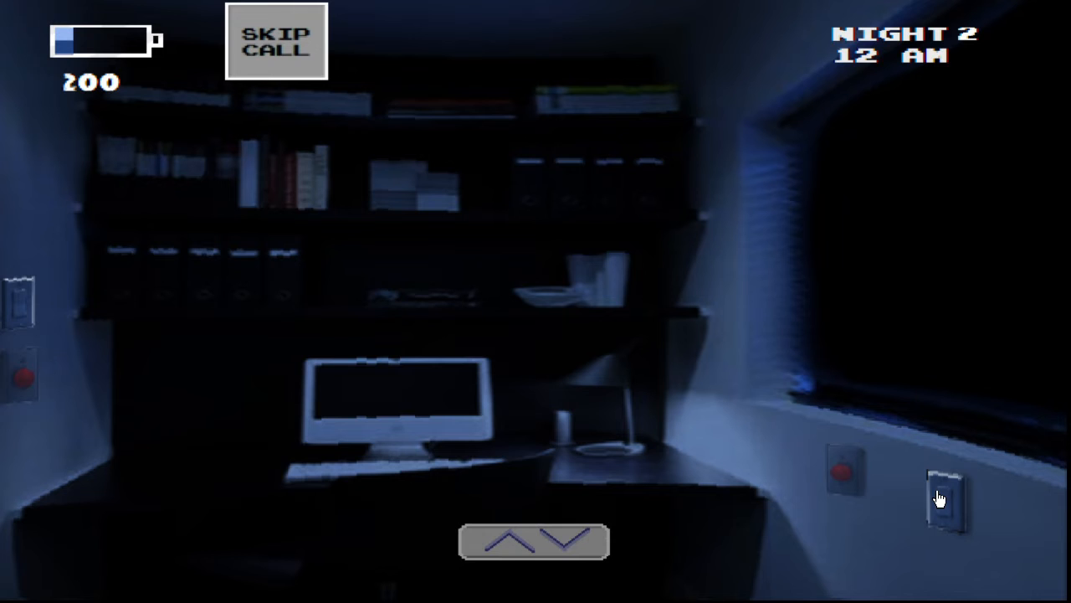
{"action": "mouse_move", "coordinate": [435, 395]}
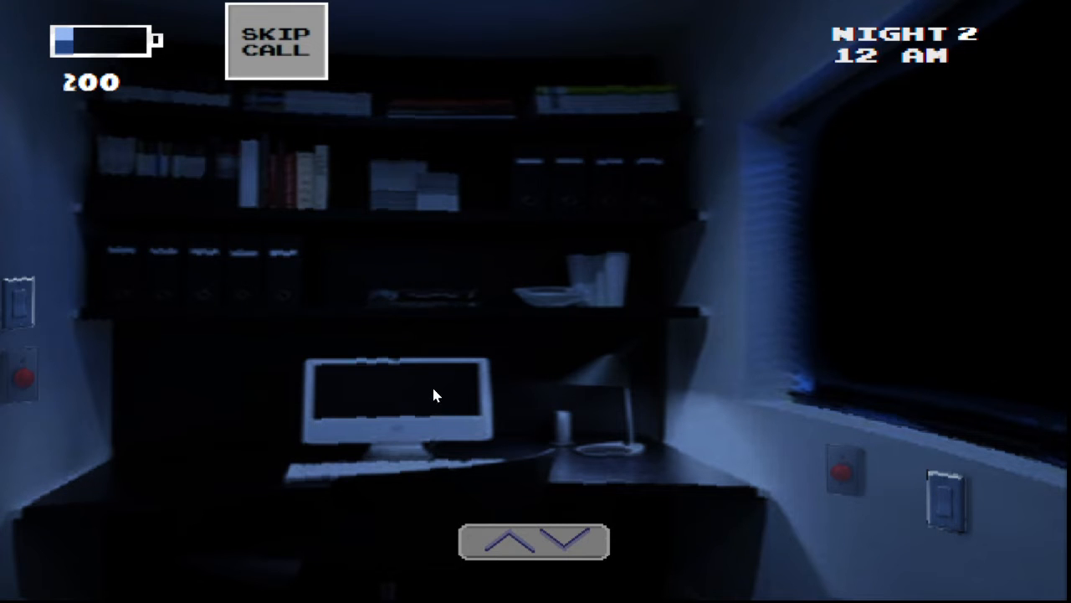
{"action": "mouse_move", "coordinate": [5, 358]}
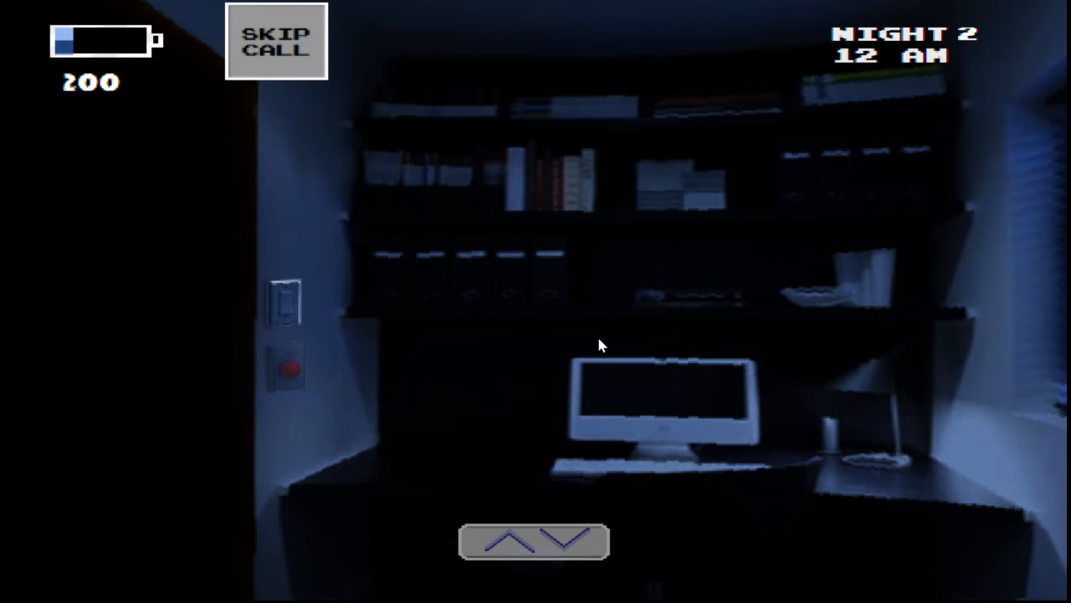
{"action": "left_click", "coordinate": [276, 41]}
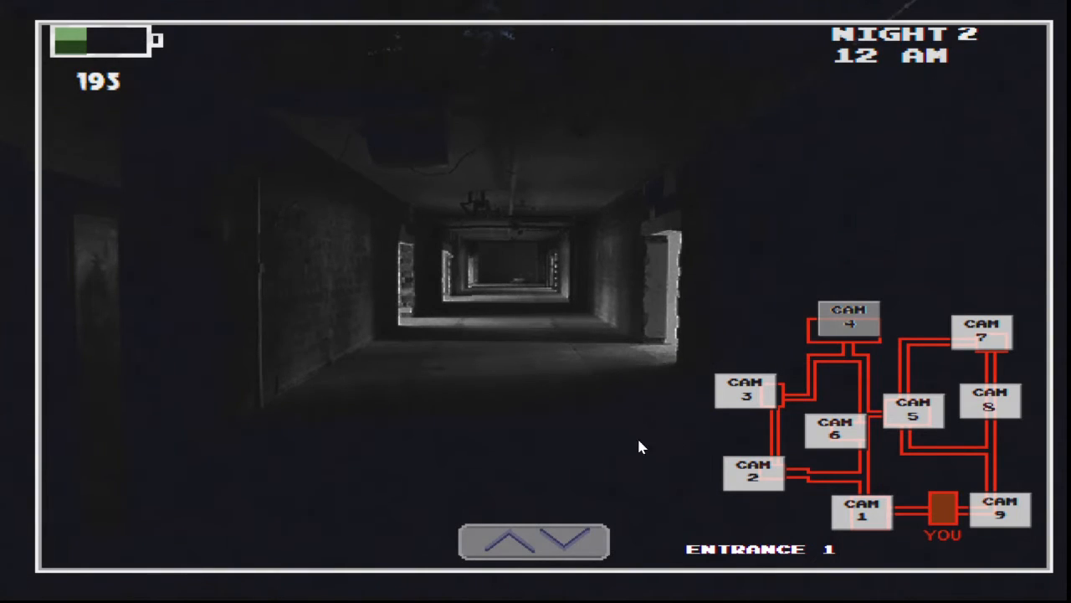
- Spot Wario in the Entrance 1 hallway, check the Control Room, and return to the office
{"action": "left_click", "coordinate": [835, 430]}
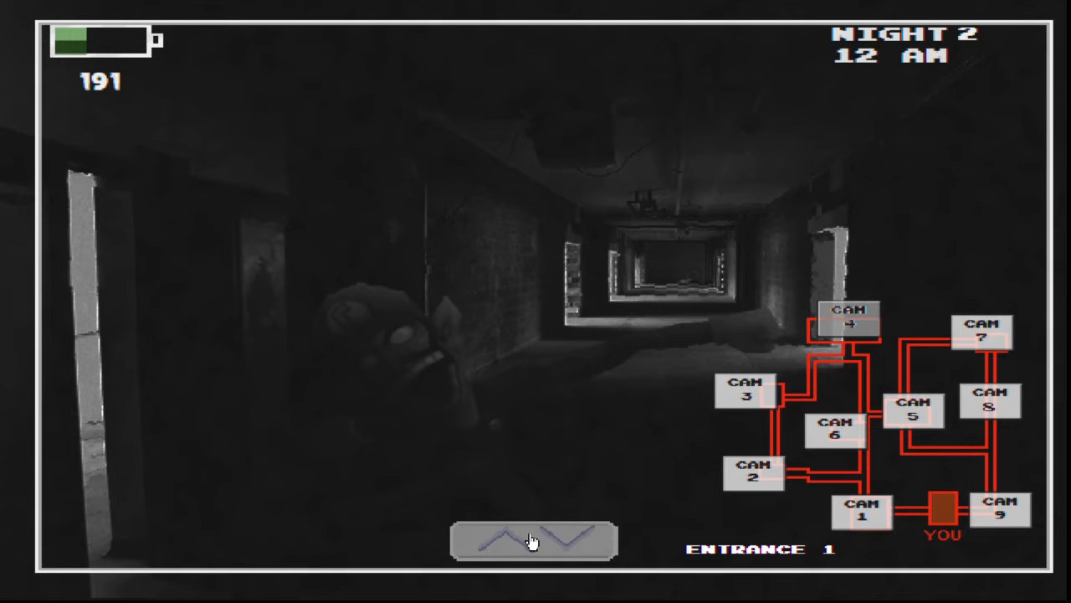
{"action": "left_click", "coordinate": [534, 540]}
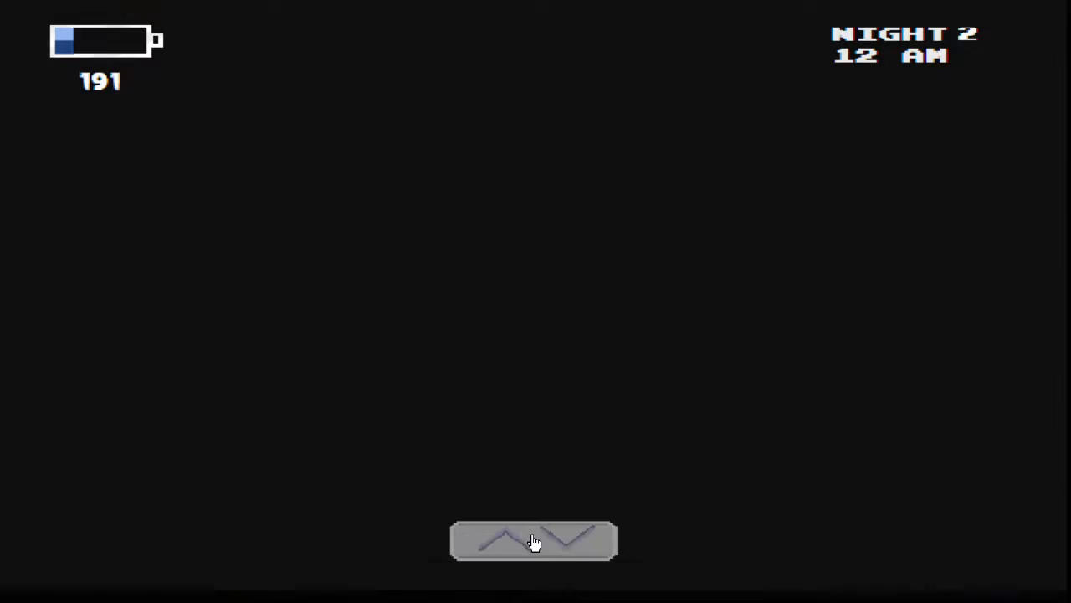
{"action": "left_click", "coordinate": [534, 540]}
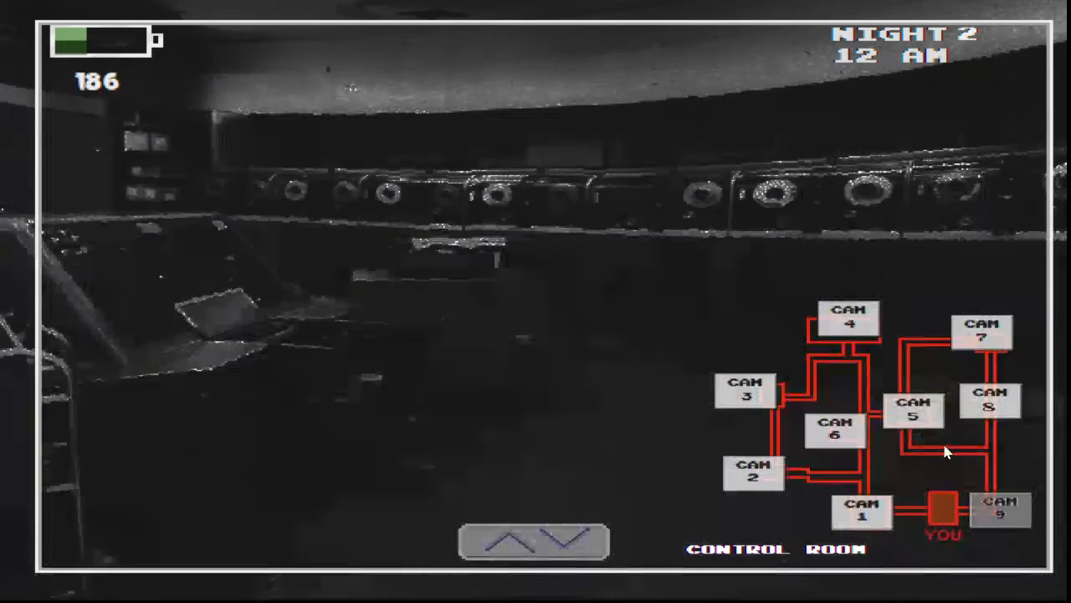
{"action": "left_click", "coordinate": [849, 318]}
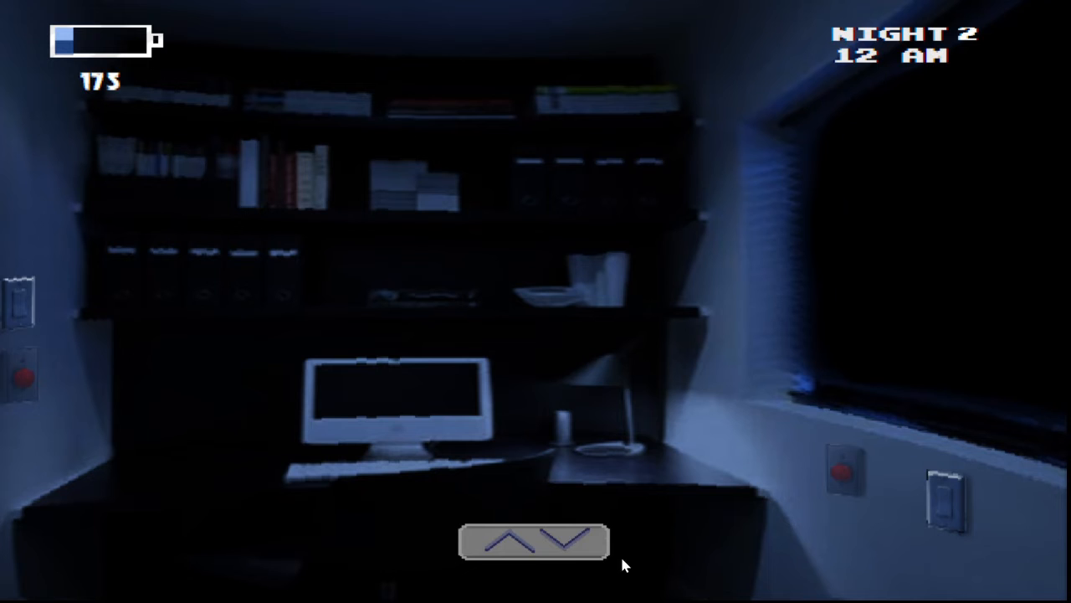
- Scan the CAM 2, CAM 1, CAM 8, CAM 1 and CAM 5 feeds, then lower the monitor
{"action": "left_click", "coordinate": [533, 540]}
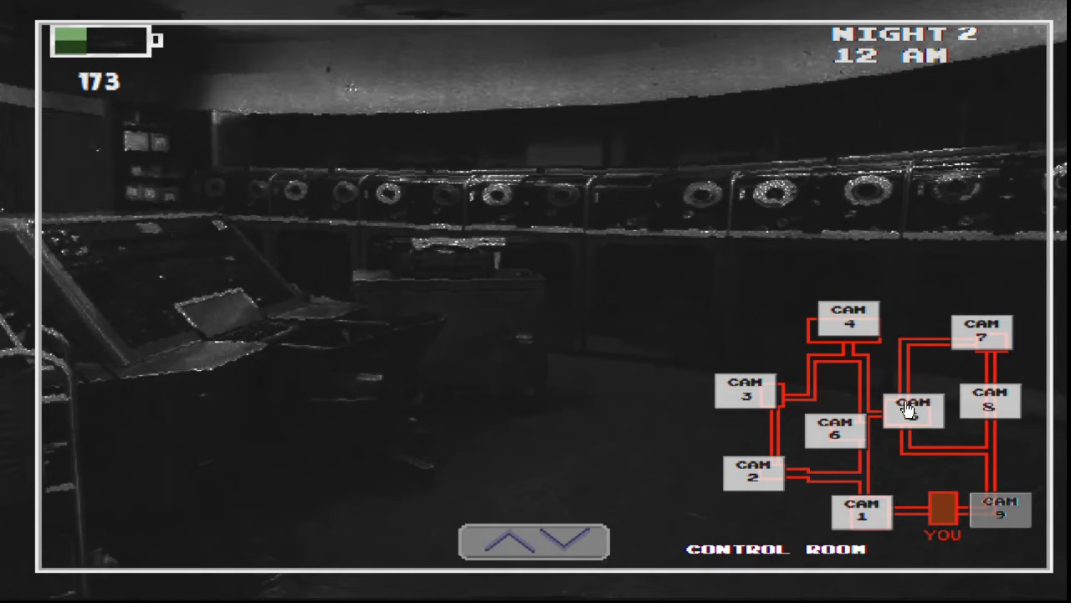
{"action": "left_click", "coordinate": [848, 316]}
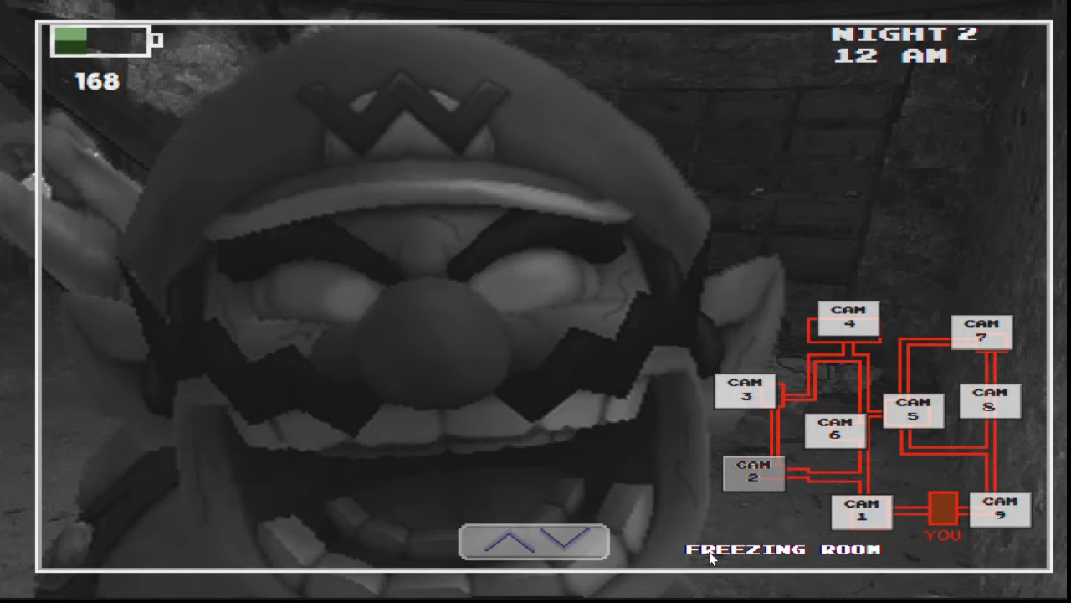
{"action": "left_click", "coordinate": [990, 400]}
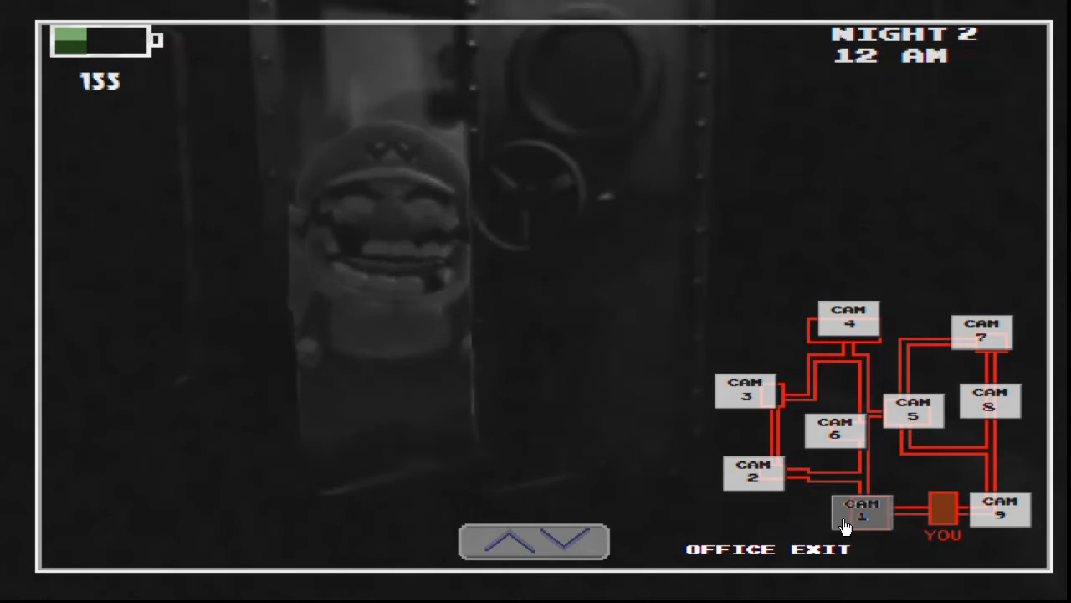
{"action": "left_click", "coordinate": [990, 400]}
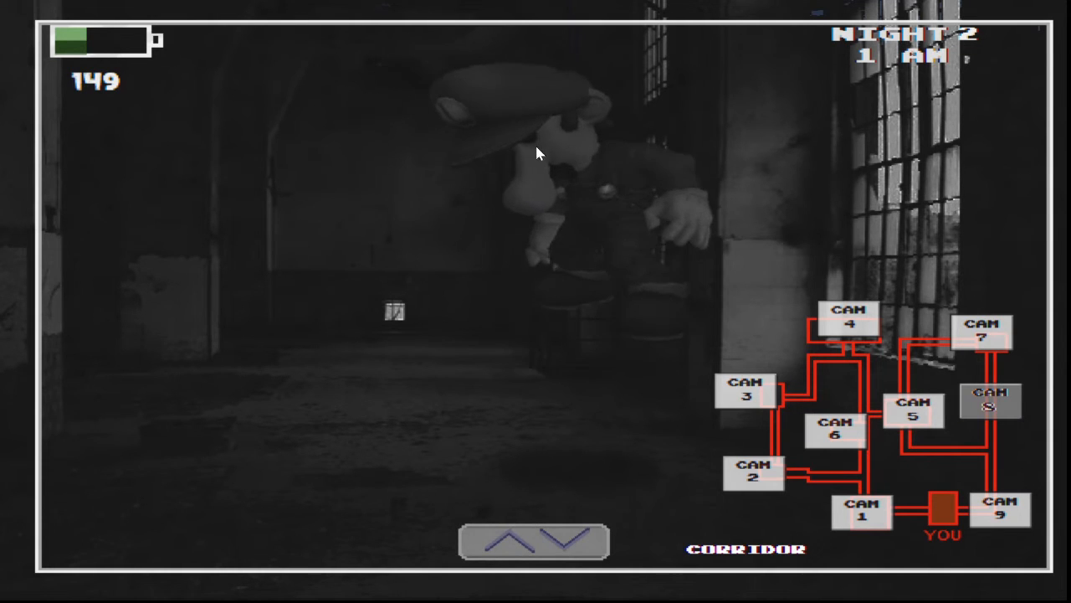
{"action": "left_click", "coordinate": [866, 510]}
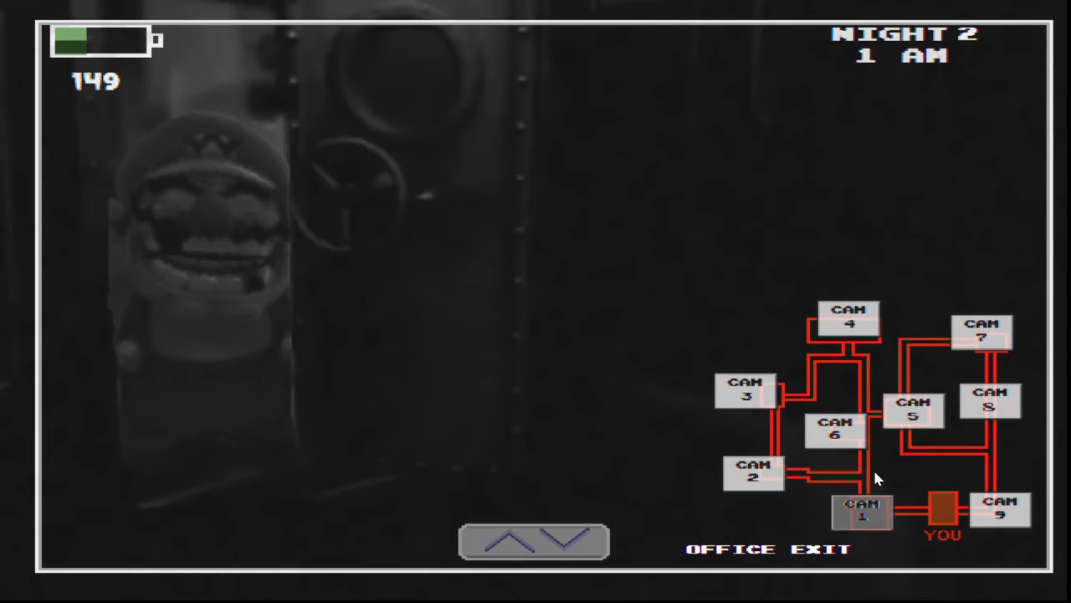
{"action": "left_click", "coordinate": [836, 429]}
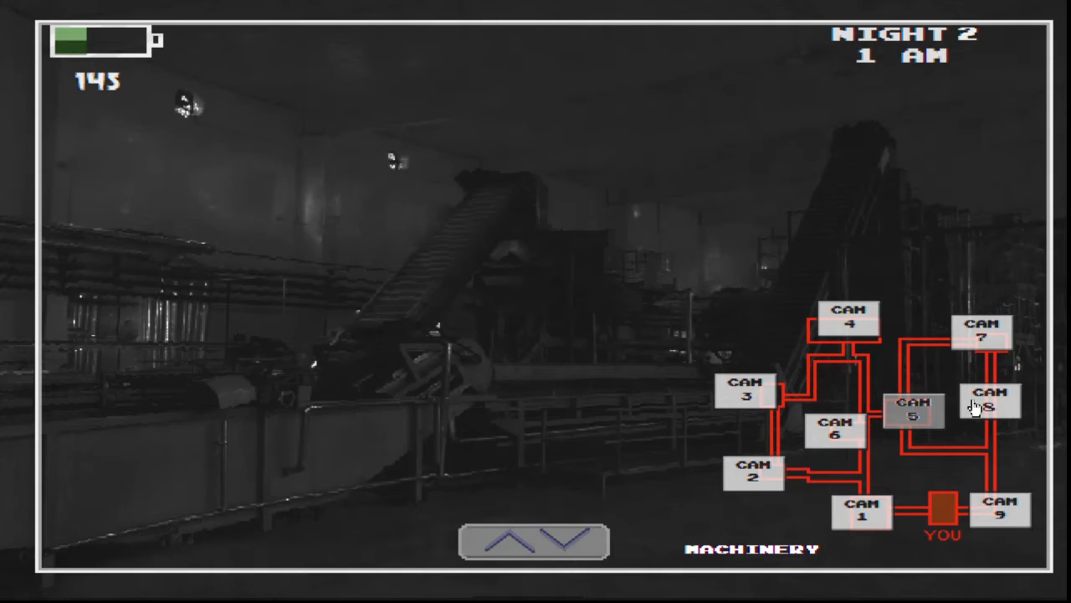
{"action": "left_click", "coordinate": [865, 510]}
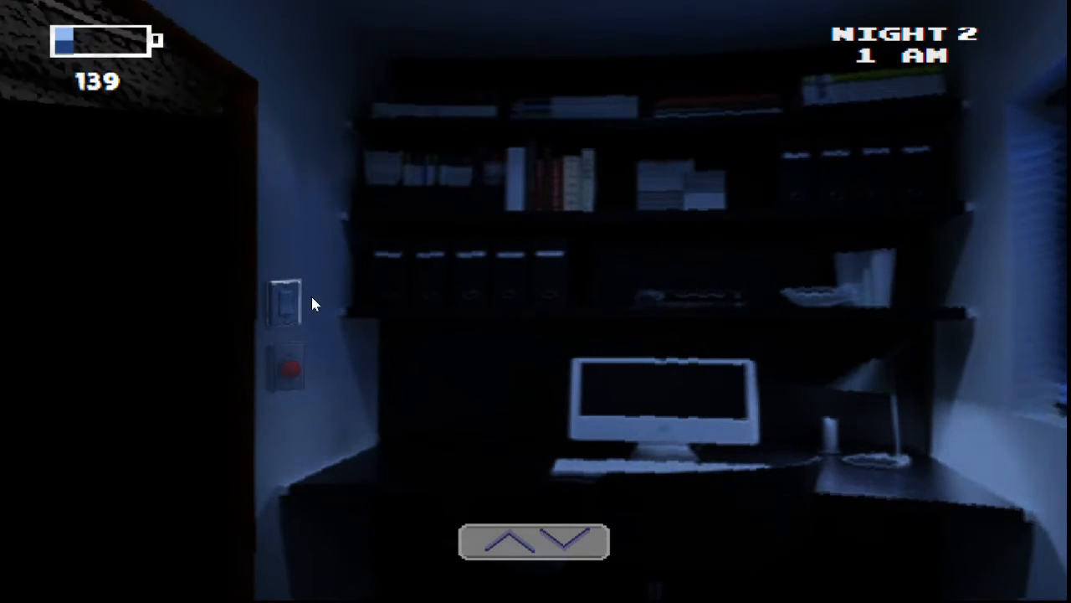
- Scan CAM 1, CAM 3, CAM 8, CAM 9 and CAM 1 again, then lower the monitor facing right
{"action": "left_click", "coordinate": [286, 301]}
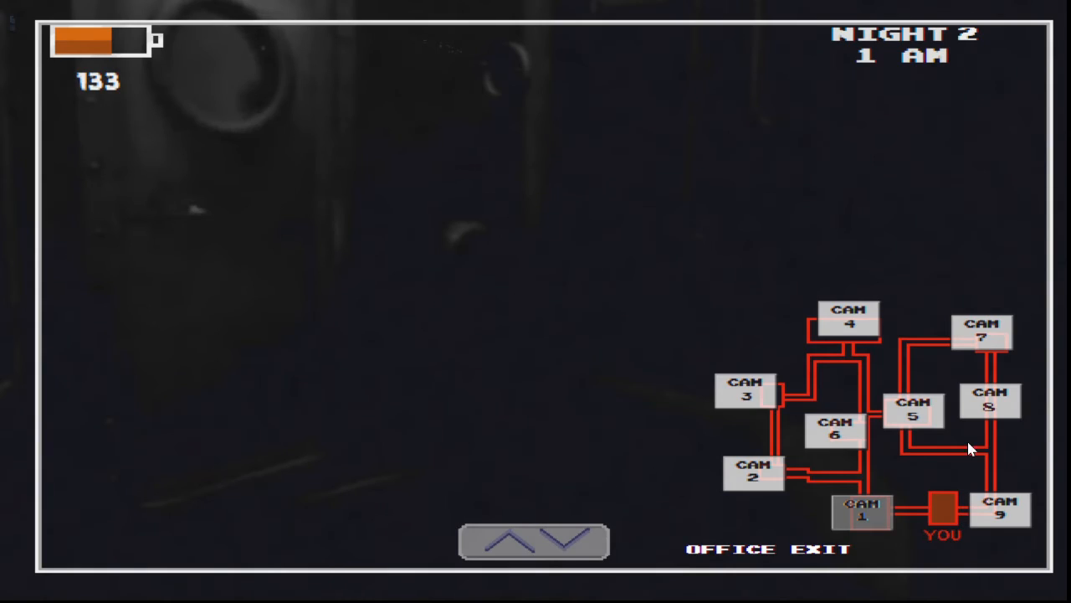
{"action": "left_click", "coordinate": [990, 400]}
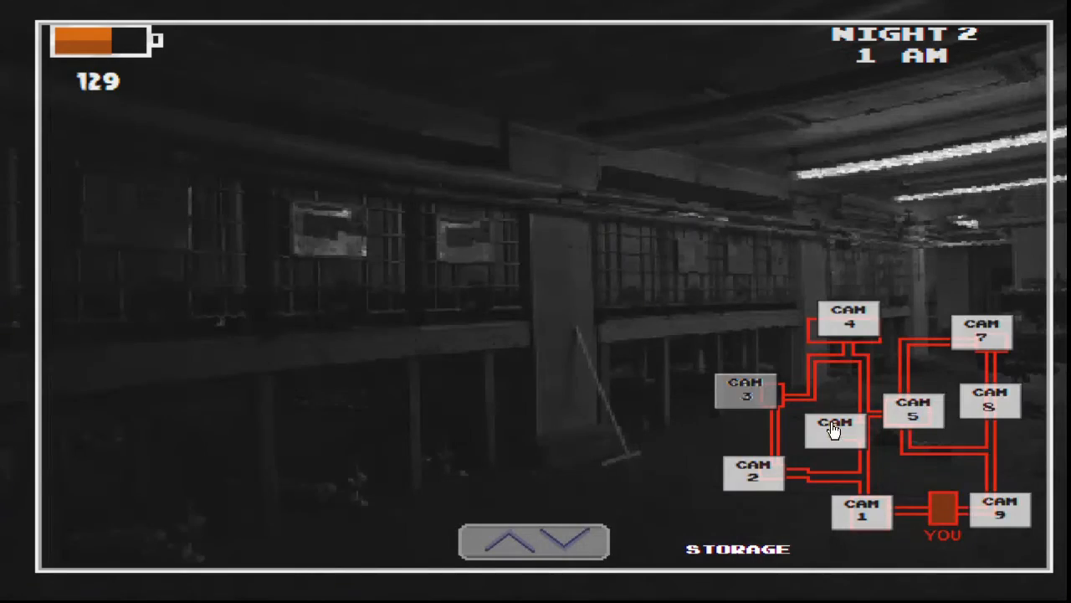
{"action": "left_click", "coordinate": [991, 400]}
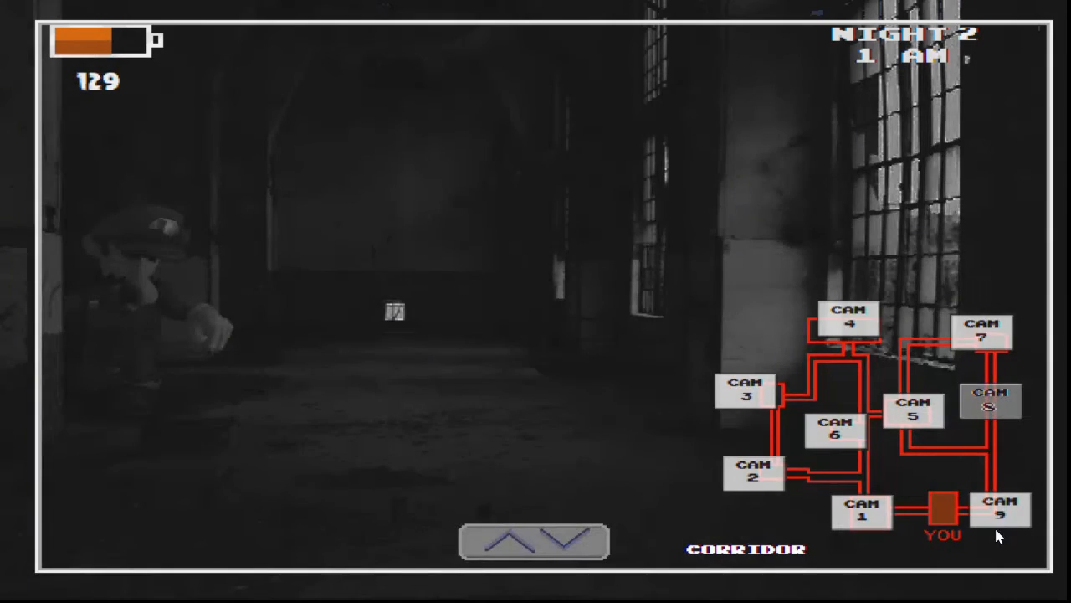
{"action": "left_click", "coordinate": [863, 510]}
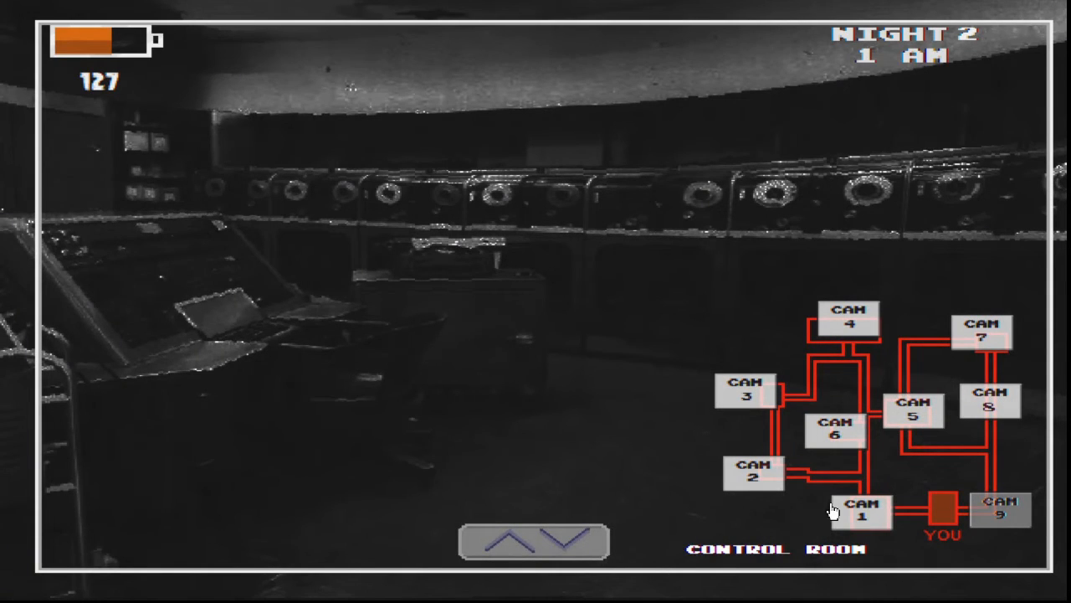
{"action": "left_click", "coordinate": [744, 392]}
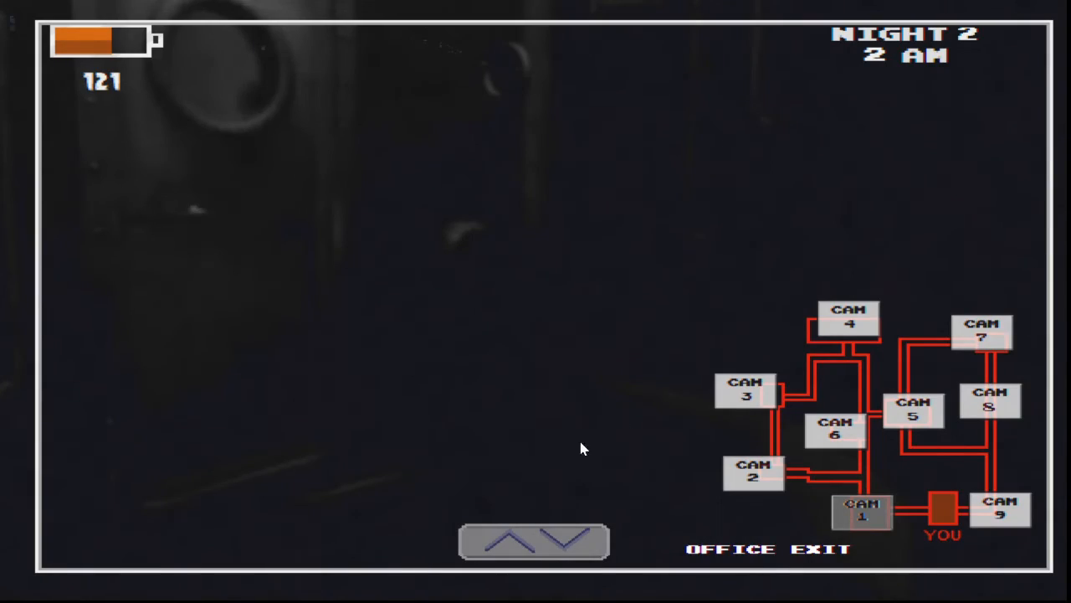
{"action": "left_click", "coordinate": [834, 431]}
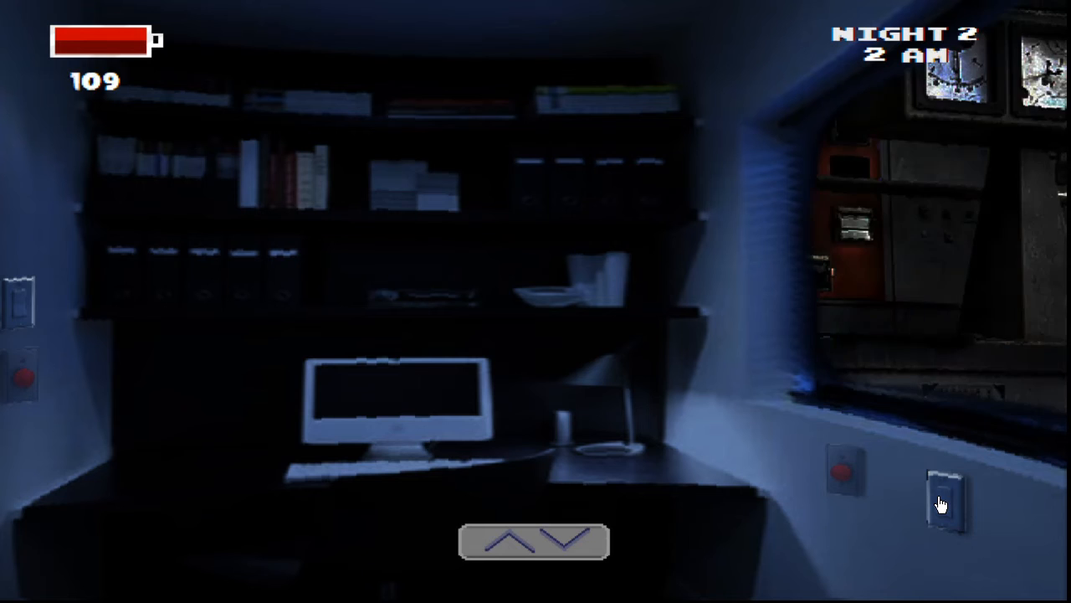
- Recheck the CAM 1 office exit feed, then lower the monitor back to the office
{"action": "left_click", "coordinate": [945, 500]}
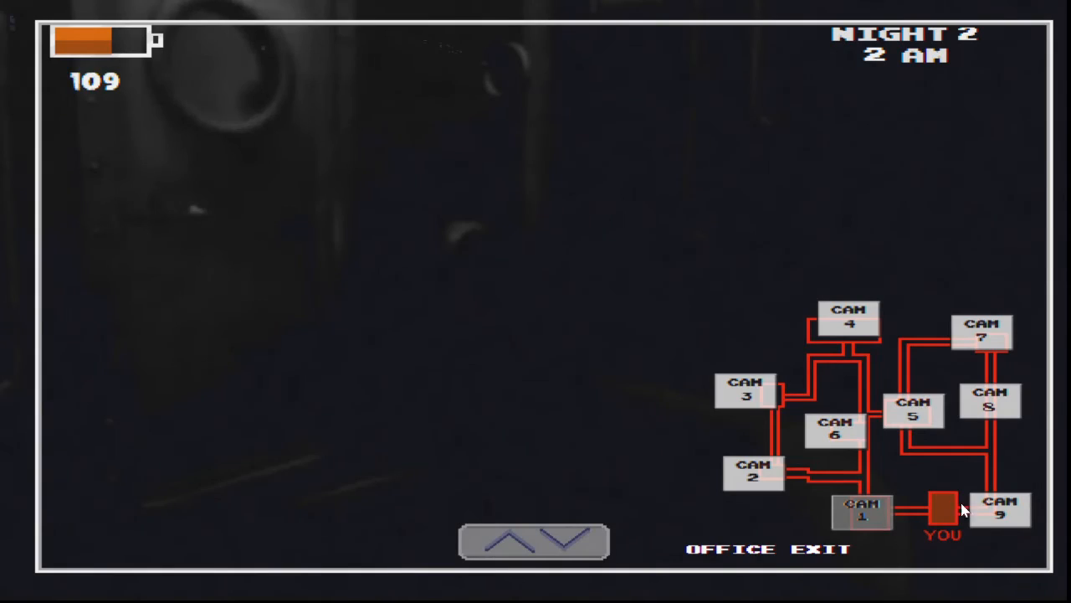
{"action": "left_click", "coordinate": [1001, 511]}
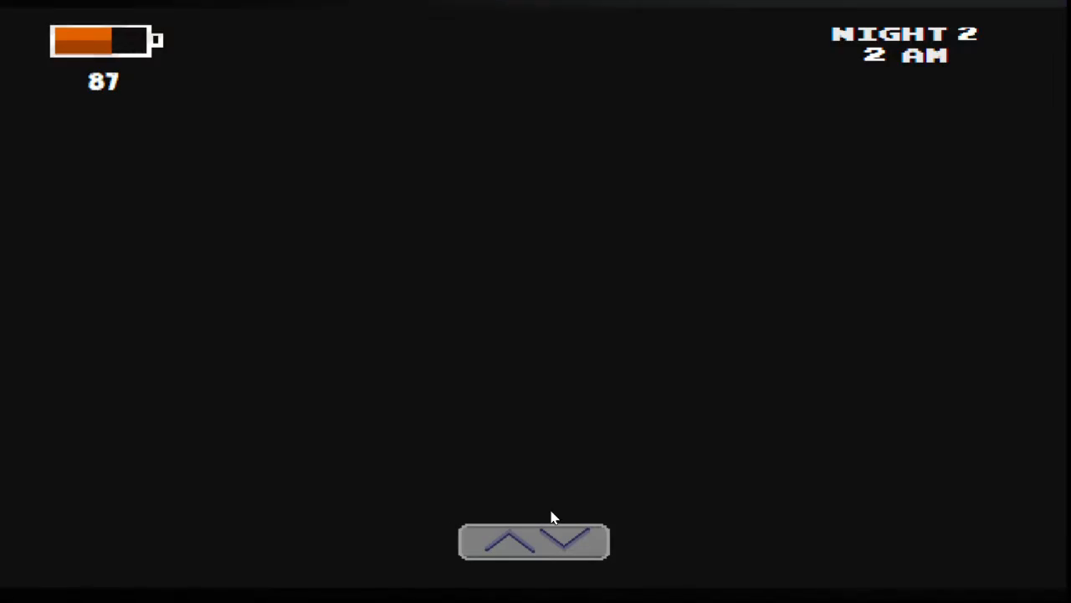
{"action": "left_click", "coordinate": [845, 468]}
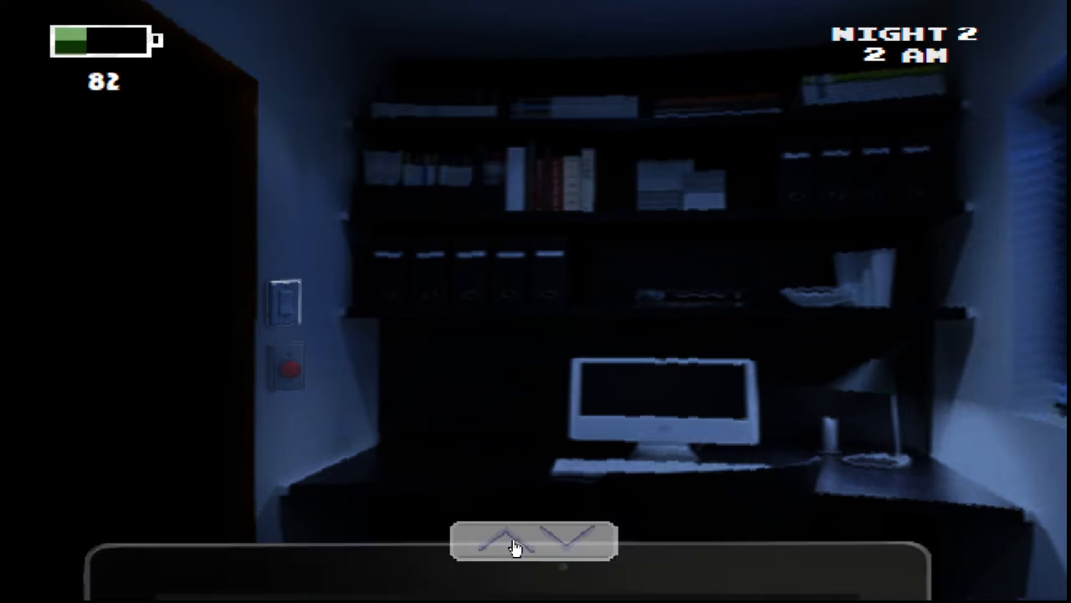
- View the CAM 1 exit and CAM 6 bathrooms feeds, then lower the monitor toward the window
{"action": "left_click", "coordinate": [532, 539]}
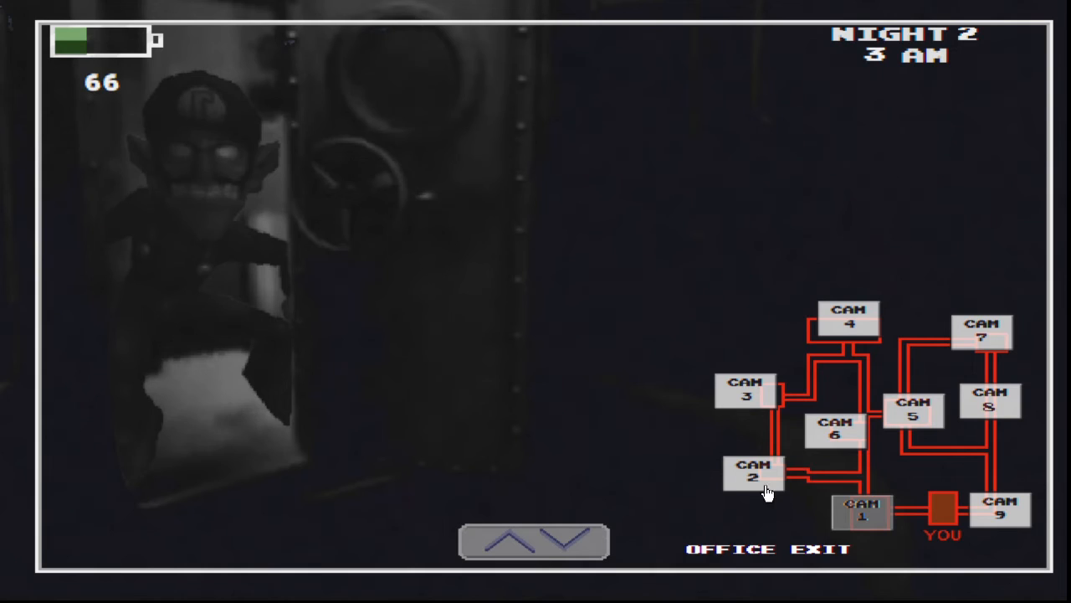
{"action": "left_click", "coordinate": [835, 430]}
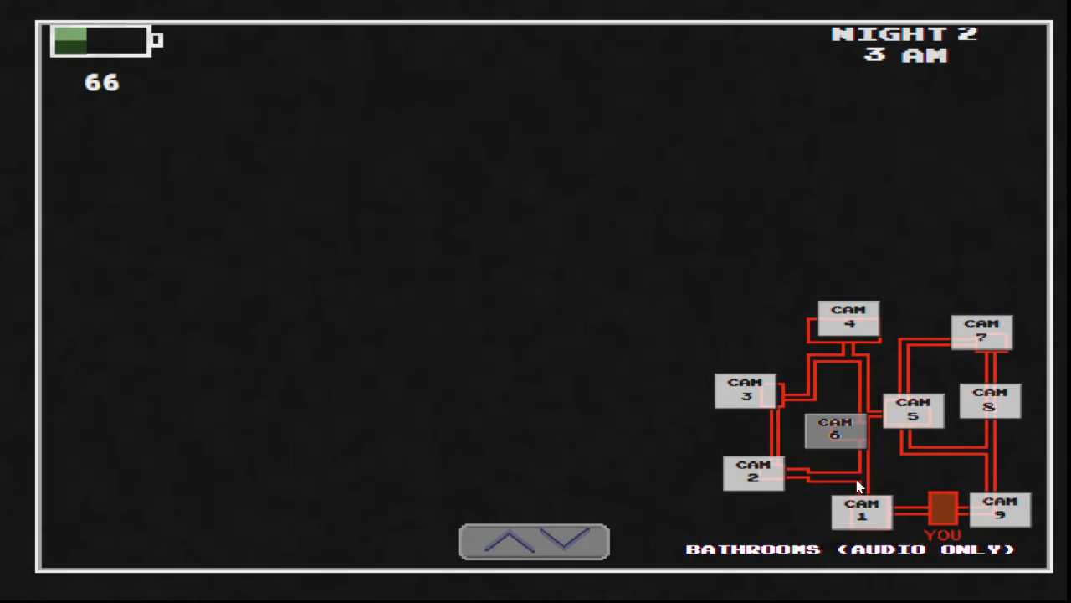
{"action": "left_click", "coordinate": [533, 539]}
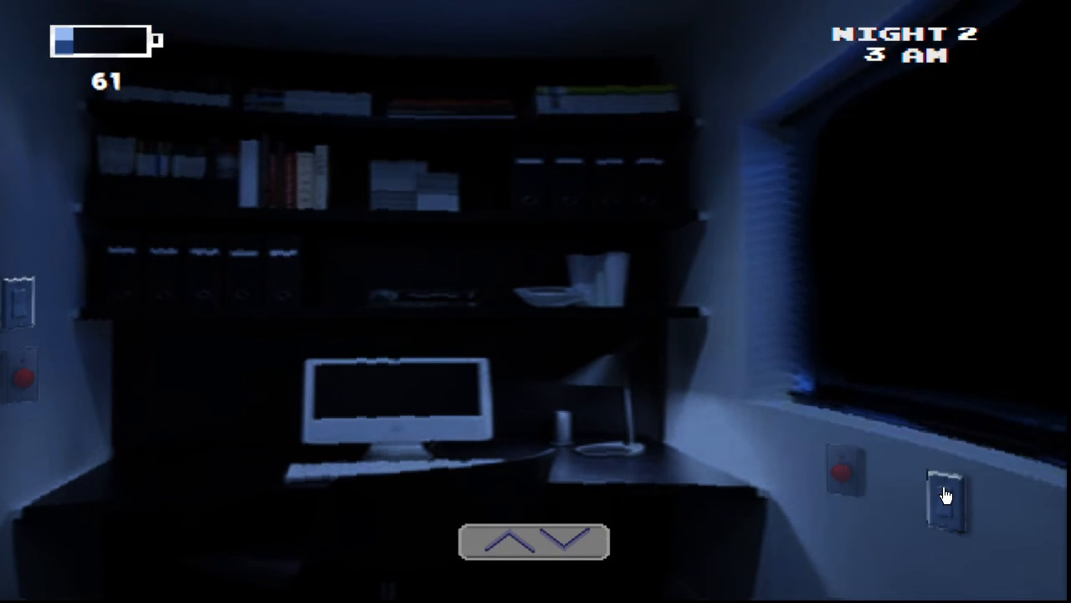
- Raise the monitor to CAM 1 to confirm the exit is still occupied
{"action": "left_click", "coordinate": [943, 494]}
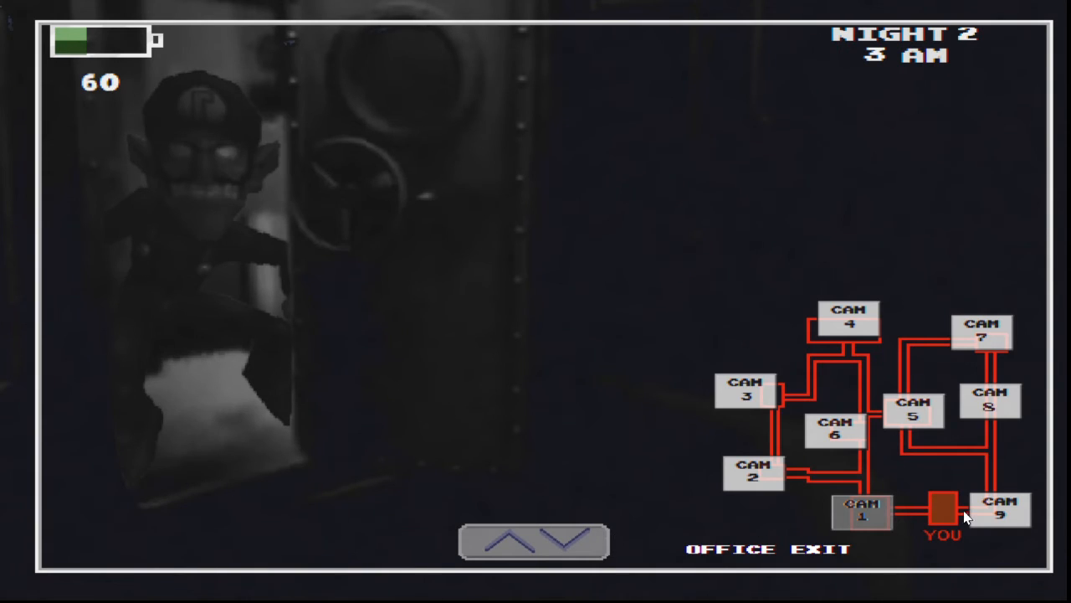
{"action": "mouse_move", "coordinate": [1063, 513]}
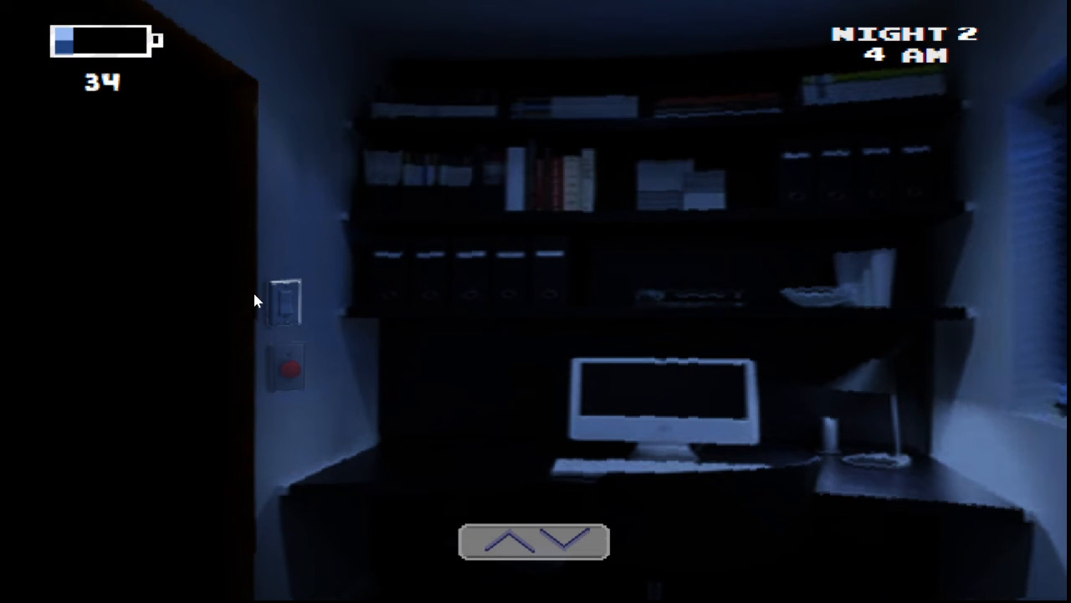
{"action": "mouse_move", "coordinate": [168, 341]}
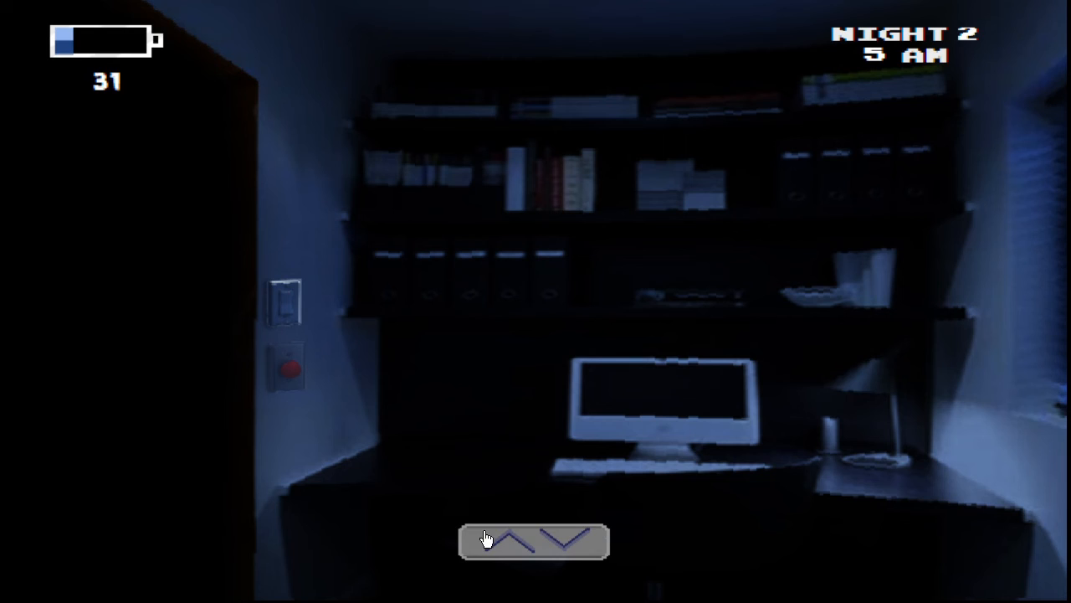
- Shut the left door, then raise the monitor to watch the CAM 1 office exit feed
{"action": "left_click", "coordinate": [533, 540]}
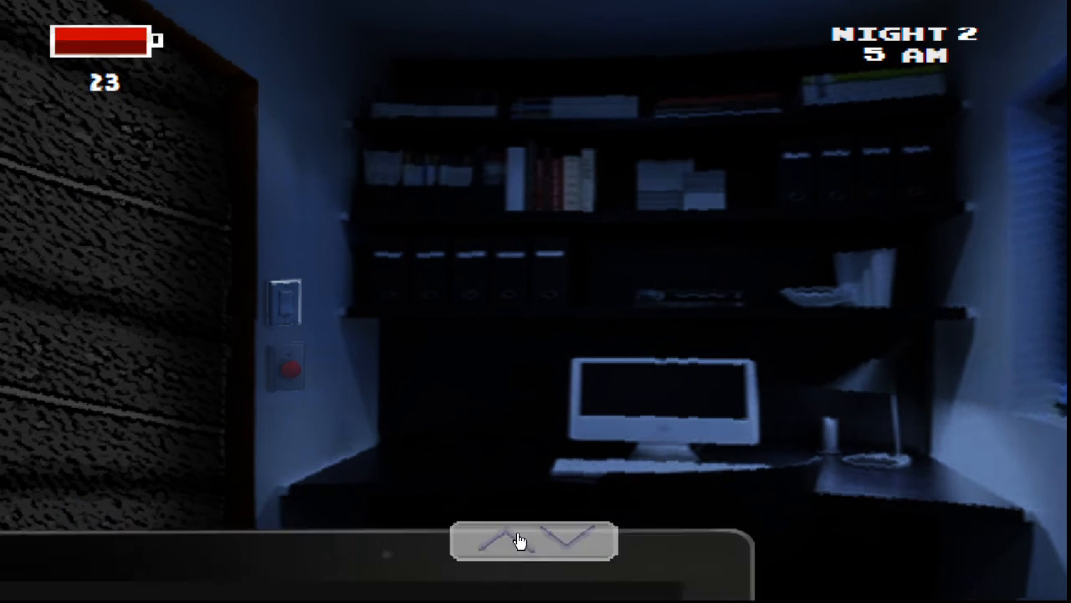
{"action": "left_click", "coordinate": [534, 540]}
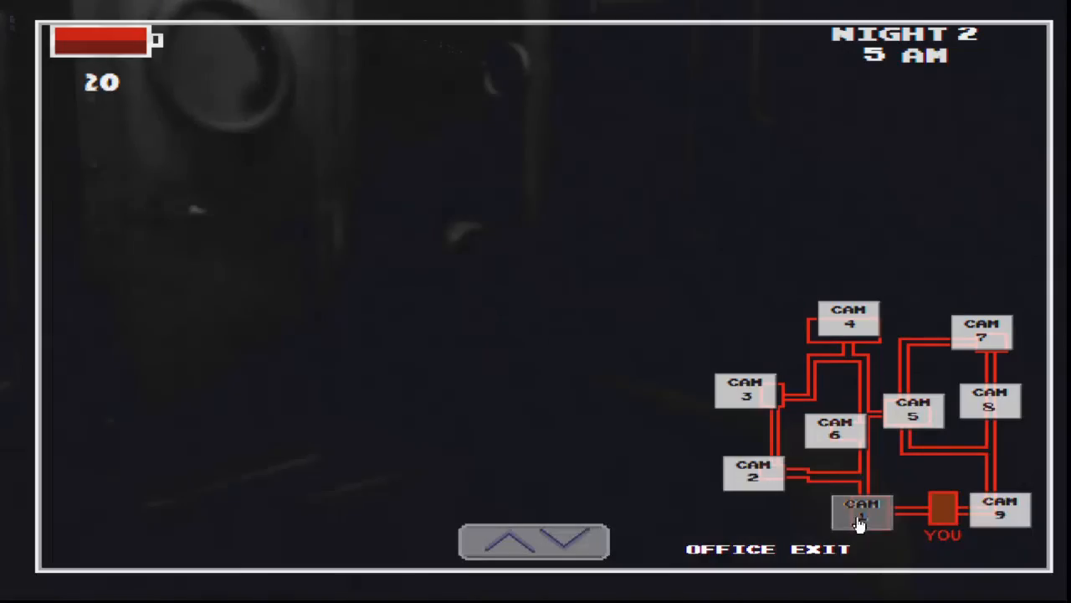
{"action": "left_click", "coordinate": [534, 540]}
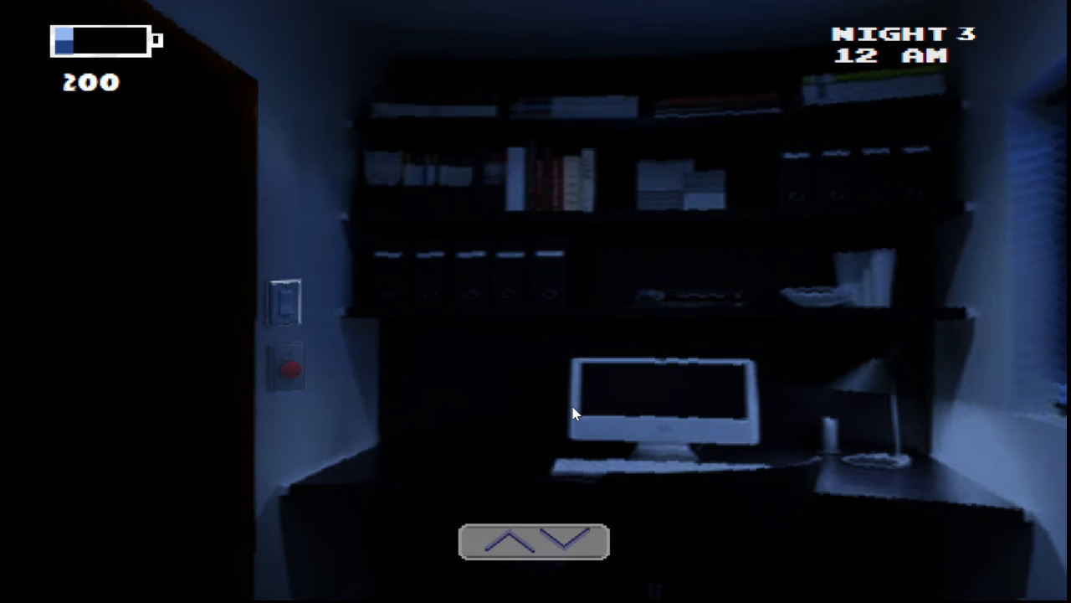
{"action": "mouse_move", "coordinate": [404, 257]}
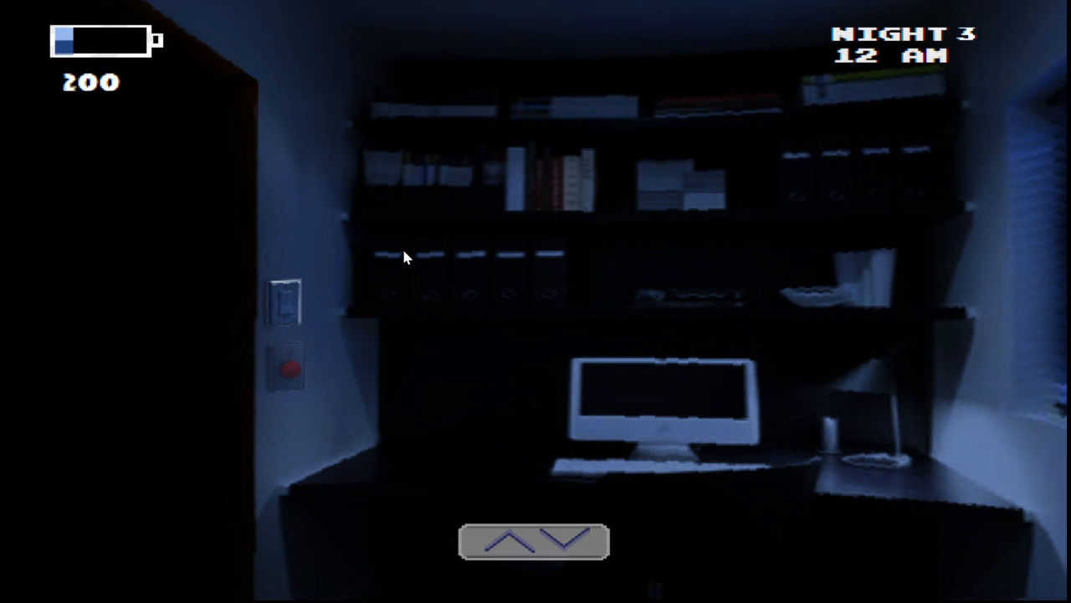
{"action": "mouse_move", "coordinate": [987, 425]}
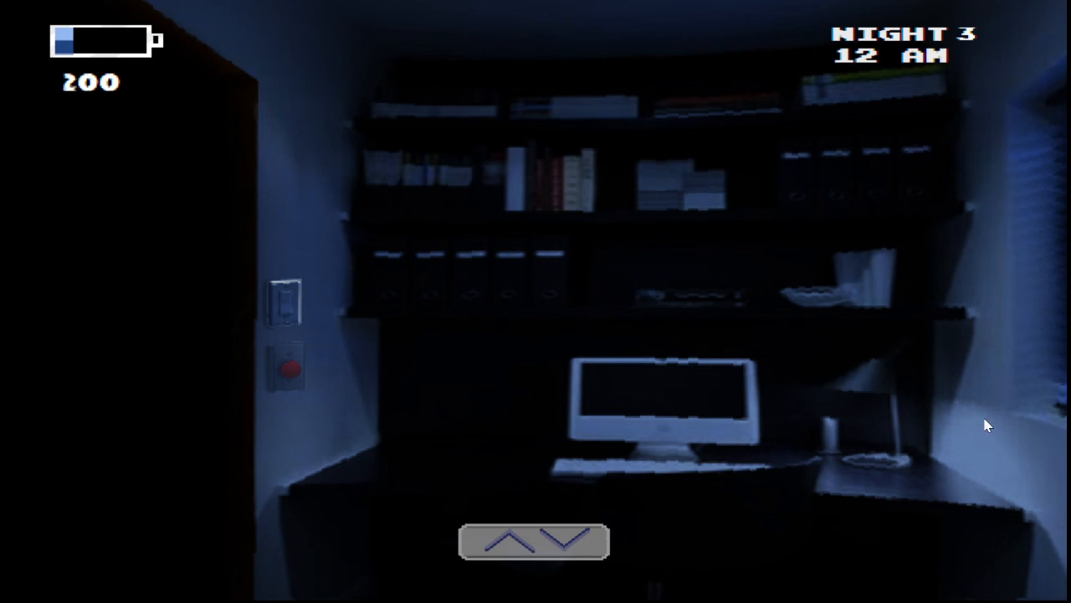